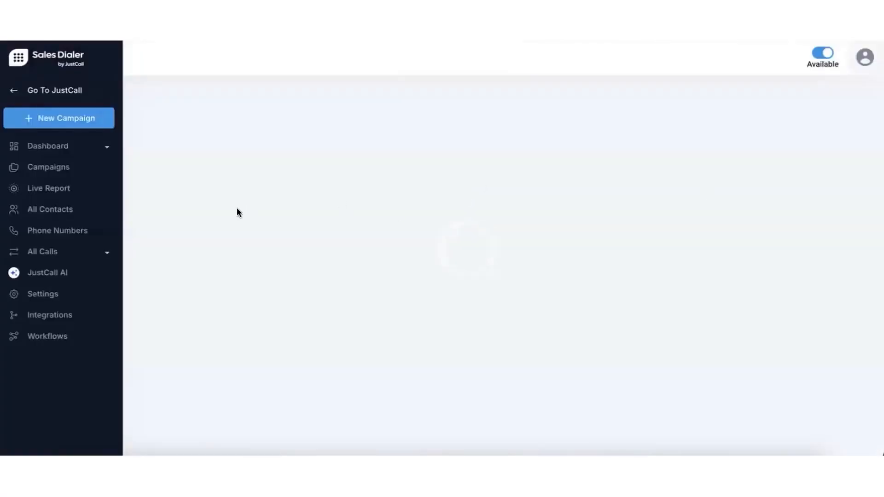
- Start a new Power Dialer campaign with contacts imported from Follow up Boss
click(47, 147)
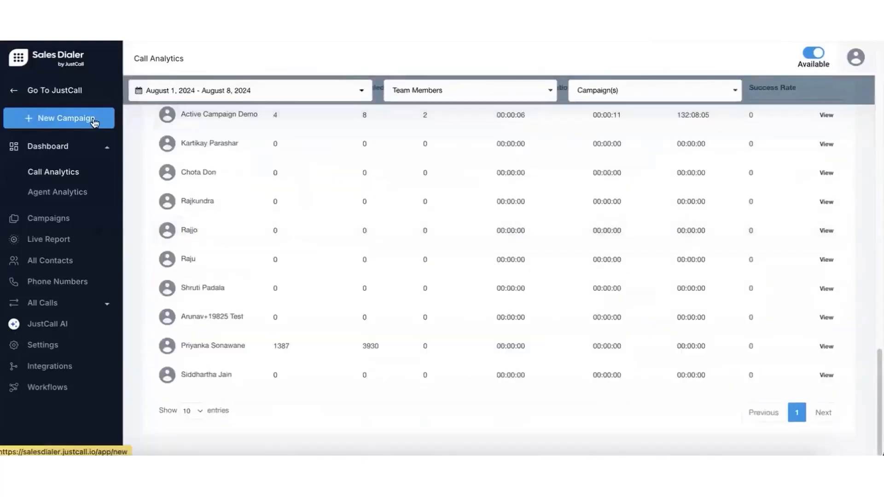
click(59, 118)
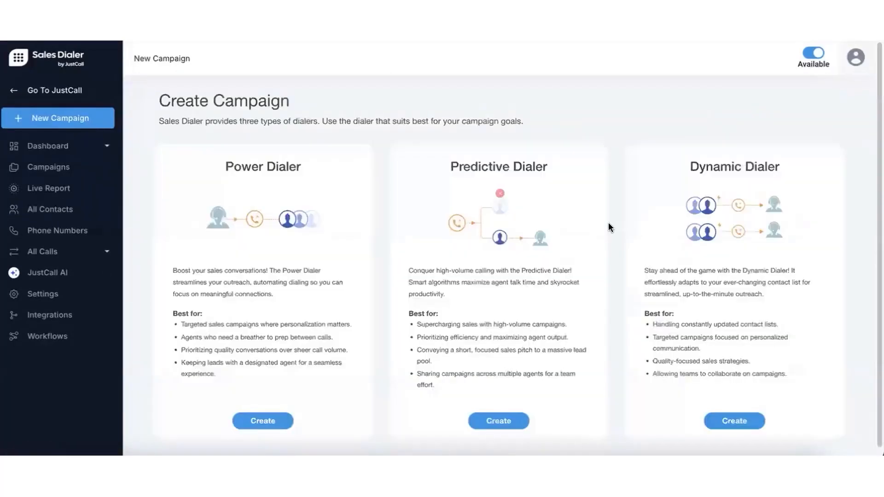
mouse_move(45, 115)
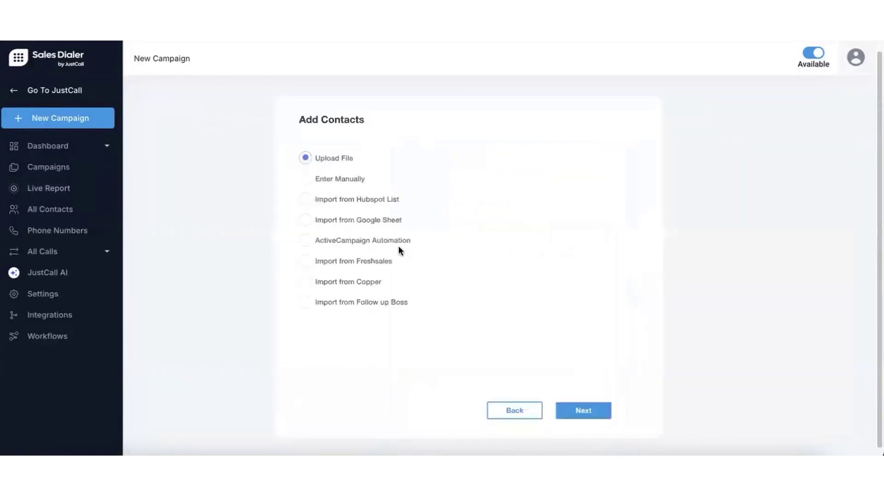
click(305, 302)
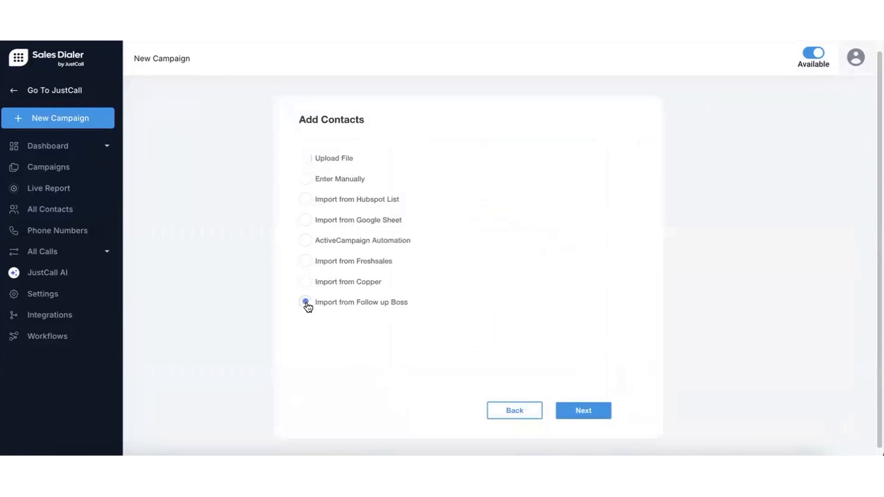
click(584, 411)
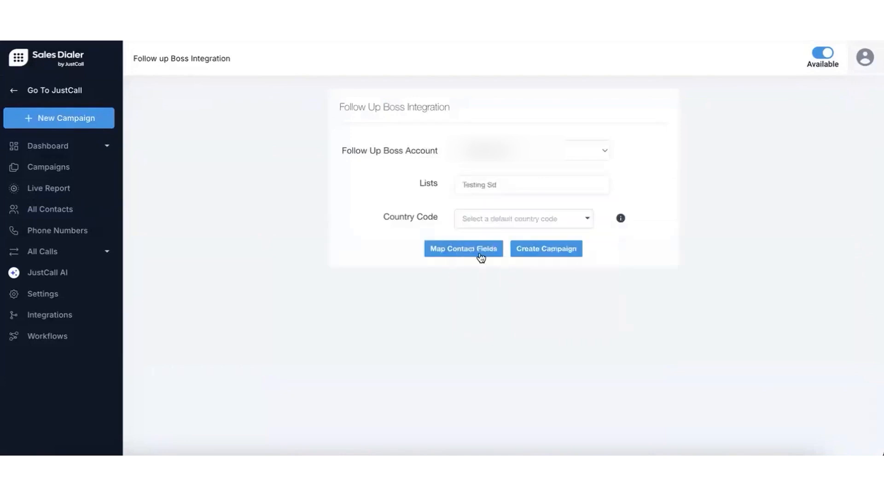
- Create the Testing Sd campaign with the United States default country code
click(521, 219)
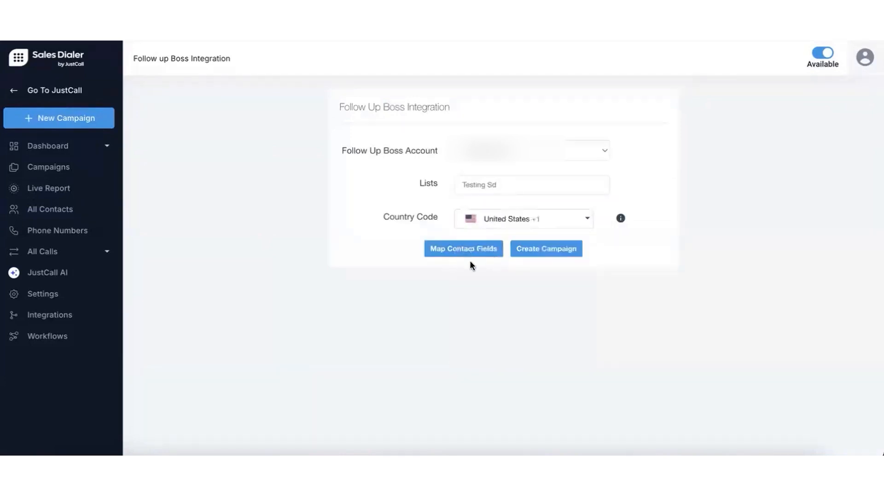
click(546, 249)
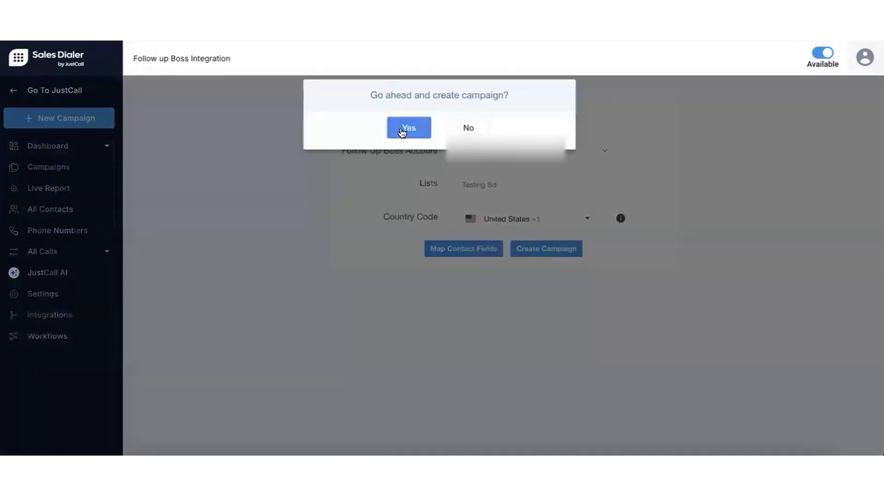
click(408, 127)
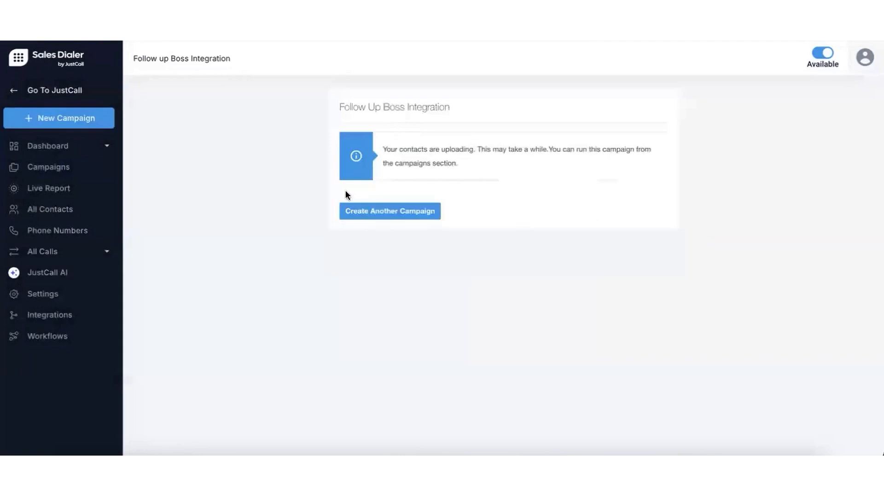
mouse_move(49, 166)
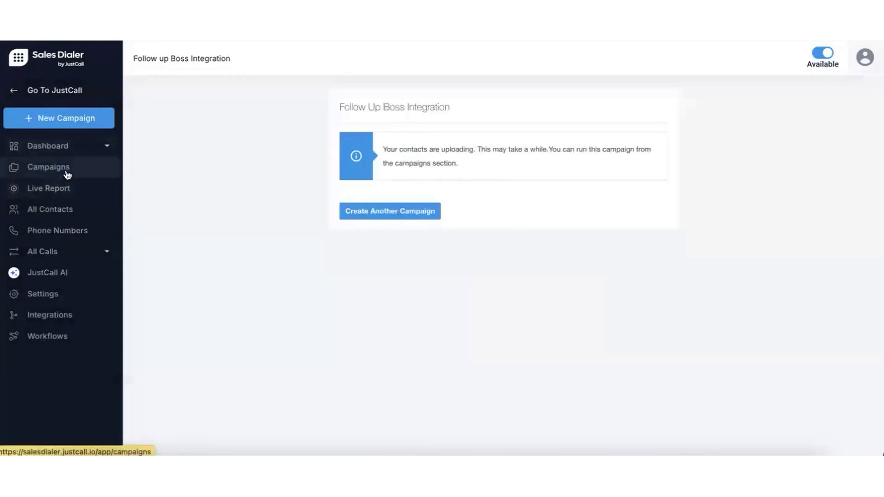
- Filter the campaigns list by searching 'at ca'
click(49, 167)
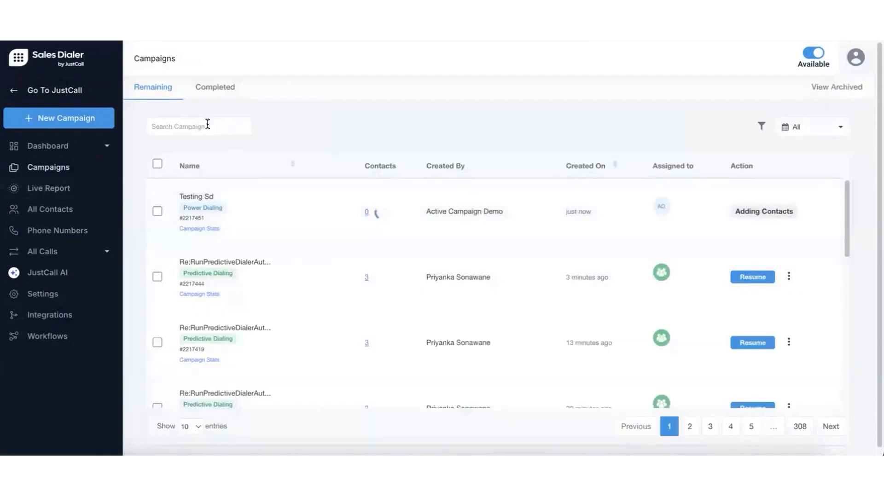
text(at)
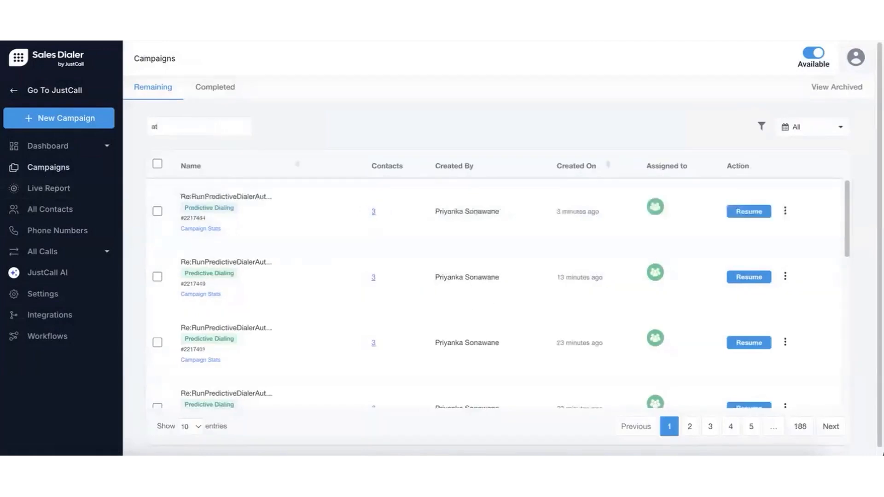
text(ca)
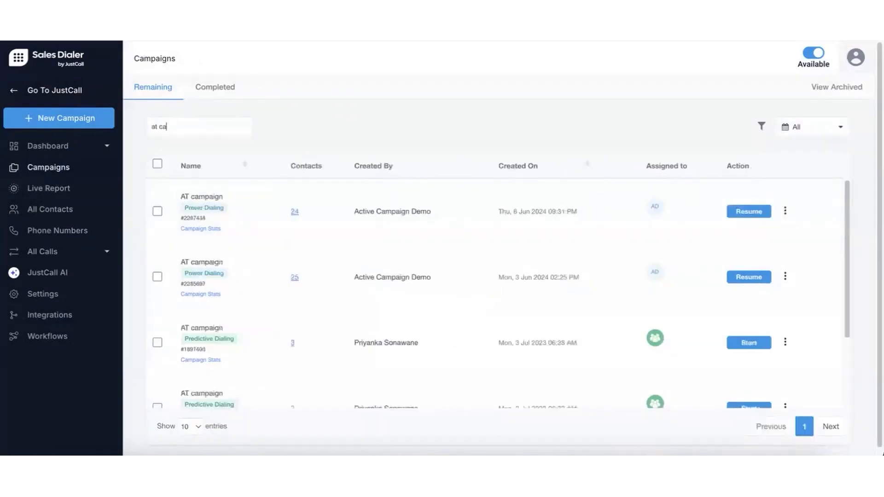
mouse_move(748, 277)
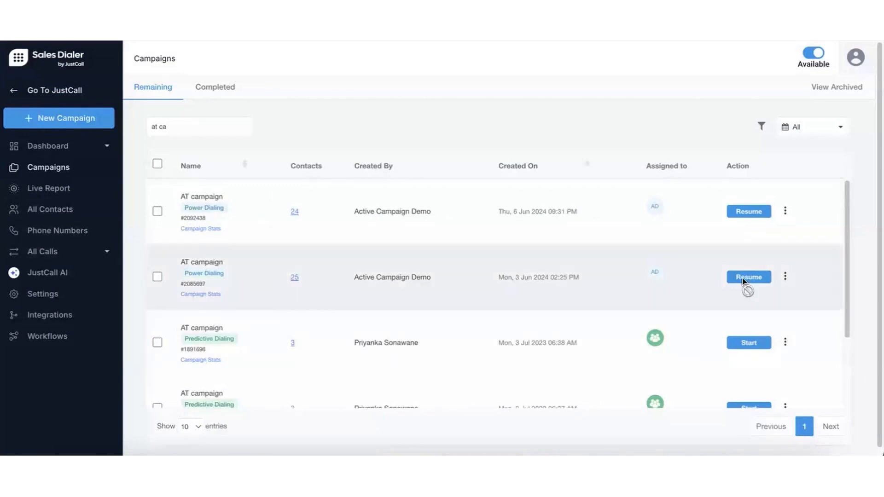
- Resume the AT campaign, start dialing the next contact and begin a call note
click(747, 277)
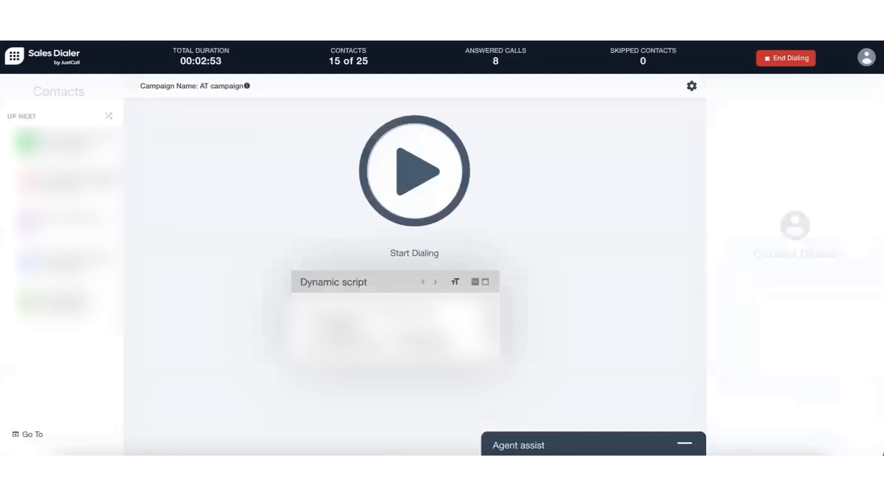
mouse_move(405, 182)
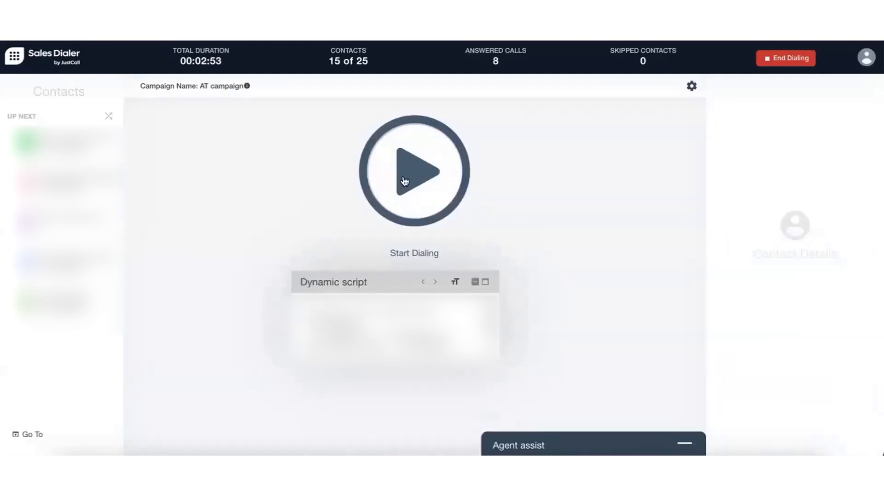
click(413, 171)
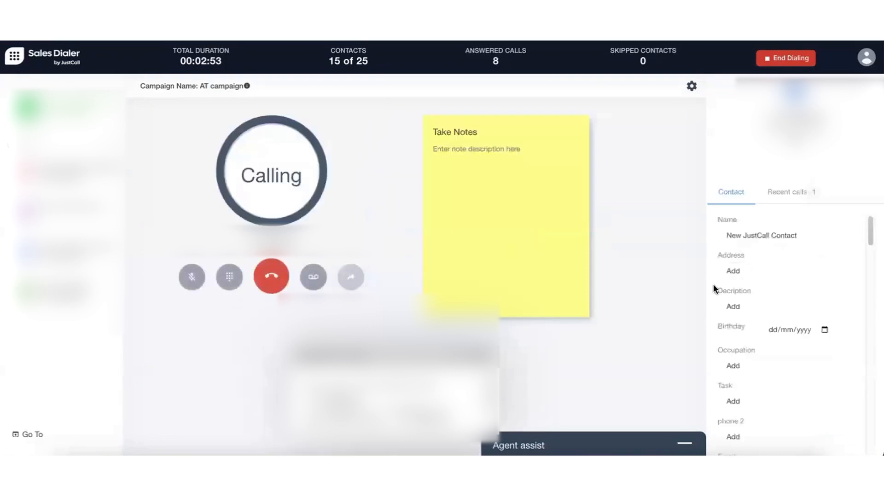
scroll(down, 3)
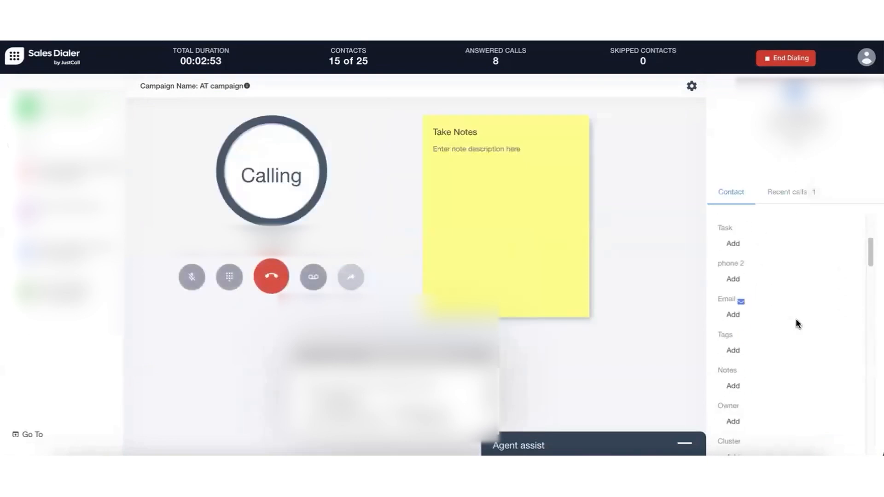
click(504, 225)
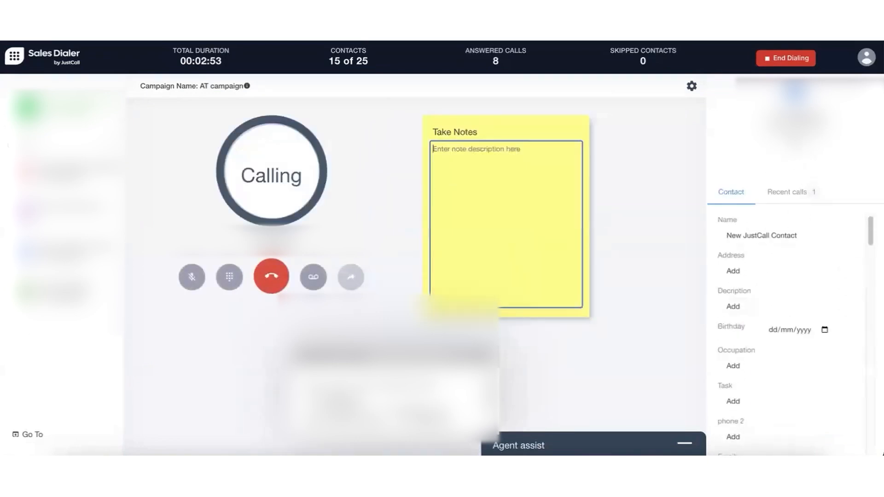
- End the call, review the contact's recent calls and jot placeholder notes
click(271, 277)
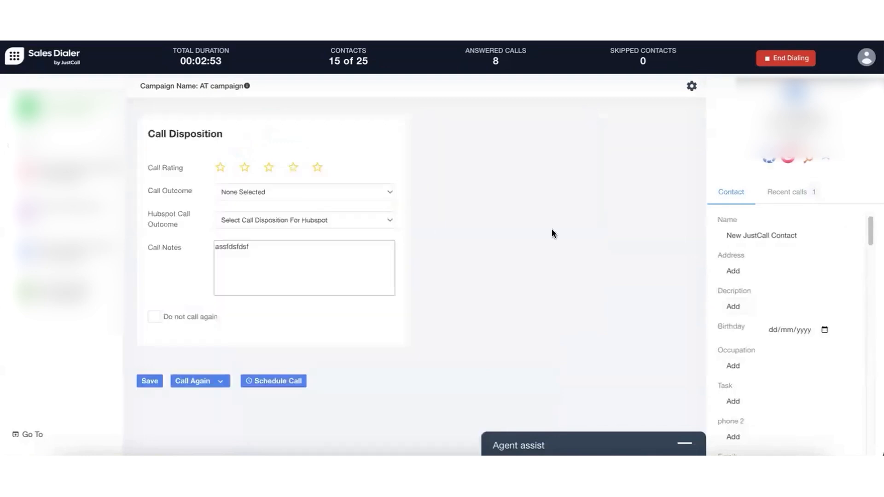
mouse_move(824, 162)
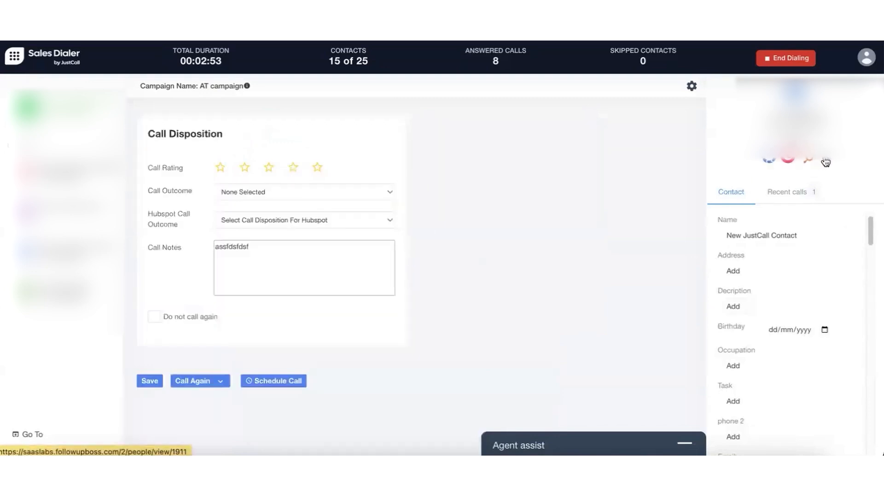
scroll(down, 3)
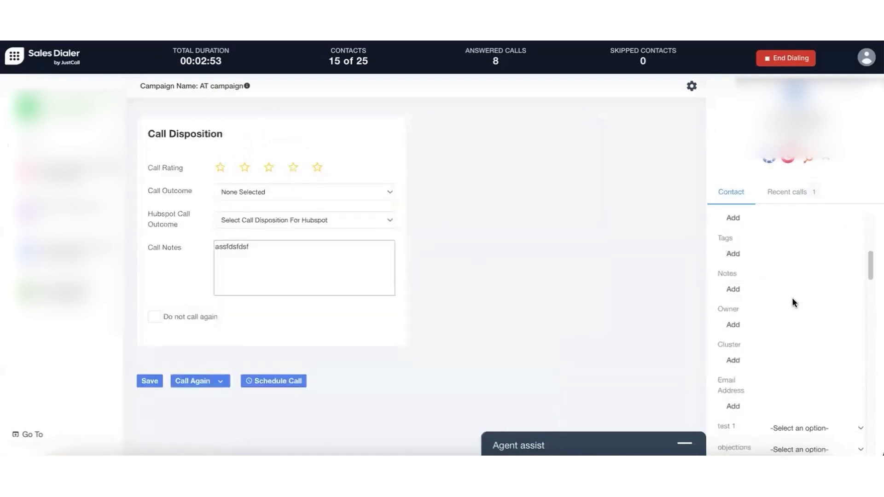
scroll(down, 3)
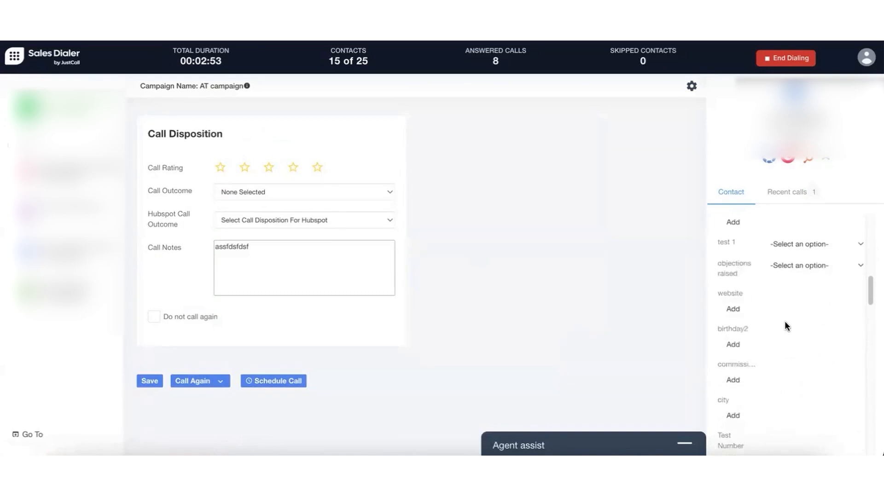
click(789, 191)
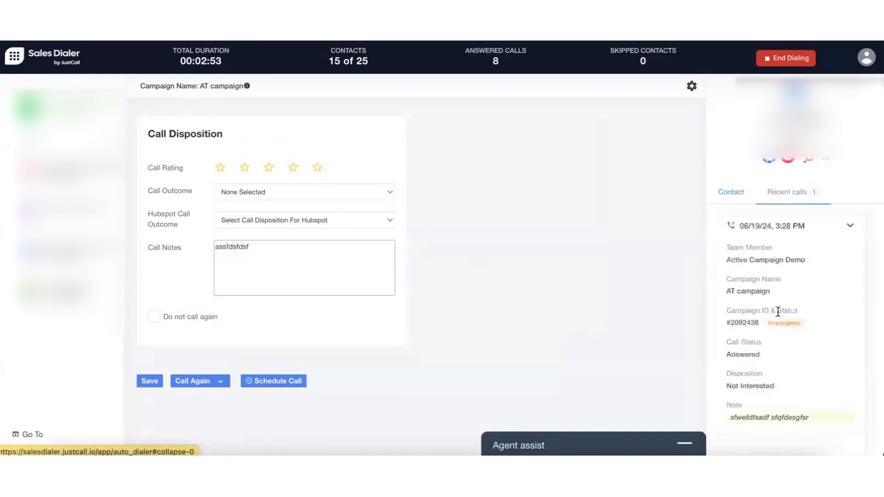
mouse_move(733, 366)
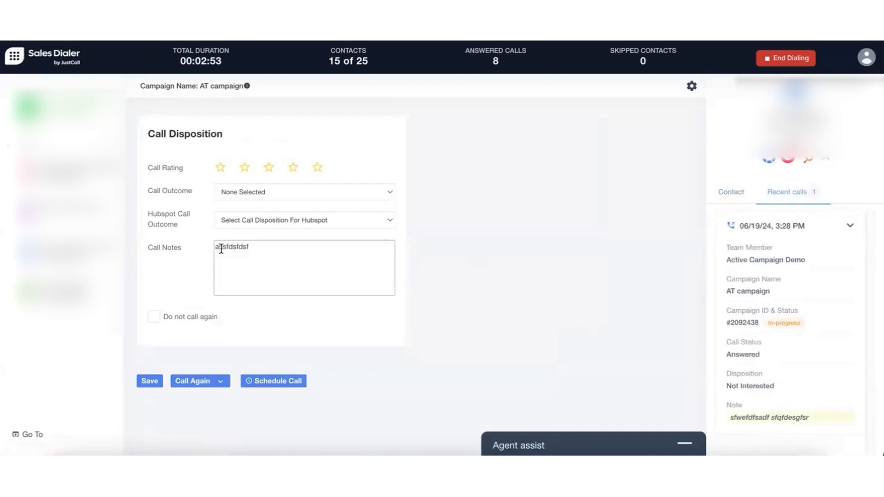
text(assfdsfdsfsa']\ds)
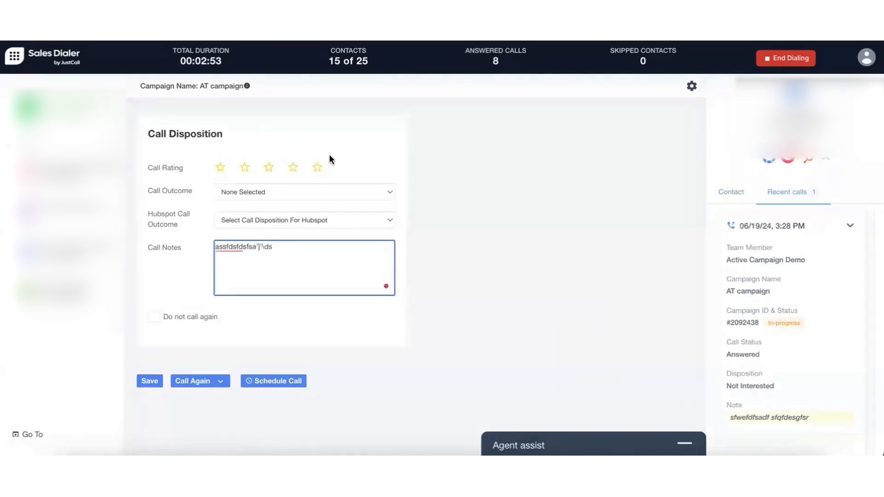
- Save the disposition with a four-star rating and an Interested outcome
click(293, 168)
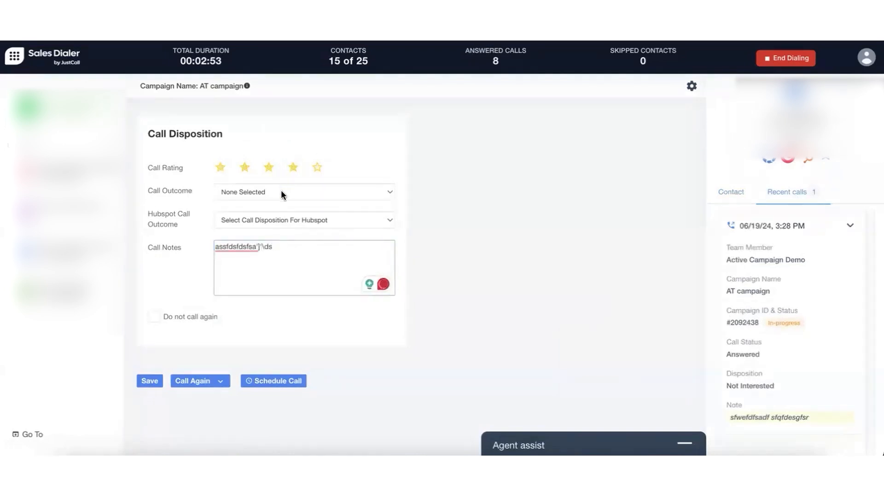
click(303, 193)
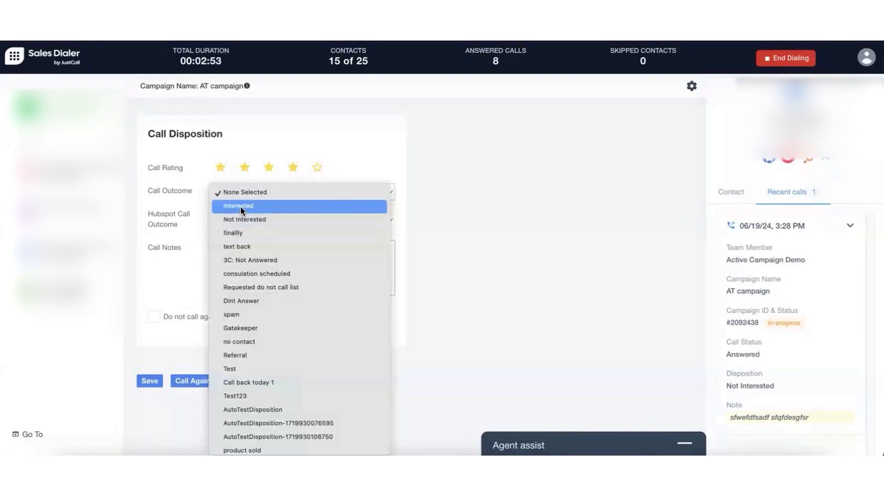
click(237, 205)
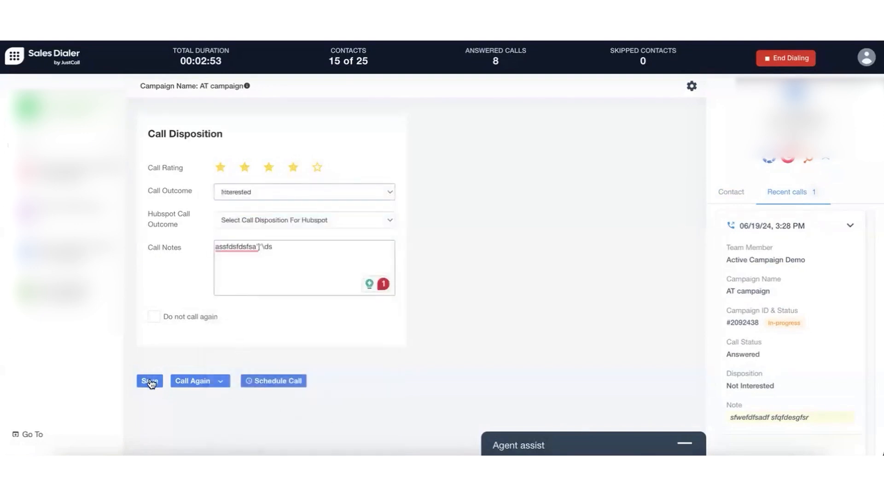
click(149, 381)
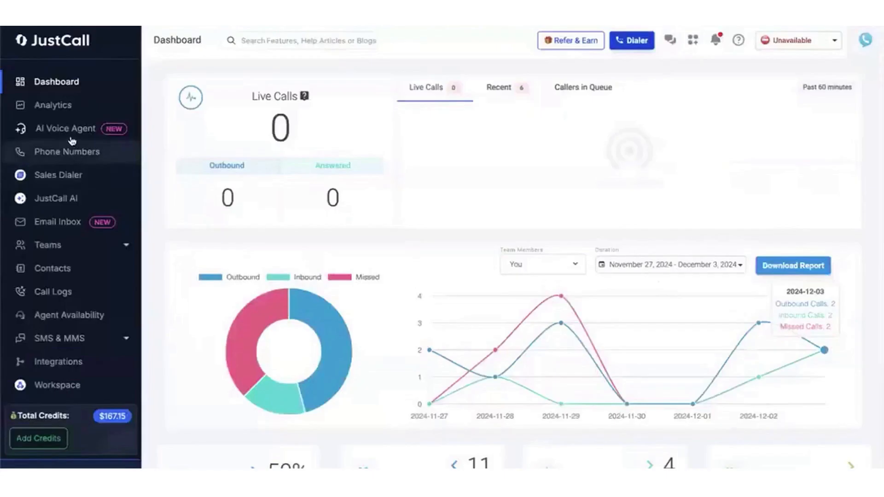
- Go to the AI Voice Agent list and show the options for the ChargeGrid agent
click(65, 128)
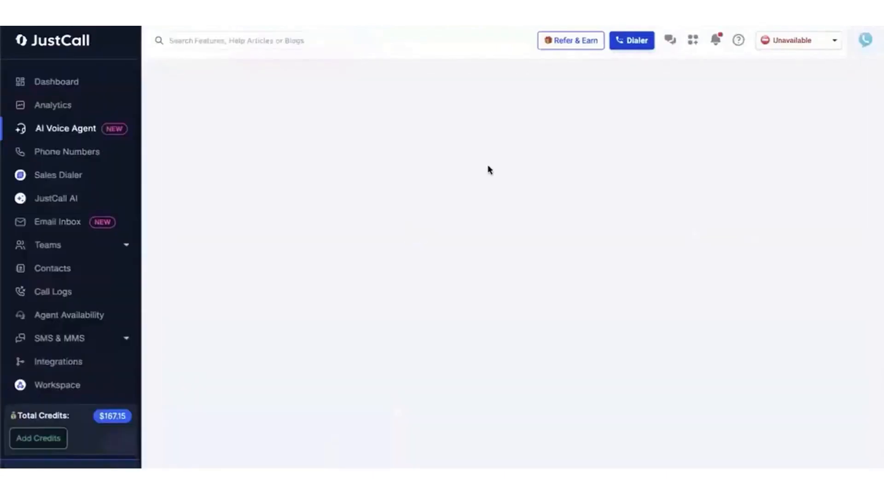
click(65, 128)
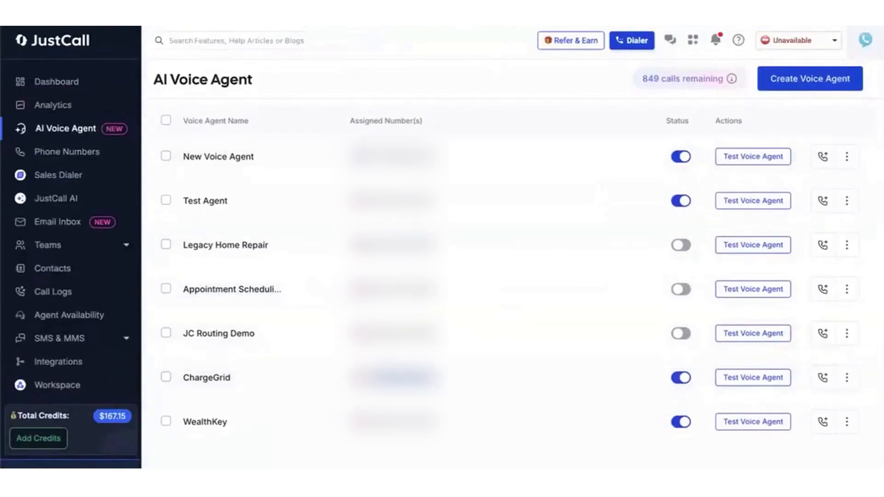
click(632, 40)
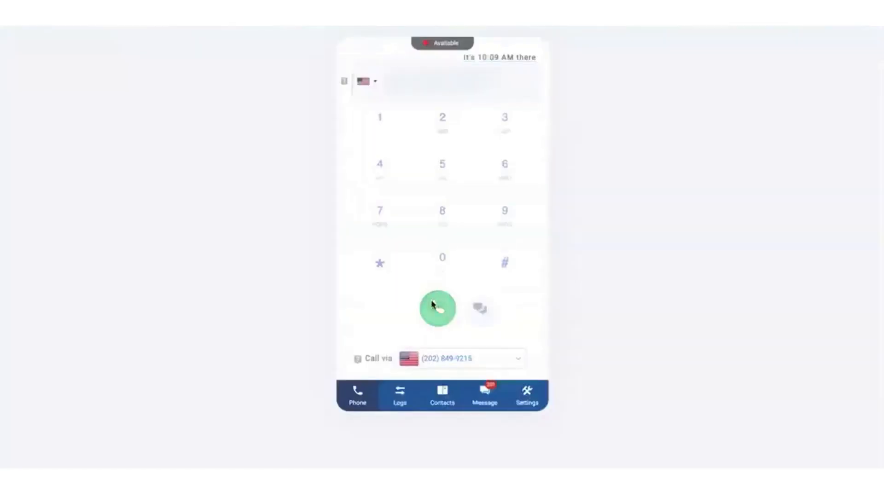
click(437, 310)
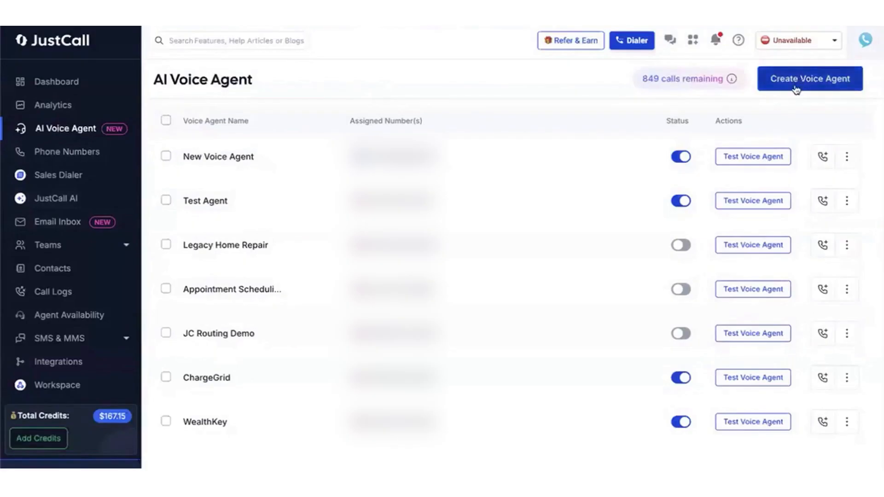
mouse_move(539, 236)
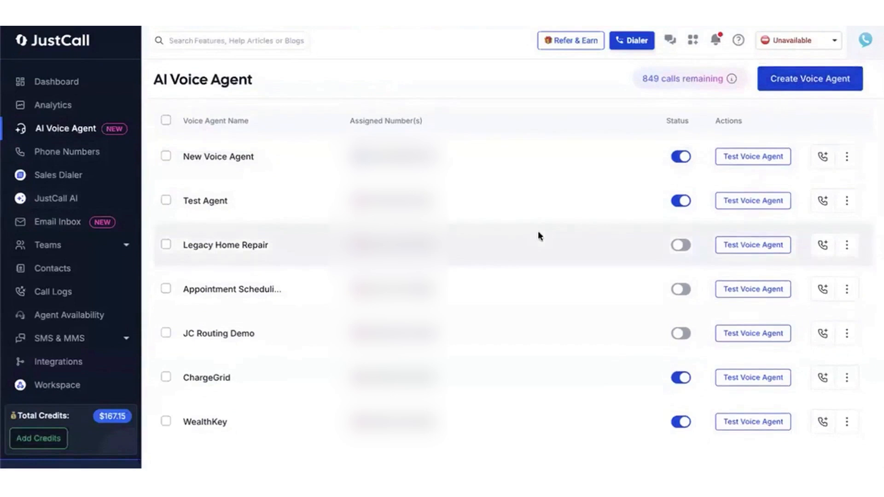
click(846, 377)
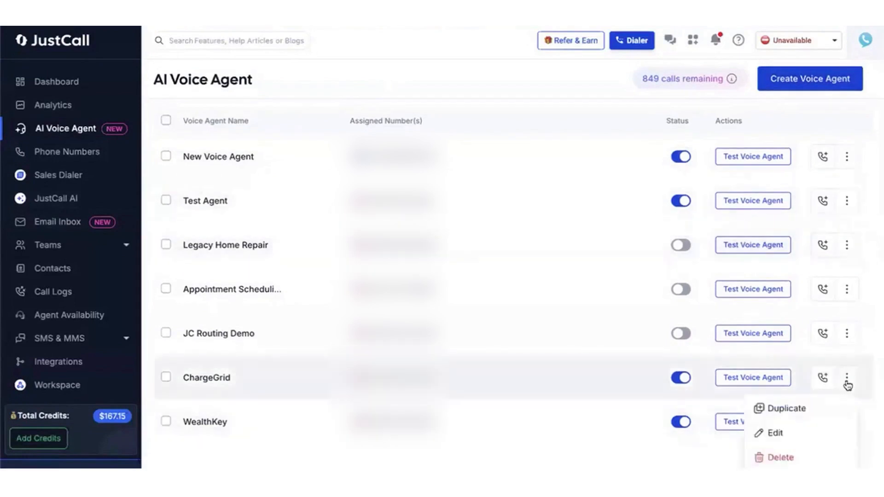
- Edit the ChargeGrid agent and filter its voices to Australian accents
click(774, 433)
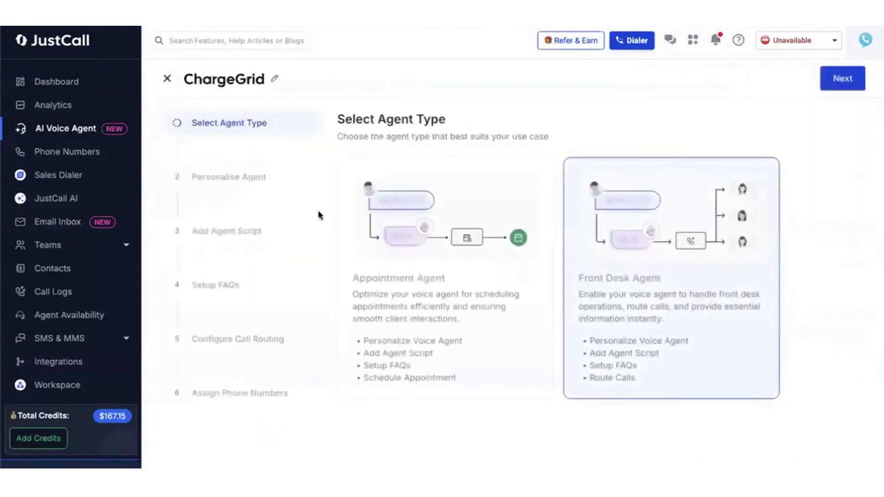
mouse_move(491, 299)
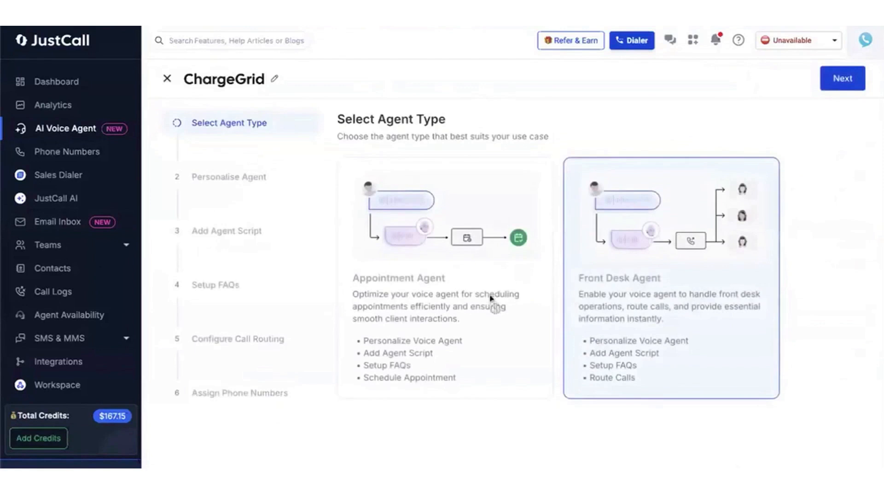
click(841, 77)
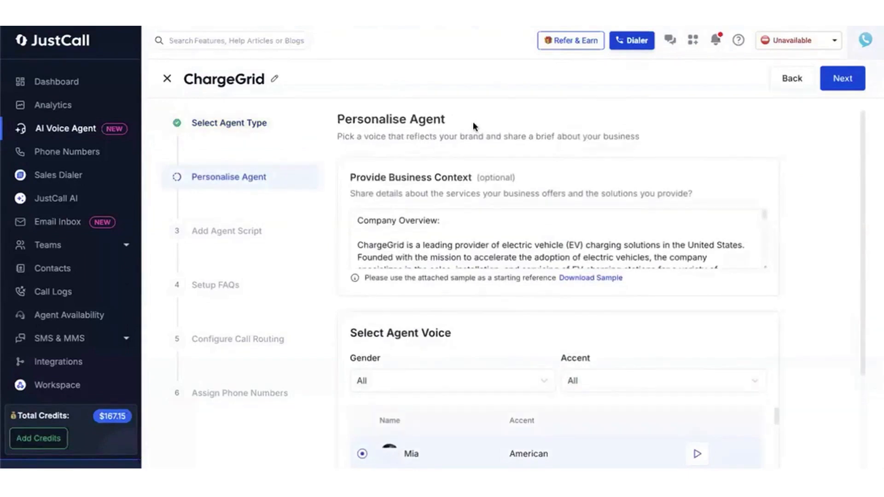
scroll(down, 3)
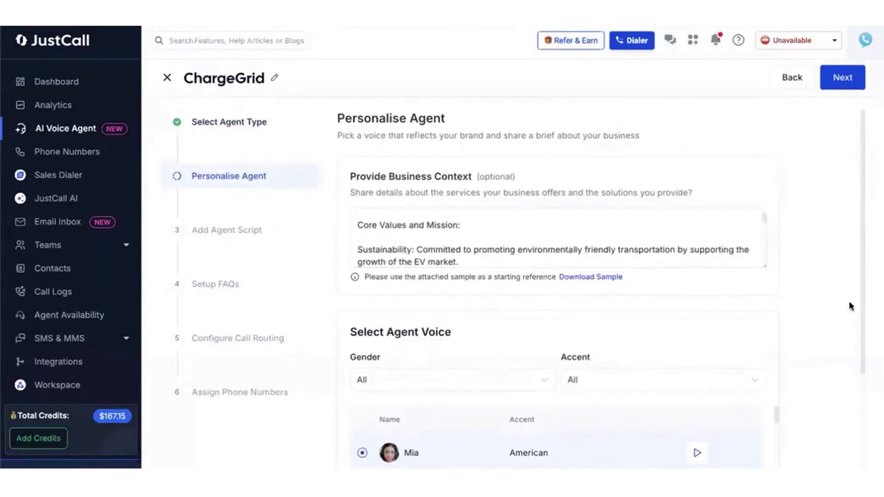
scroll(down, 3)
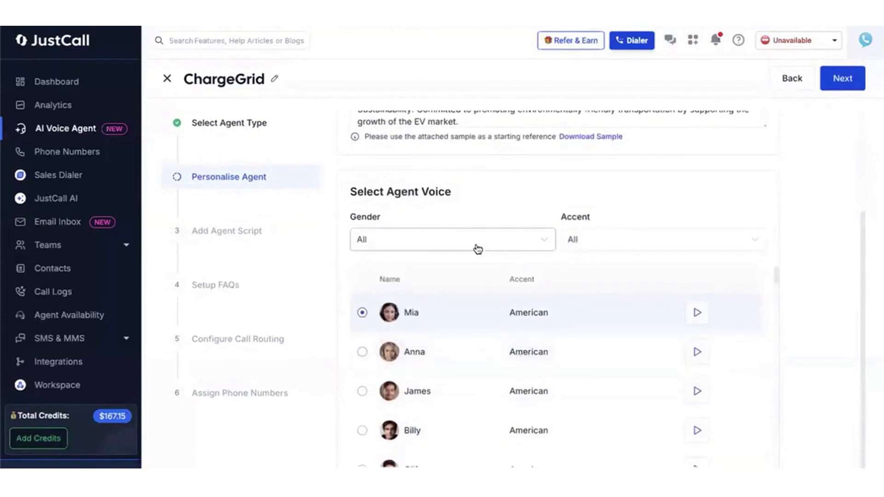
mouse_move(471, 239)
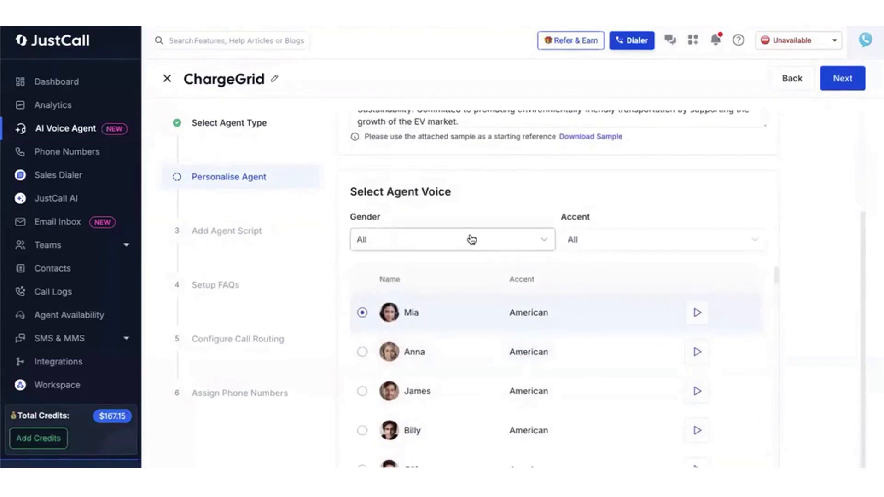
click(662, 239)
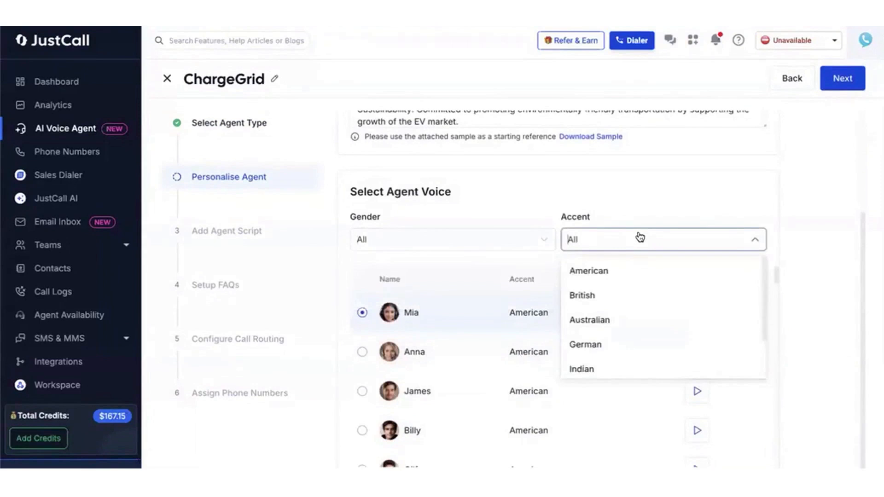
click(590, 320)
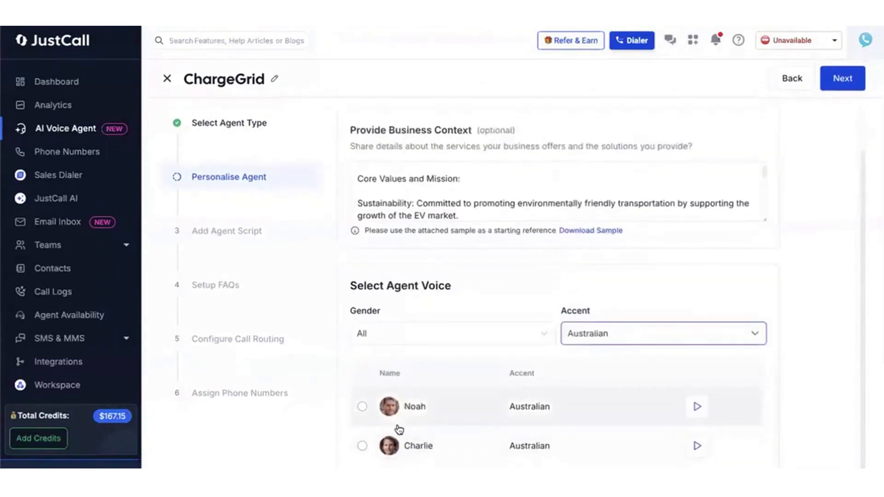
- Advance through the Agent Script and FAQs steps to call routing
click(842, 77)
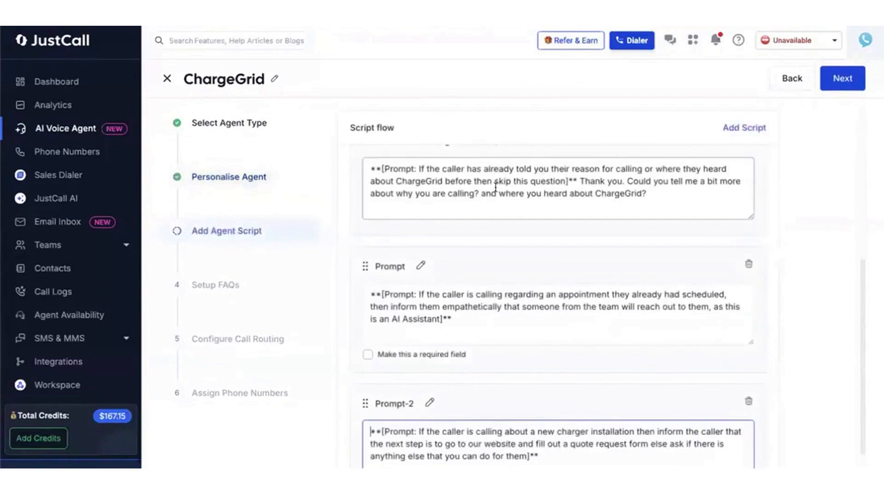
click(843, 78)
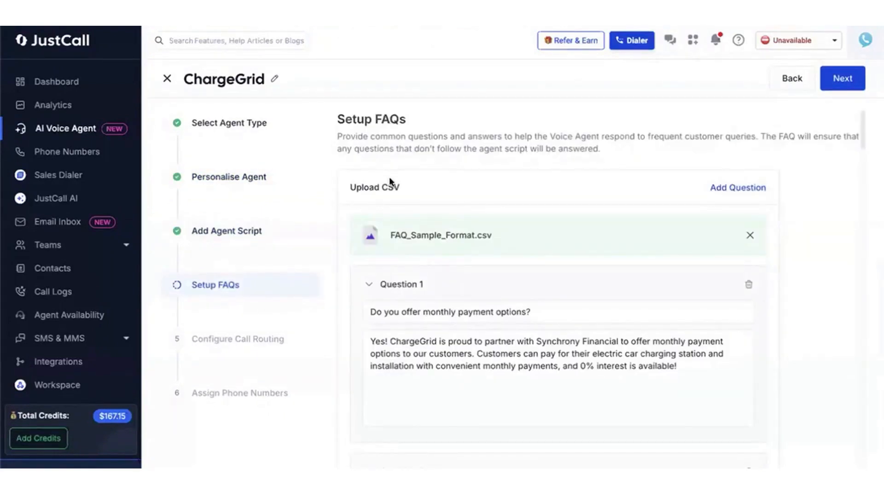
scroll(down, 3)
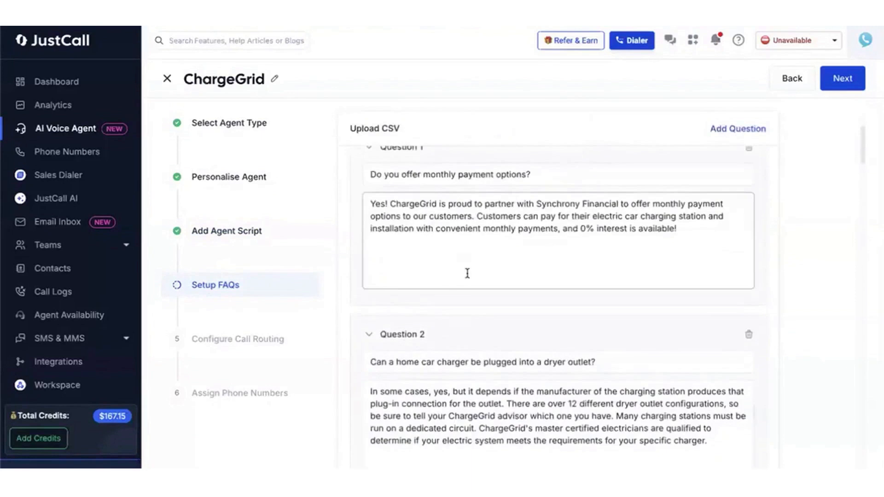
mouse_move(313, 351)
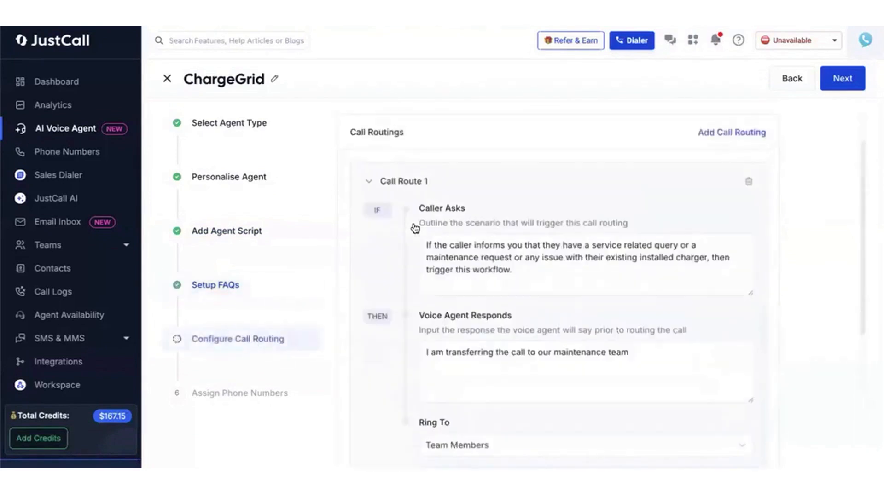
mouse_move(607, 163)
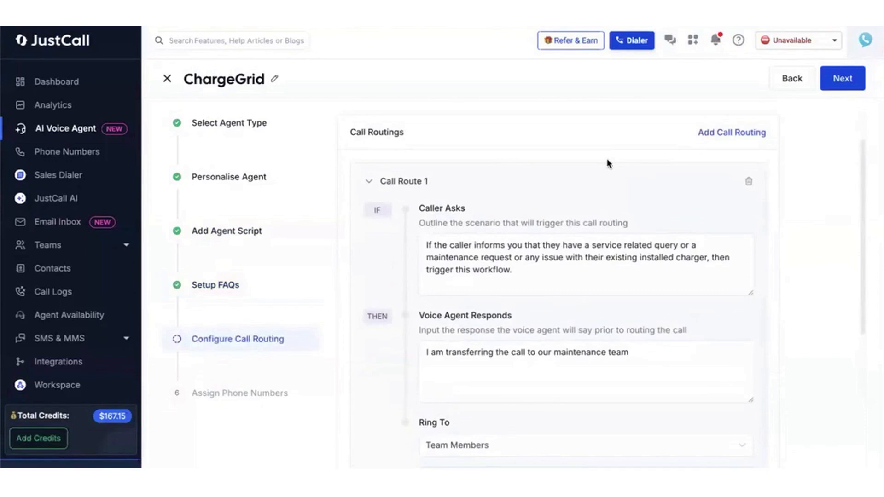
scroll(down, 3)
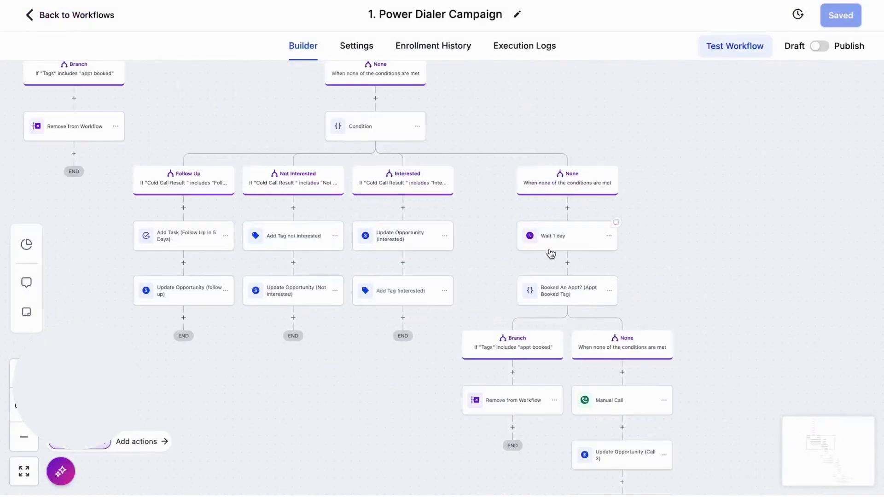
- Scroll the workflow and inspect the Cold Call #2 contact field update
scroll(down, 3)
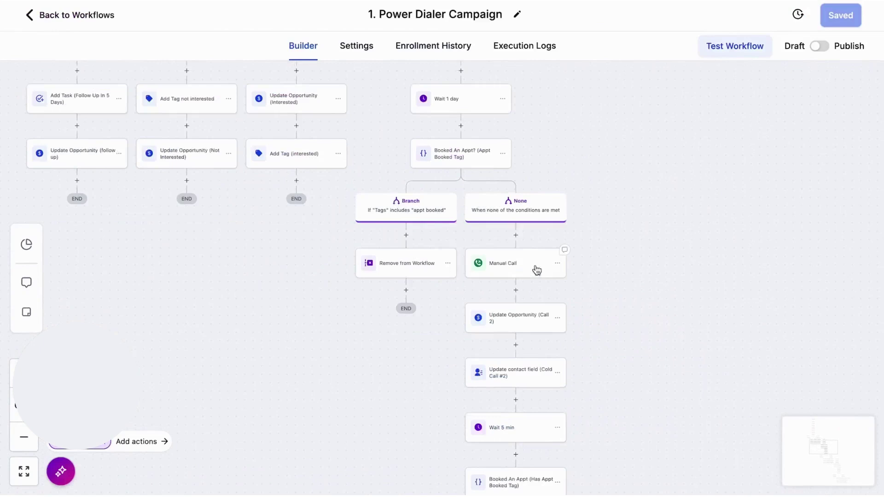
mouse_move(525, 267)
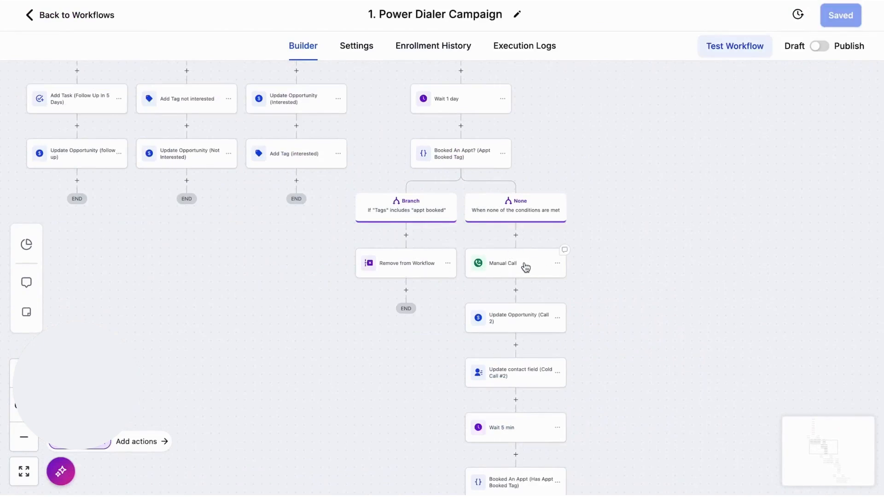
scroll(down, 3)
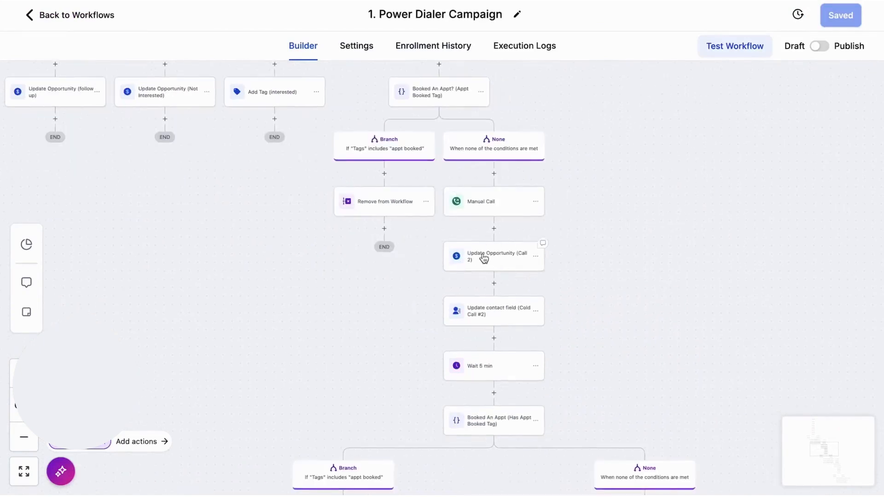
scroll(down, 3)
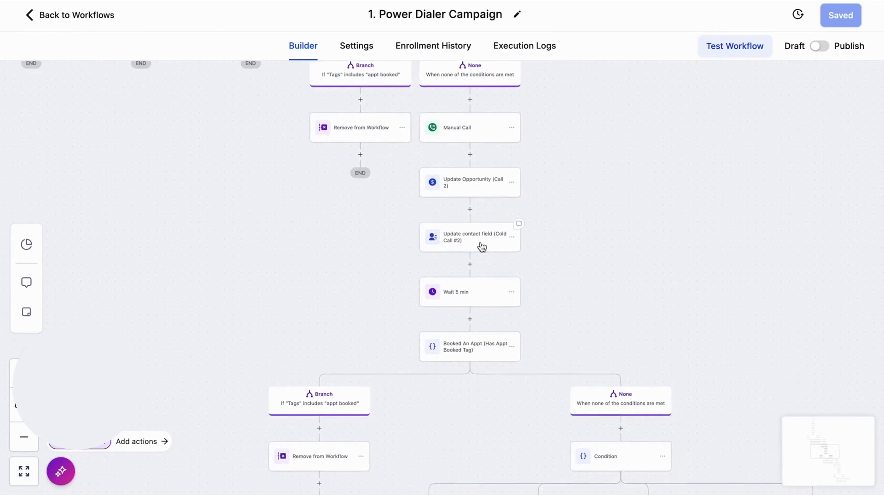
click(470, 237)
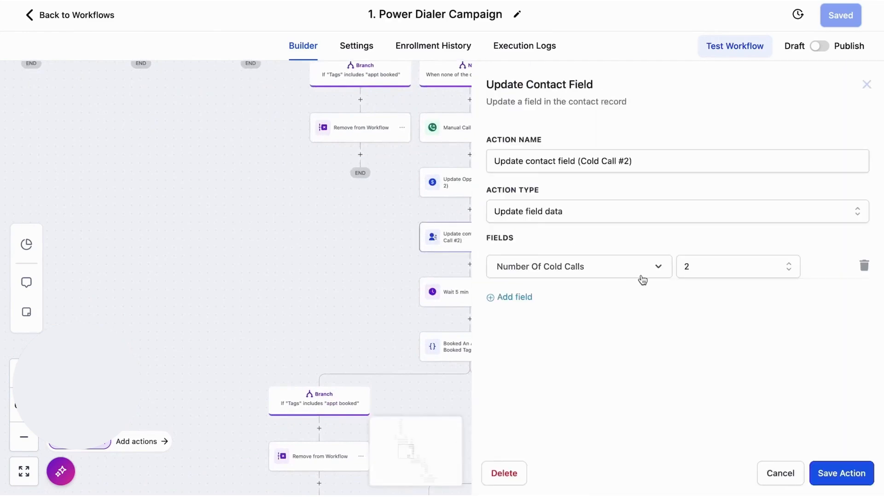
mouse_move(680, 250)
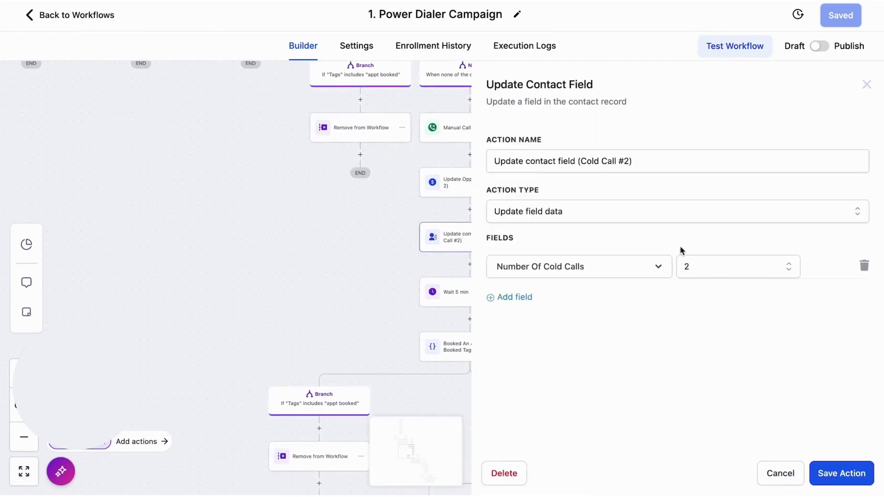
click(867, 85)
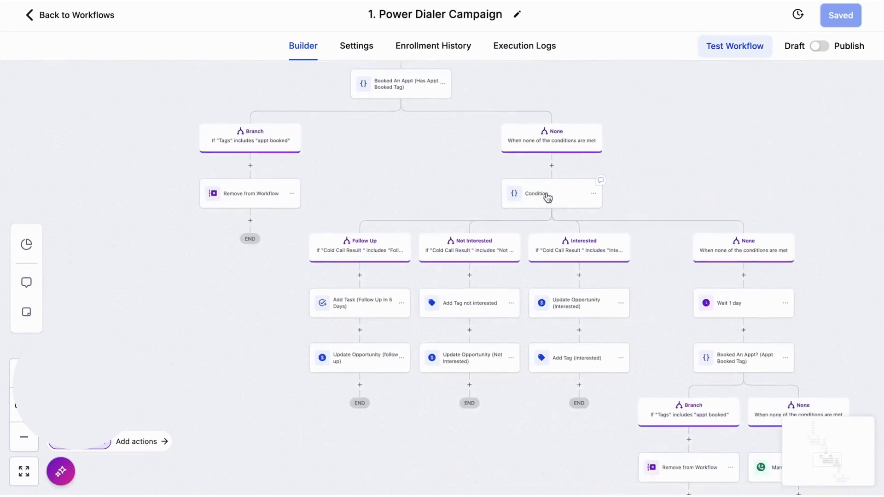
- Inspect the Cold Call #3 field update and reach the Cold Call Result branches
scroll(down, 3)
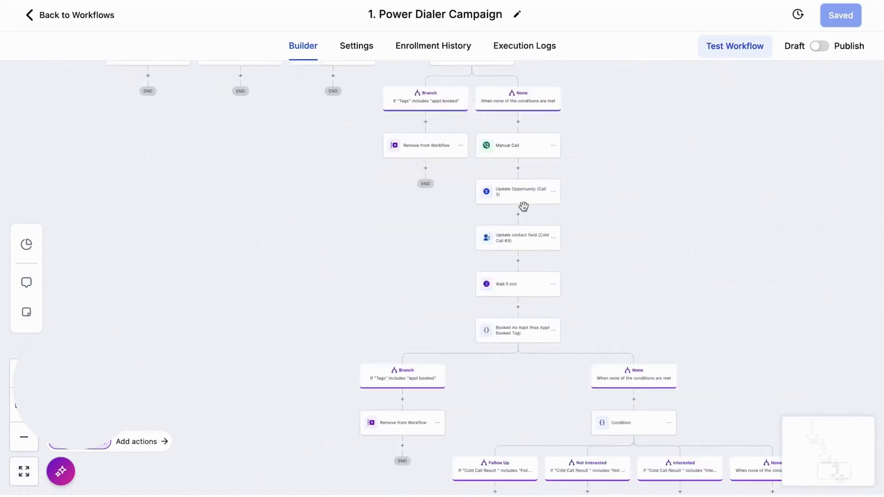
click(517, 238)
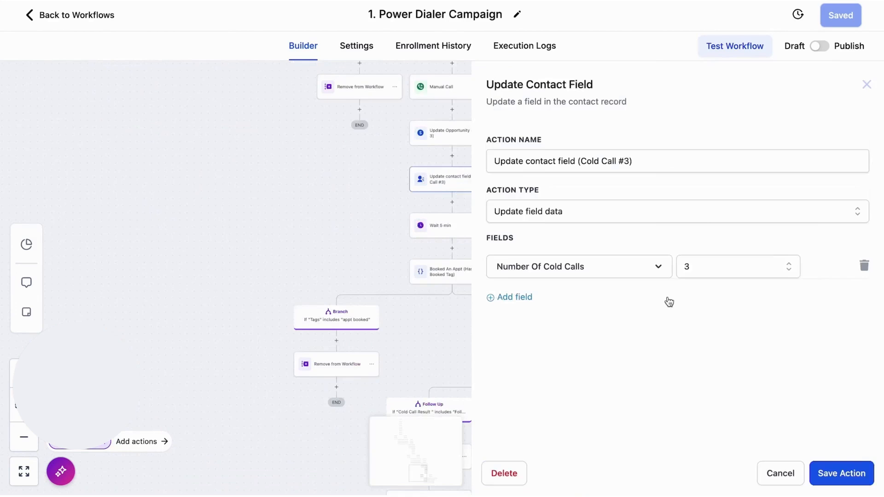
click(865, 85)
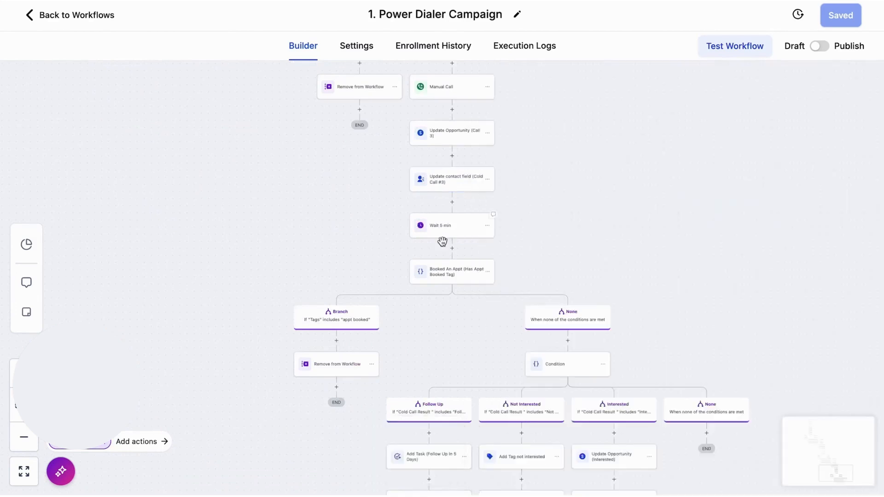
scroll(down, 3)
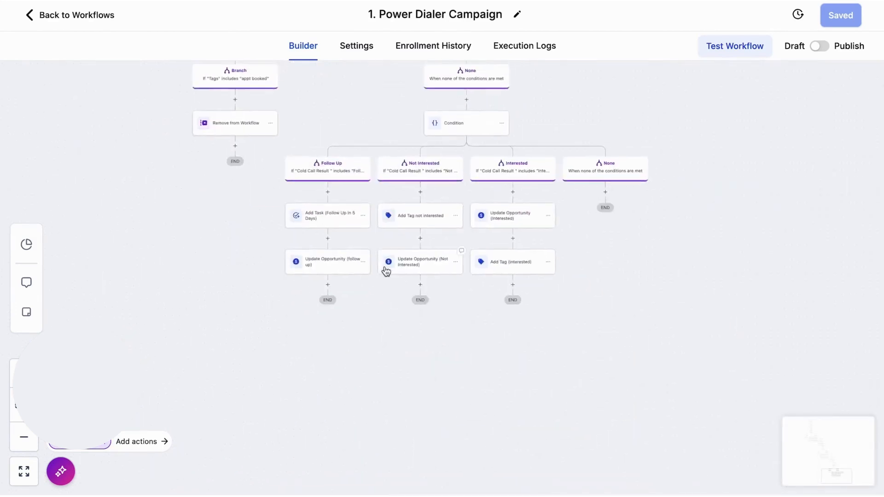
mouse_move(501, 209)
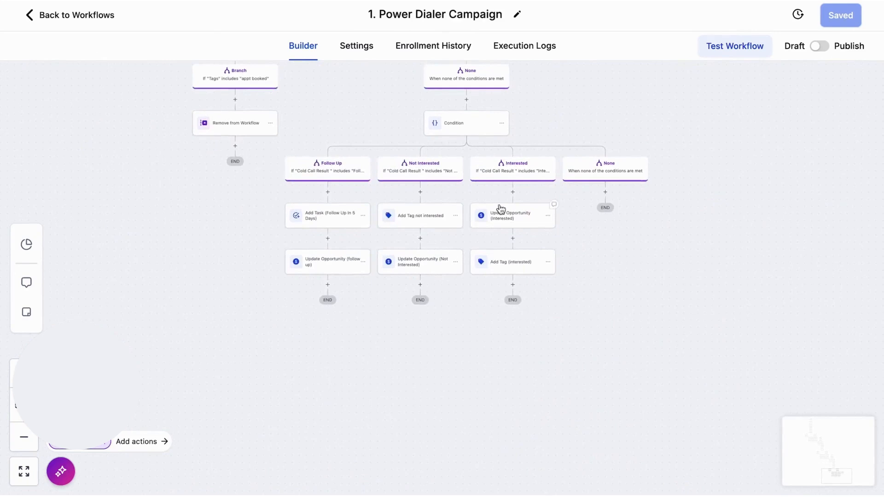
mouse_move(244, 33)
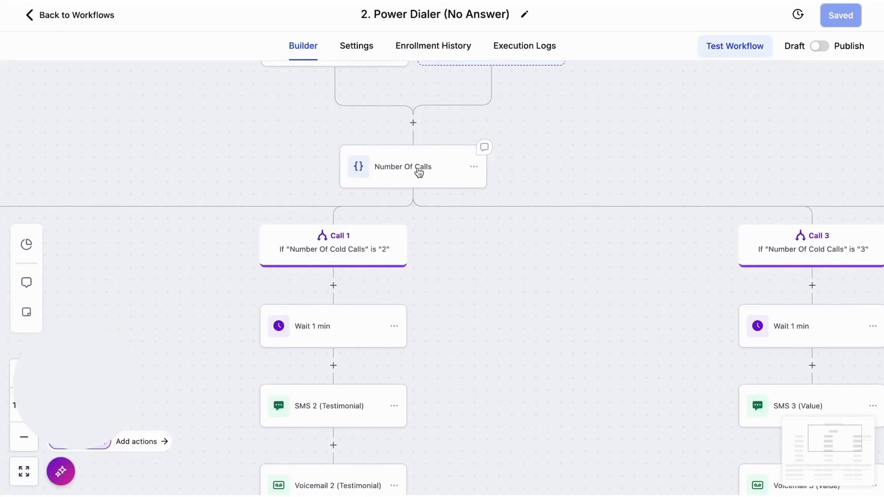
- Inspect the Number Of Calls branching condition without changes and scroll the canvas
click(403, 167)
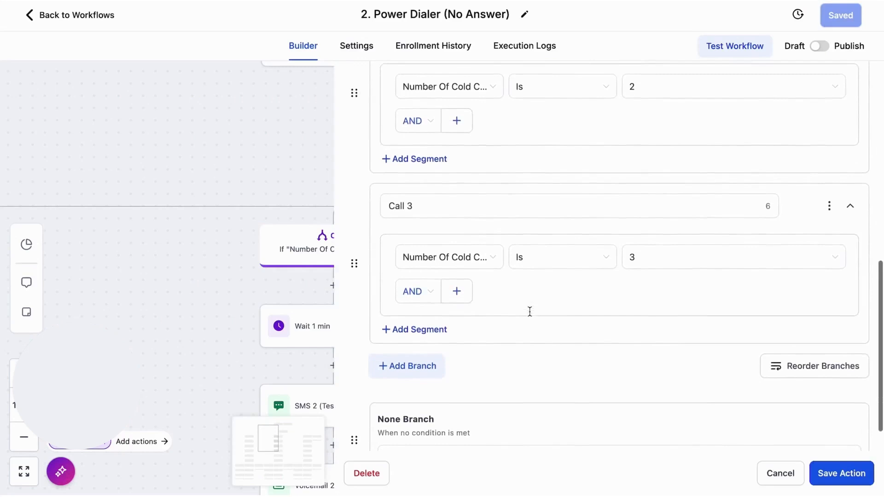
click(841, 473)
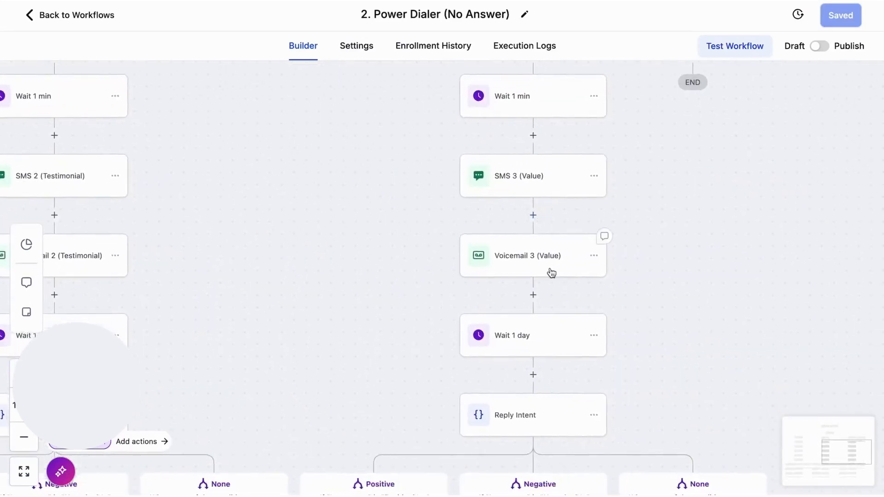
mouse_move(539, 268)
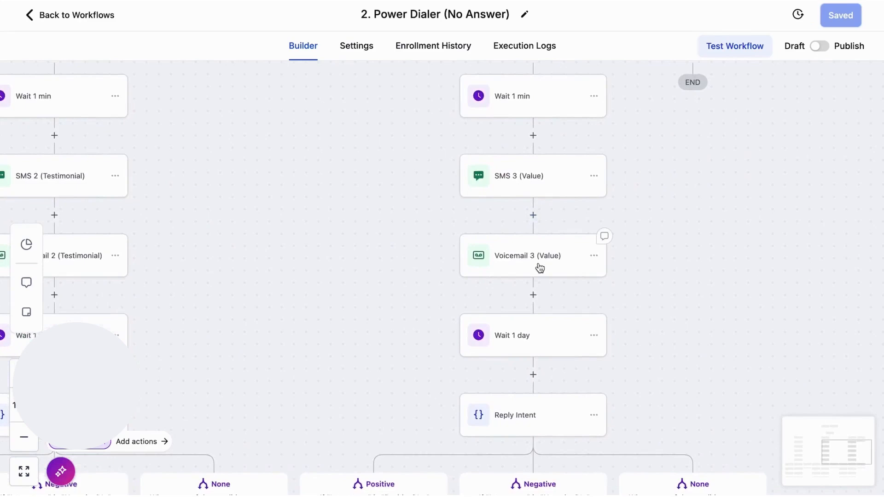
scroll(down, 3)
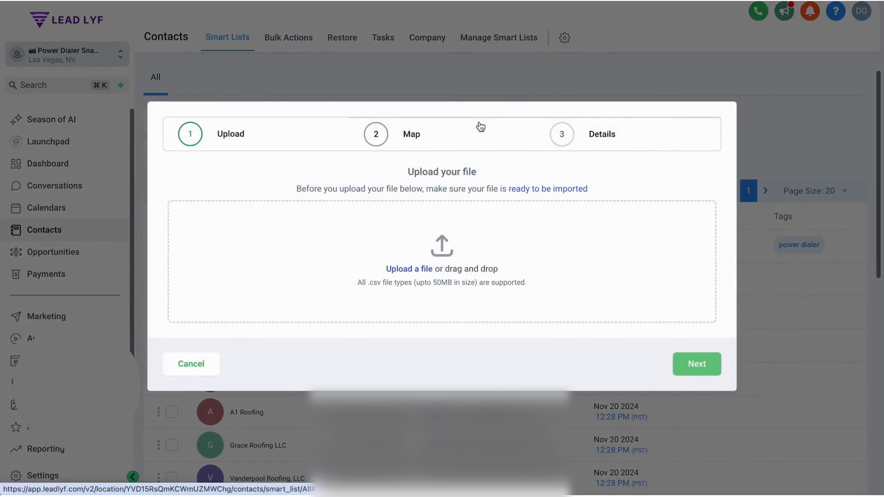
- Select all 20 contacts and choose the 1. Power Dialer Campaign workflow for them
click(190, 364)
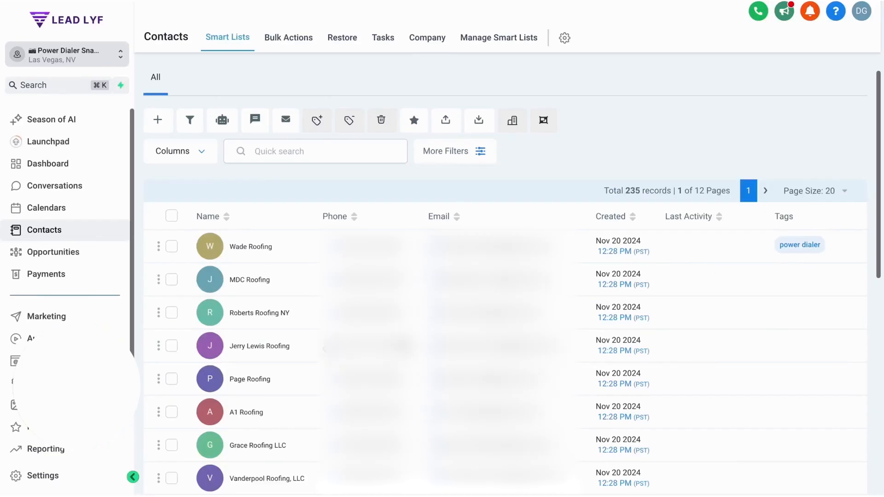
mouse_move(313, 338)
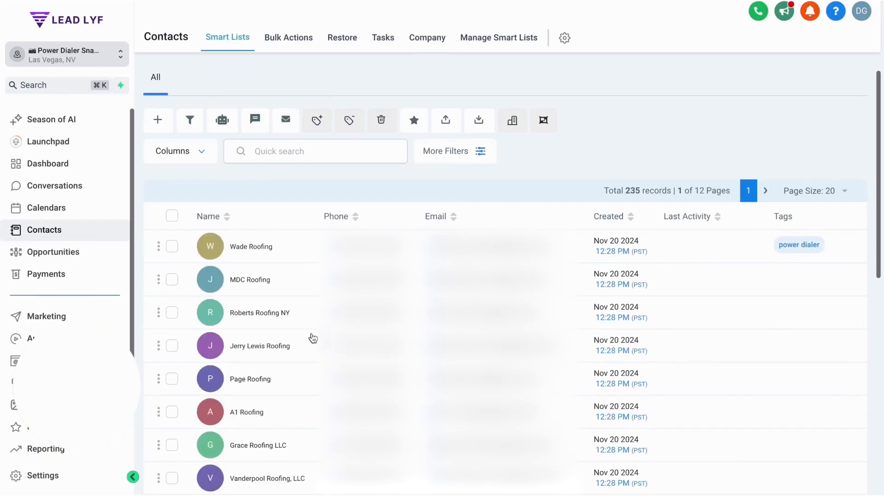
click(172, 216)
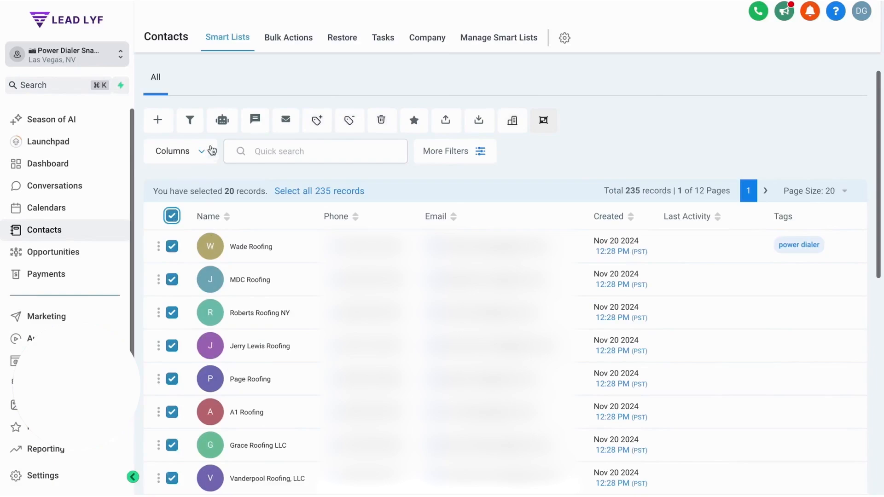
click(222, 120)
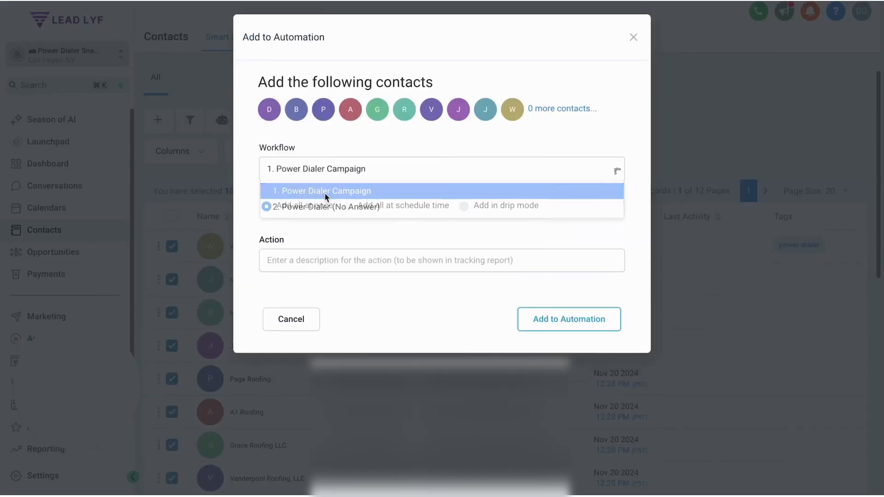
click(323, 190)
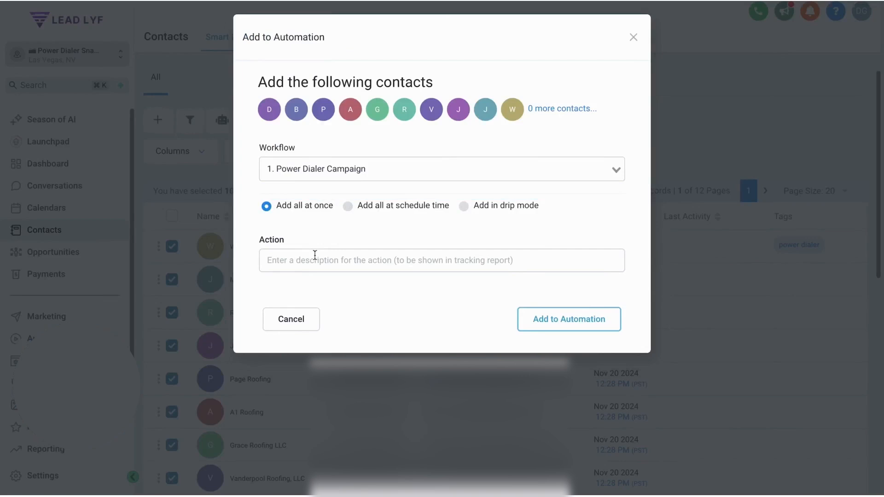
- Enroll the contacts with the PD Campaign action description and acknowledge scheduling
click(568, 319)
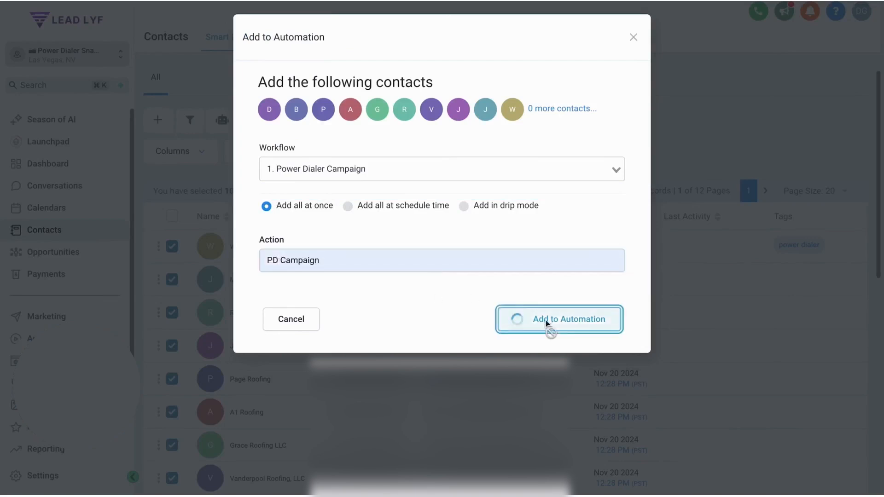
click(559, 320)
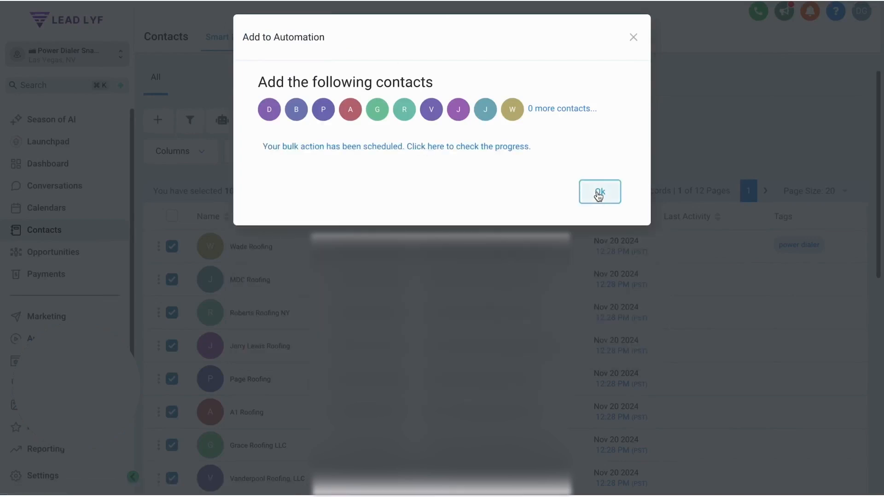
click(599, 191)
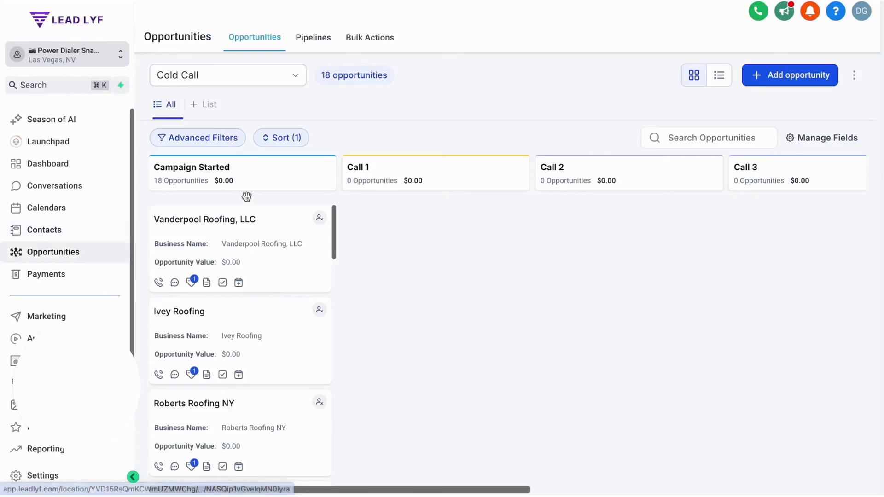
- Check workflow enrollment counts, then move to the Conversations inbox
scroll(down, 3)
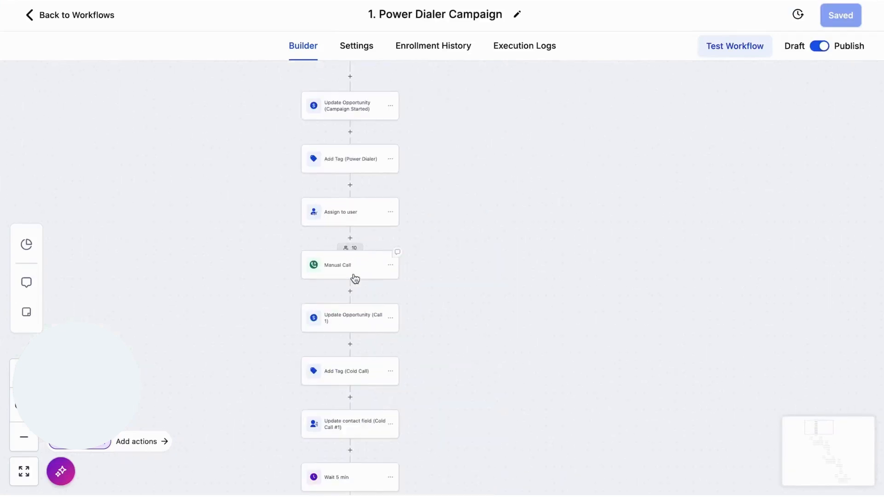
mouse_move(258, 184)
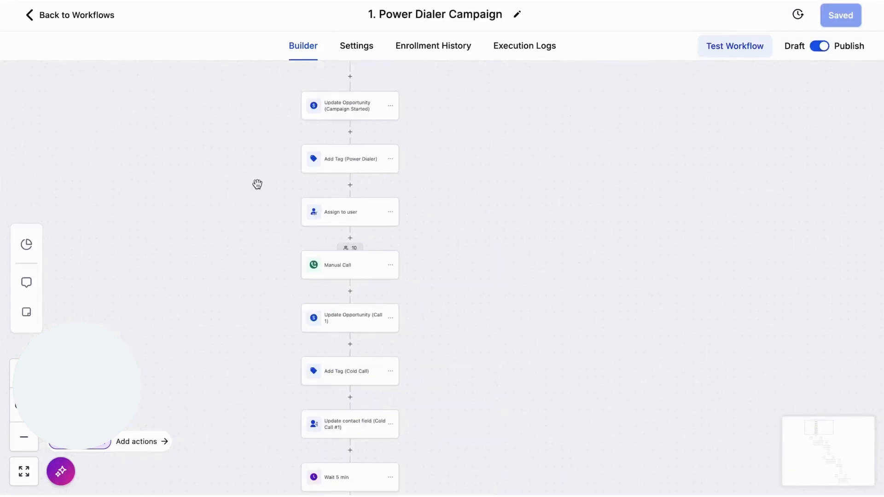
click(69, 14)
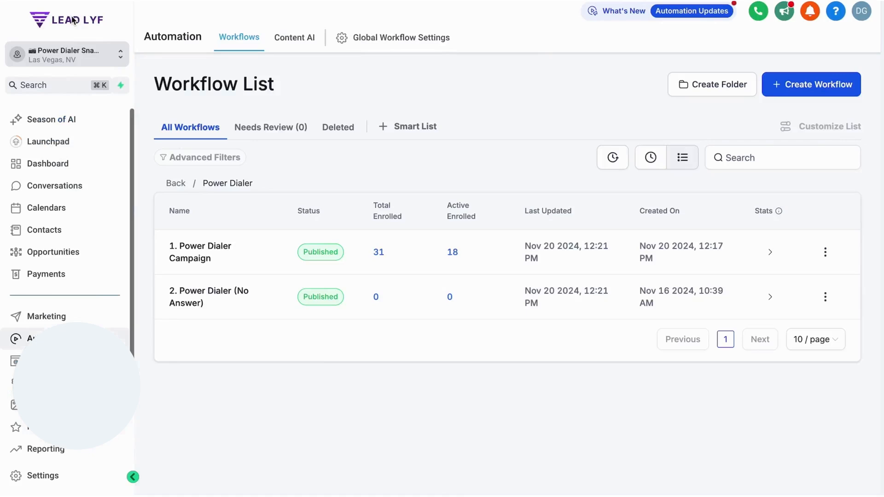
click(55, 185)
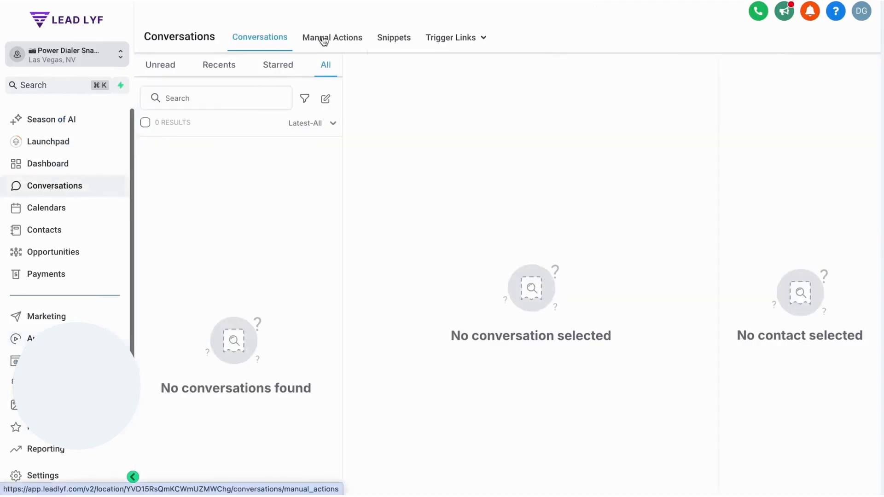
- Start the Manual Actions call queue and review the lead's Number Of Cold Calls and Cold Call Result fields
click(331, 36)
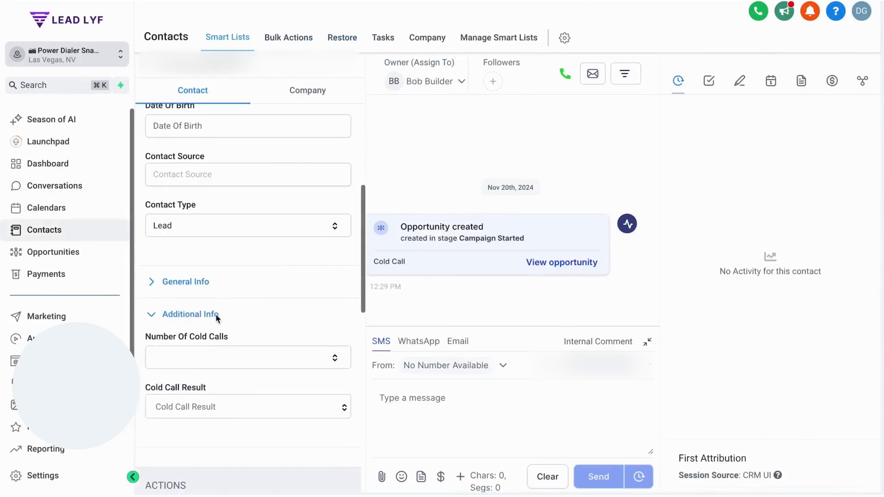
scroll(down, 3)
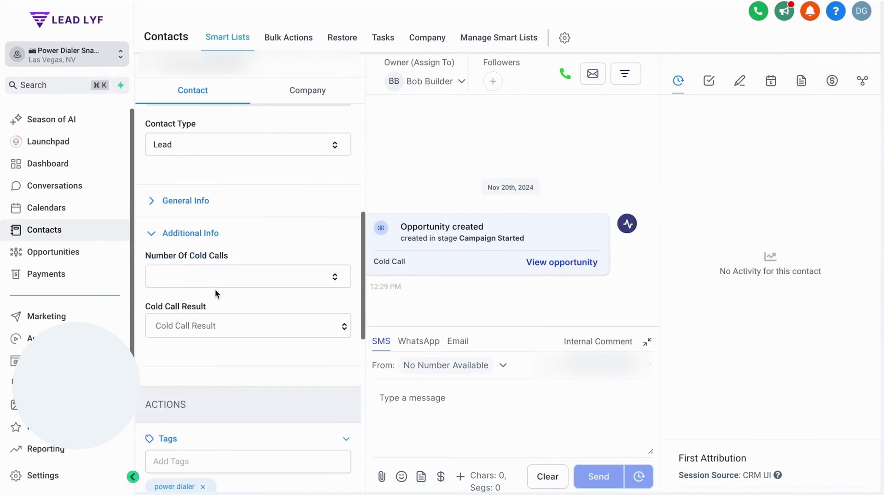
click(246, 276)
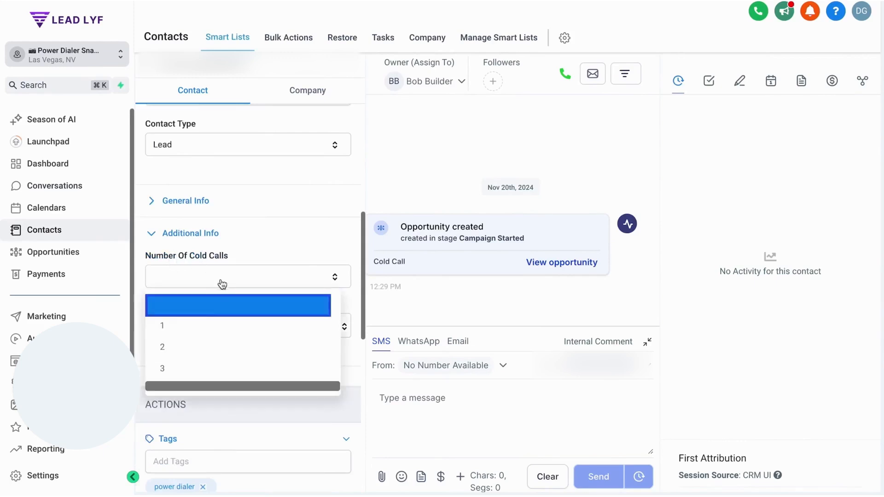
mouse_move(206, 352)
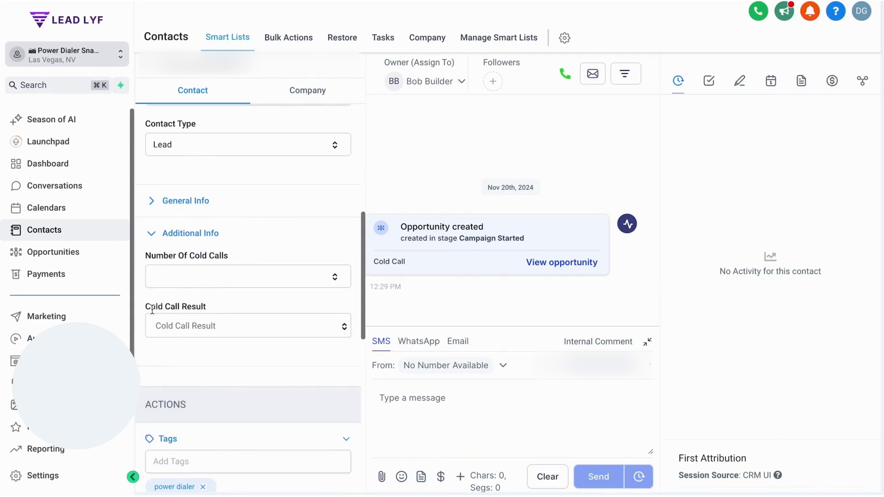
click(247, 325)
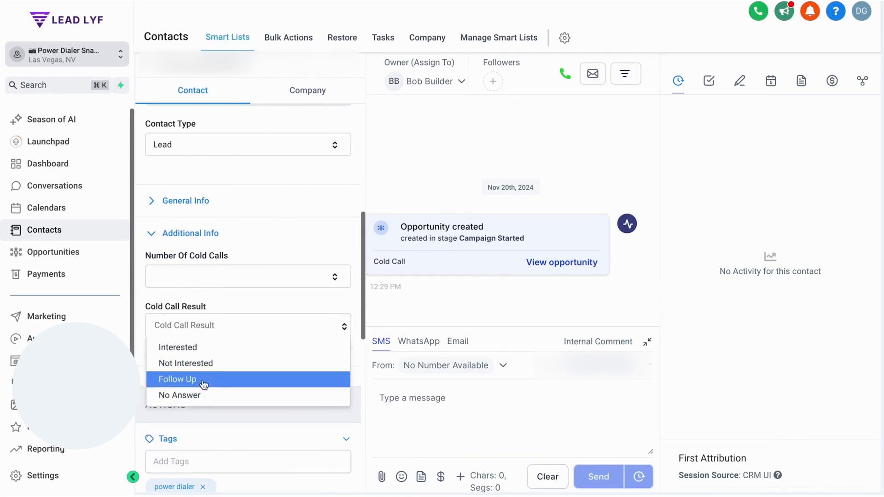
mouse_move(203, 363)
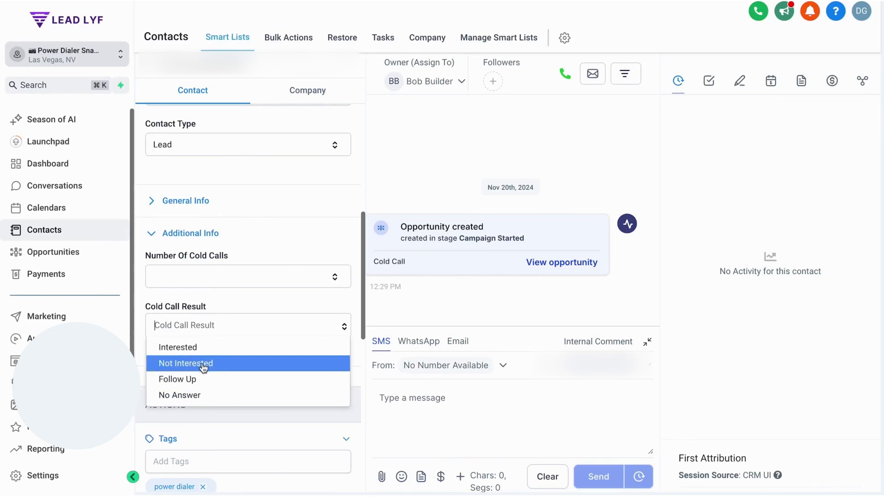
mouse_move(198, 383)
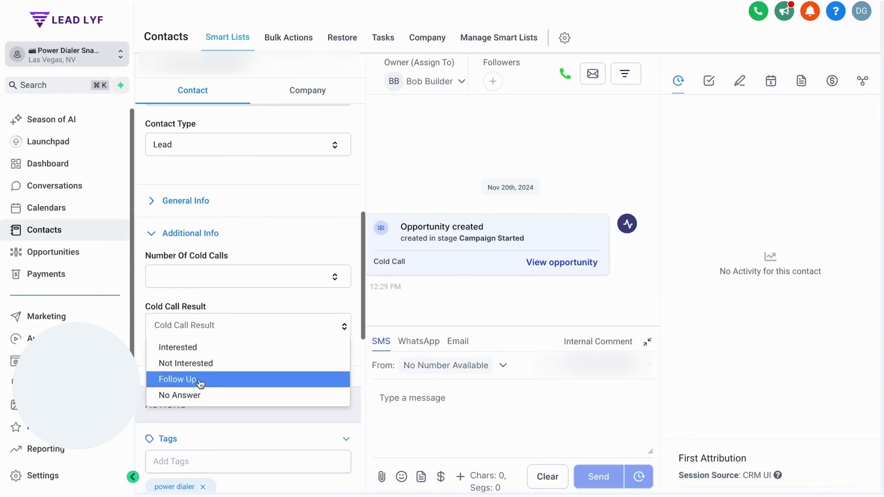
mouse_move(199, 363)
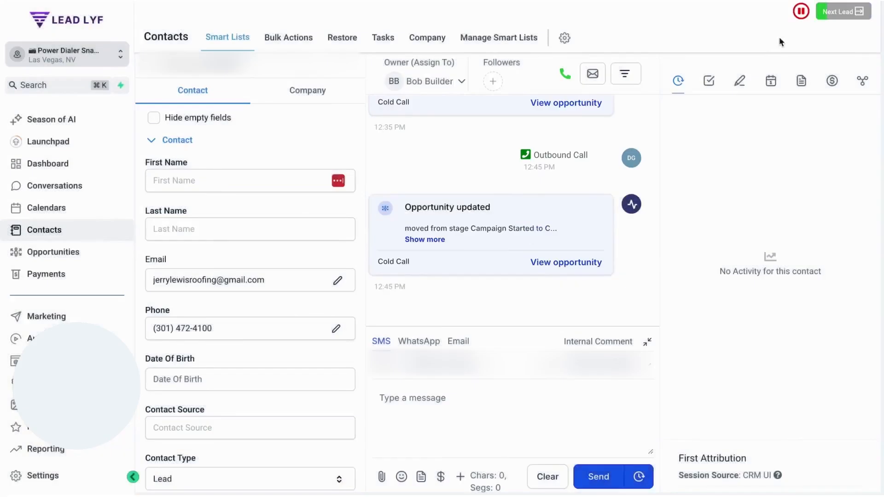
mouse_move(842, 11)
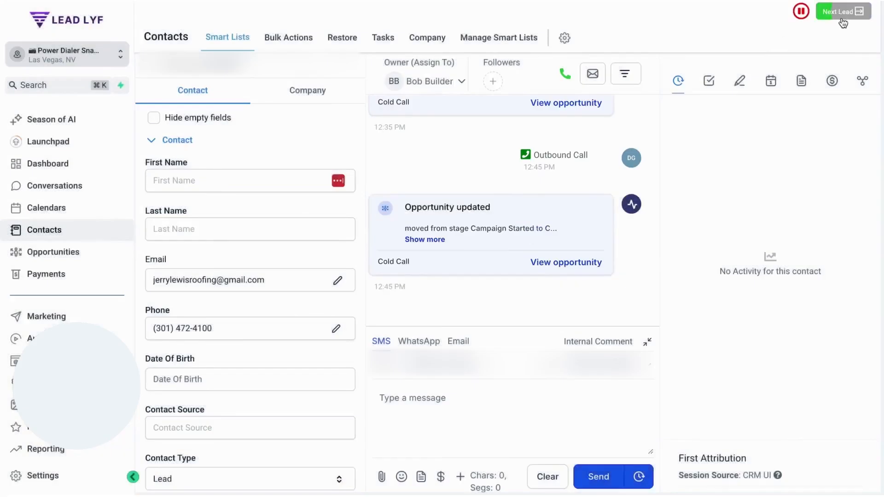
- Hang up and log the call as Completed in 'How did the call go?'
scroll(down, 3)
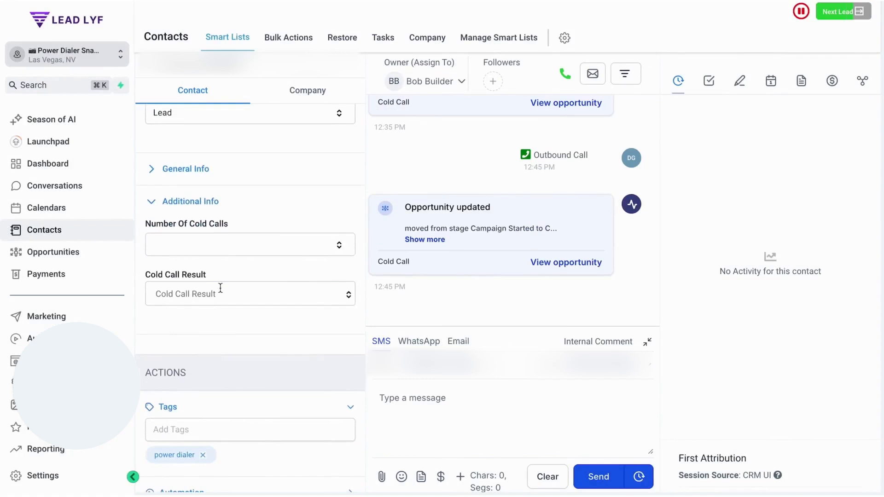
click(249, 293)
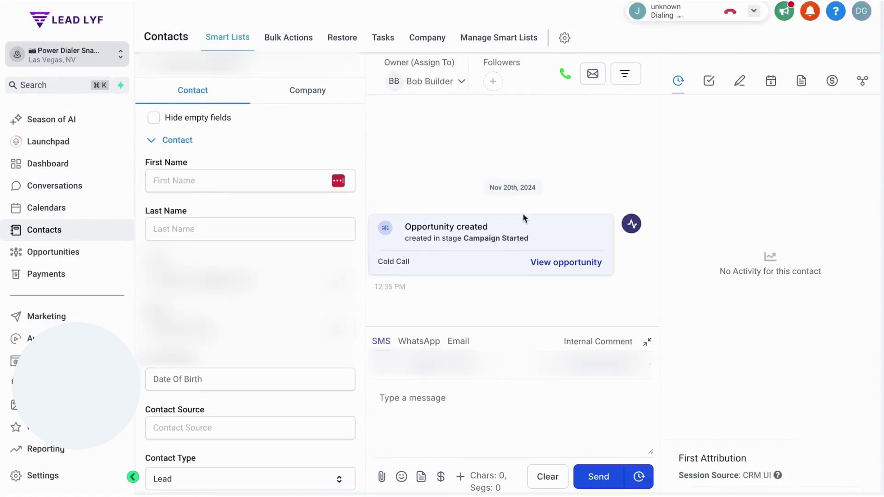
click(728, 11)
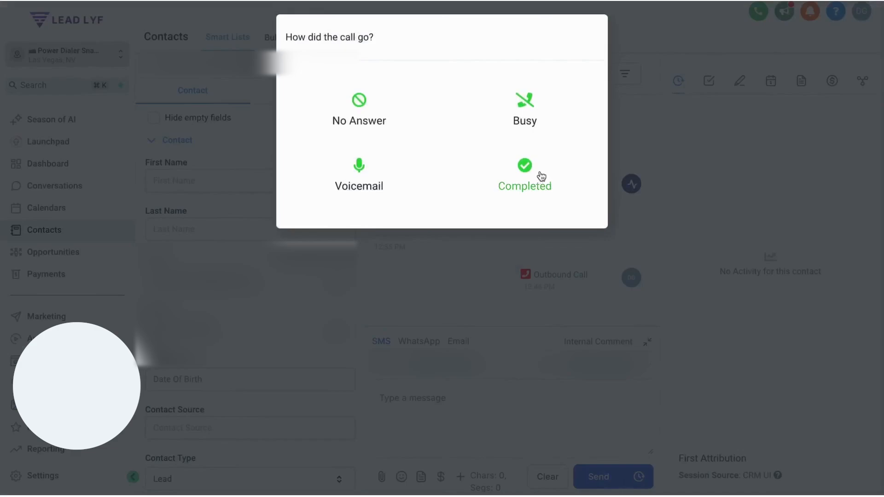
click(524, 174)
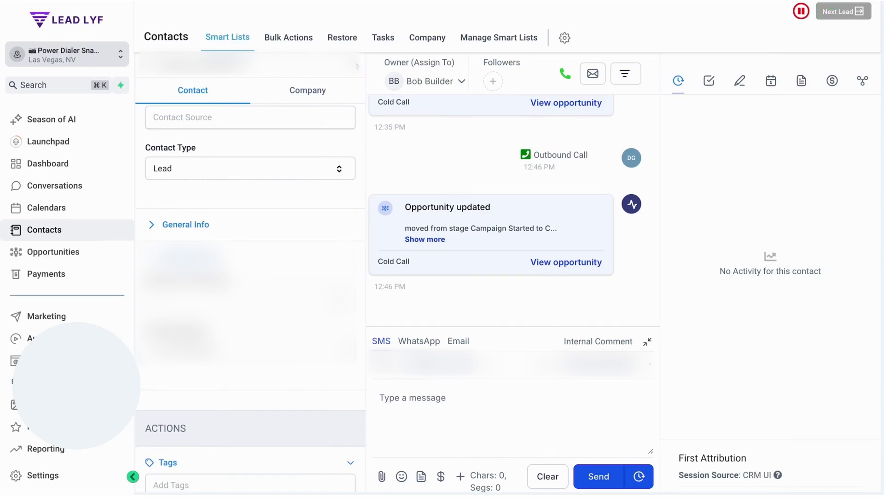
- View the Cold Call pipeline in Opportunities, then return to the Conversations inbox
click(54, 253)
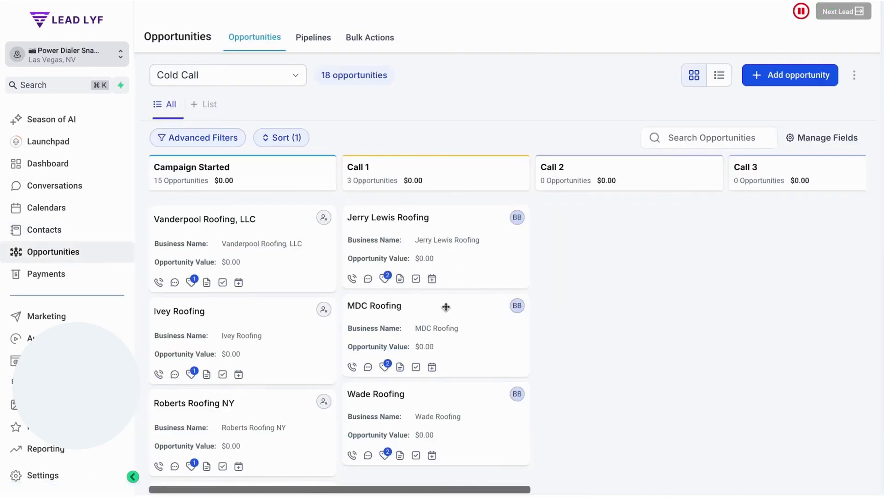
mouse_move(564, 215)
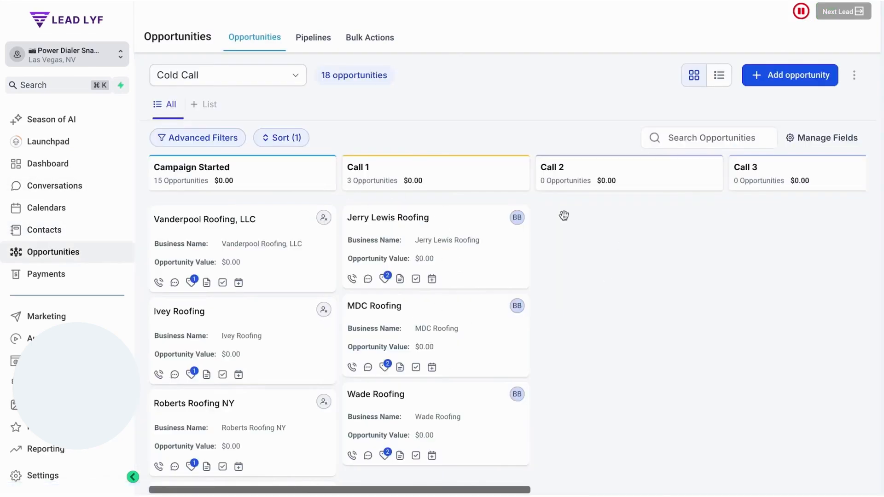
click(54, 186)
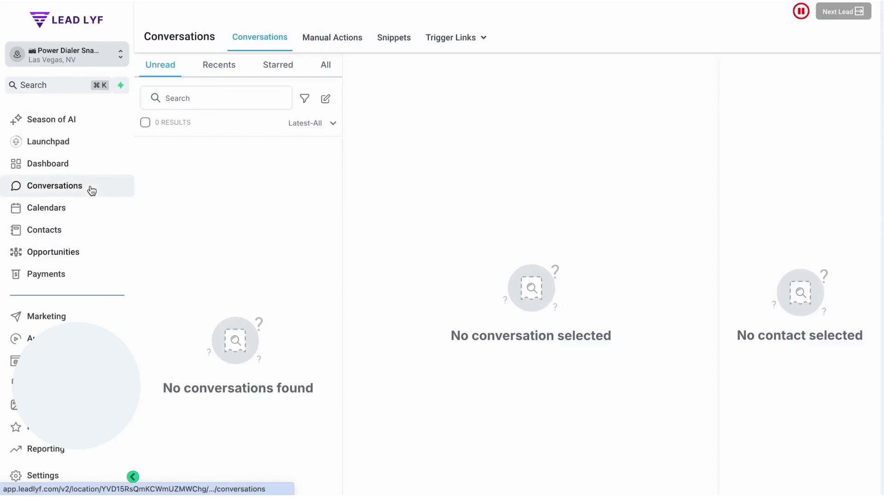
- In Settings > Custom Fields, search 'cold' to show Number Of Cold Calls and Cold Call Result
click(43, 229)
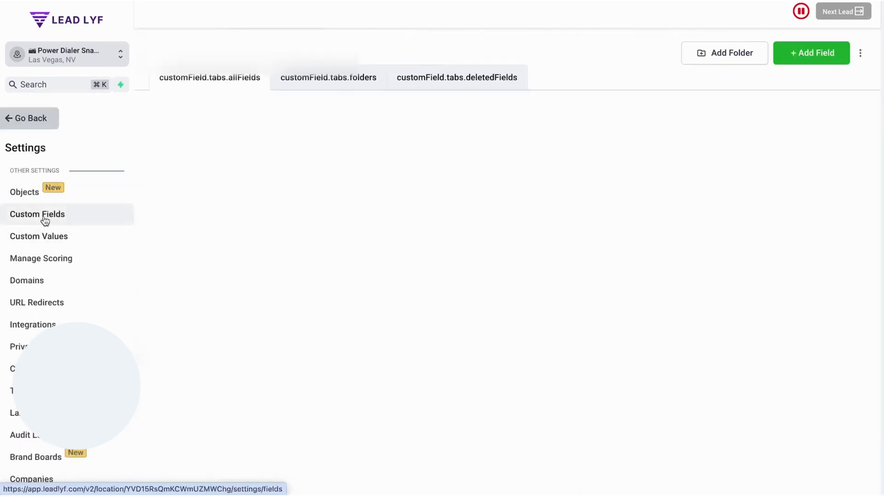
click(36, 213)
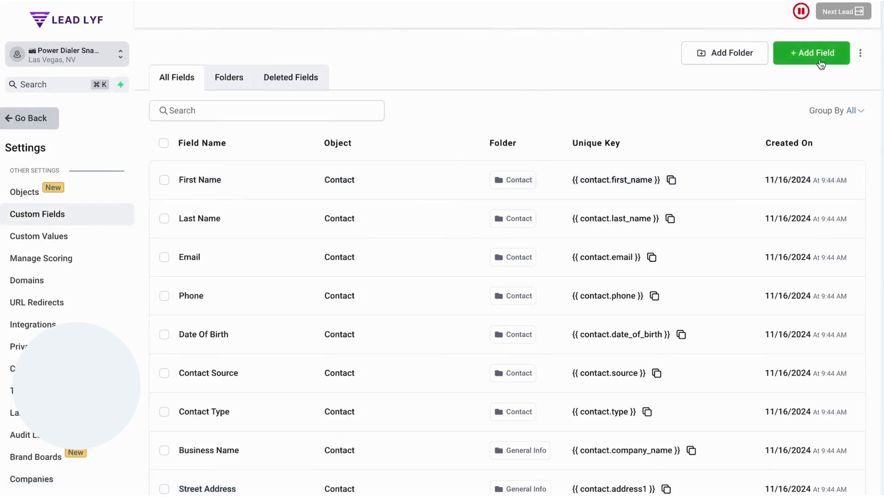
click(266, 110)
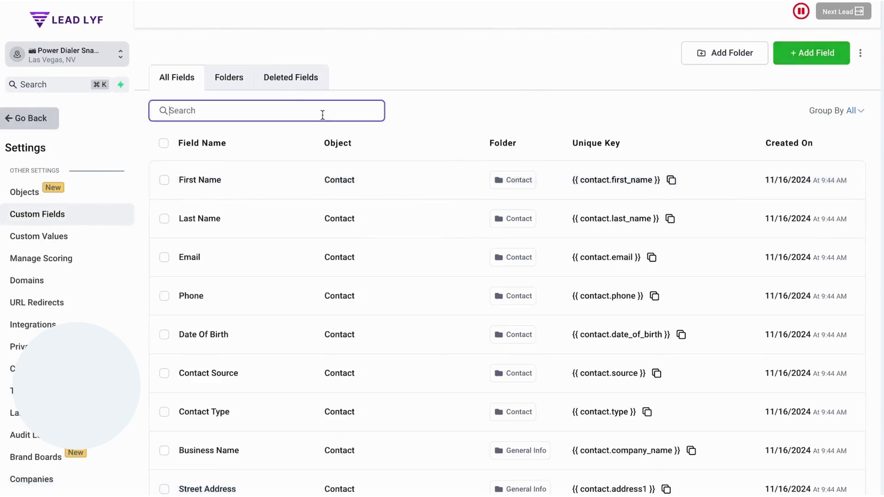
text(cold)
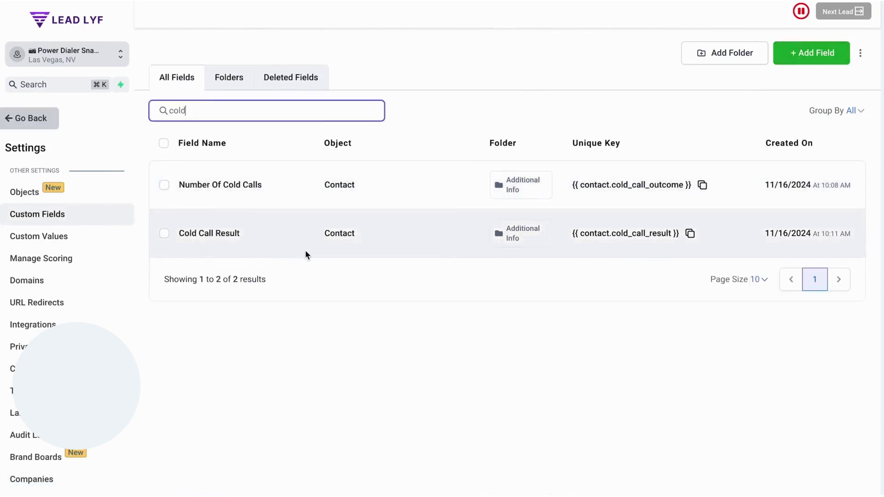
mouse_move(275, 215)
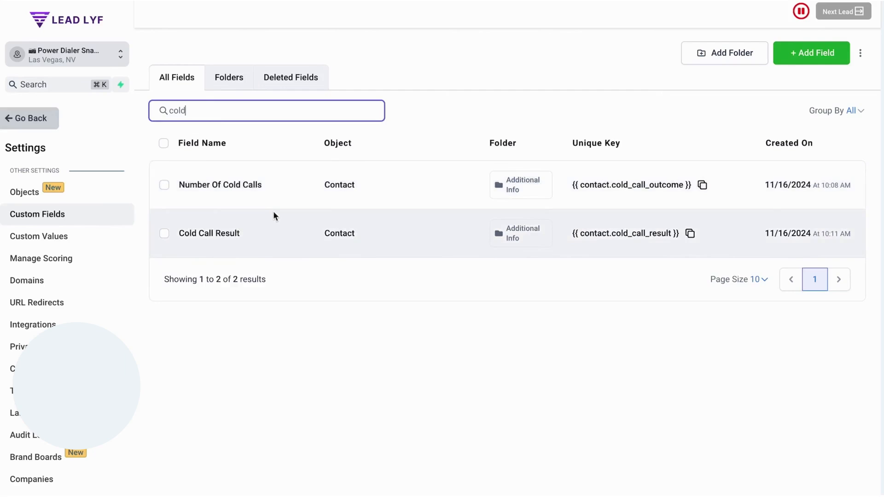
mouse_move(166, 173)
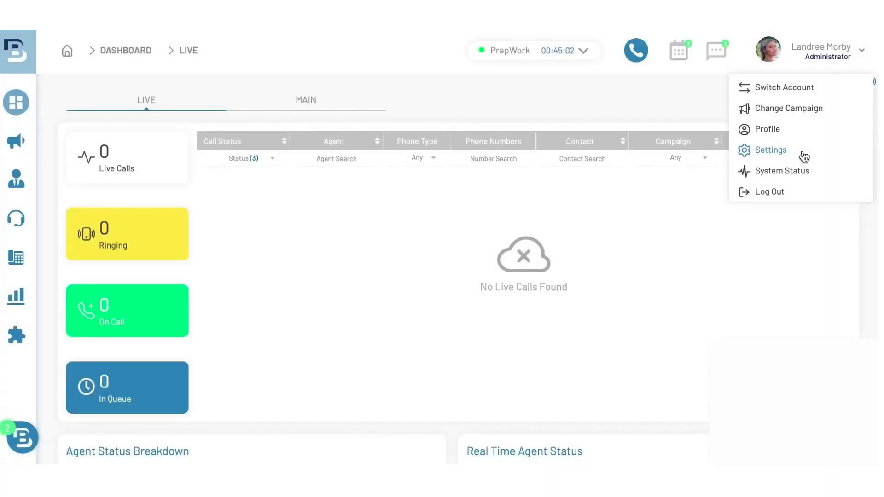
- In Settings > Voicemail, add a new voicemail named 'VM Team Default' and choose Record Audio
click(770, 150)
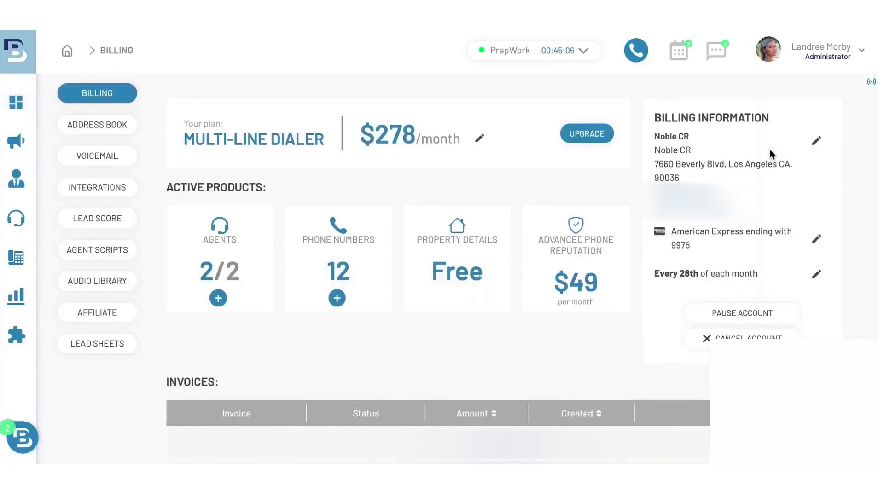
click(97, 156)
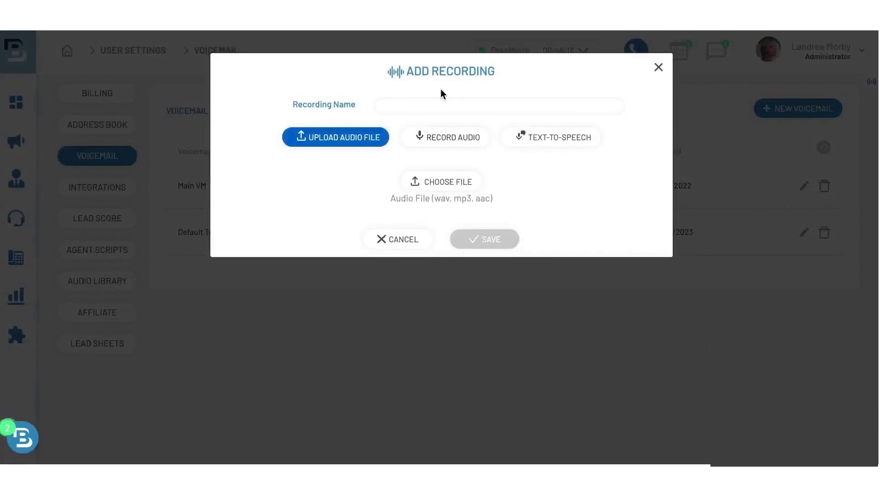
text(VM Tea)
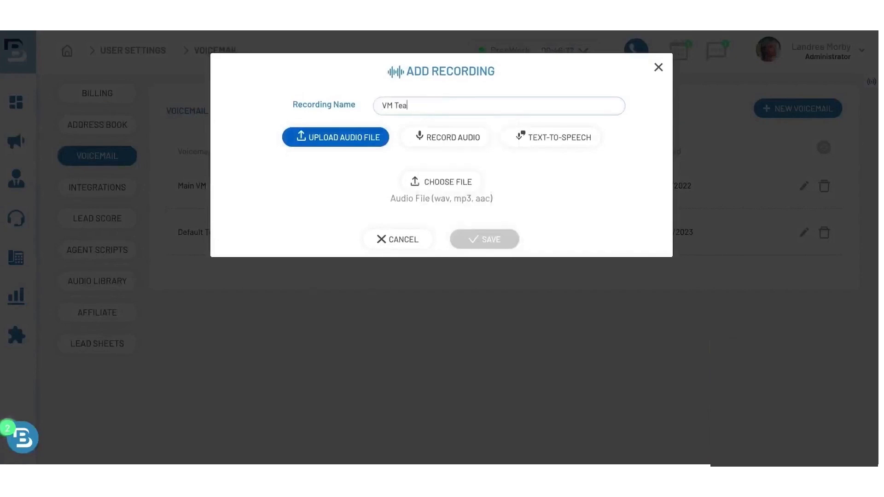
text(m Default)
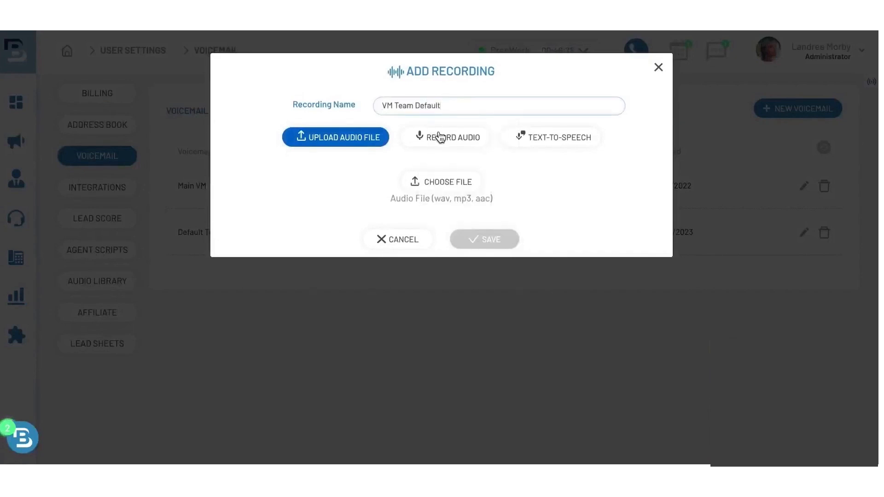
click(445, 137)
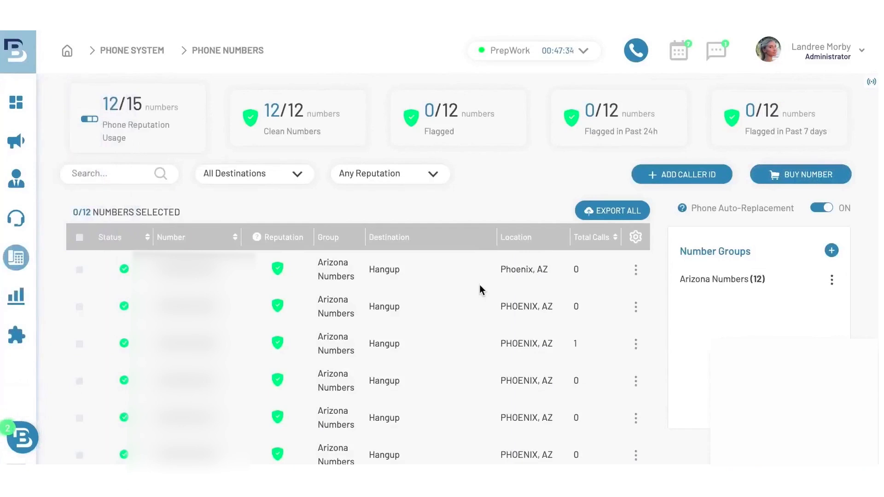
mouse_move(833, 169)
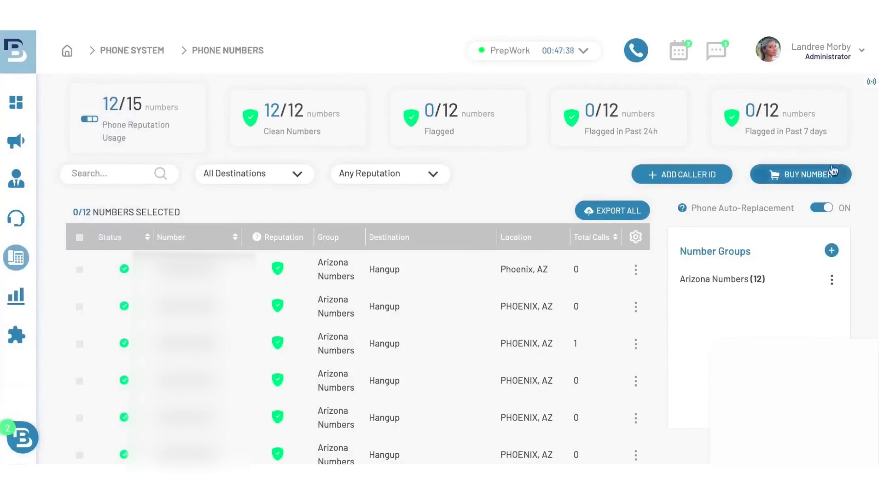
- Review the Phone Numbers page, the Contact Lists, then the Campaigns list
click(799, 174)
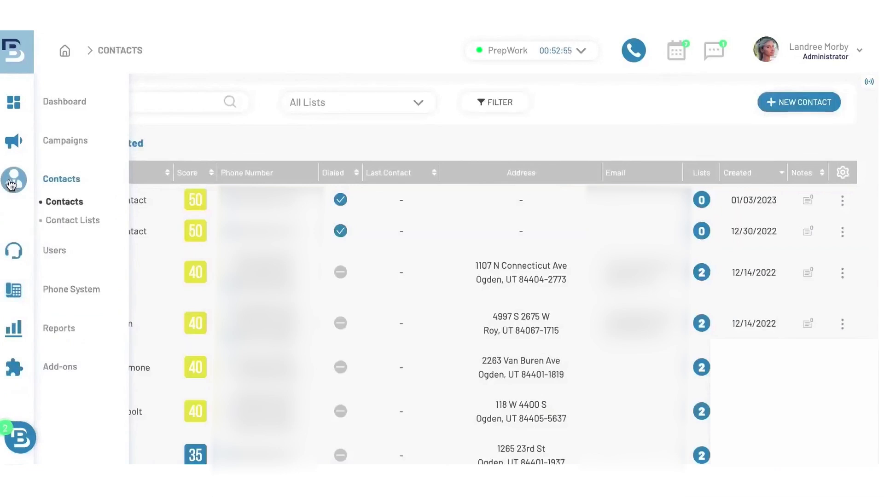
click(72, 220)
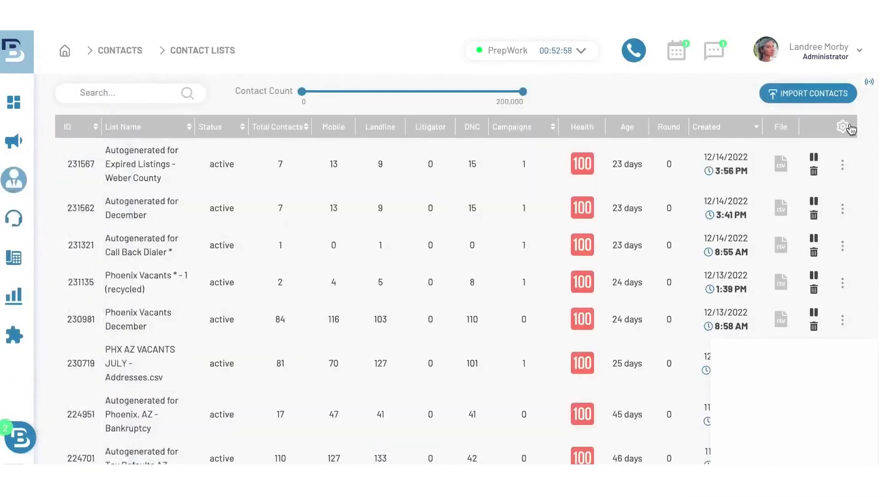
click(807, 93)
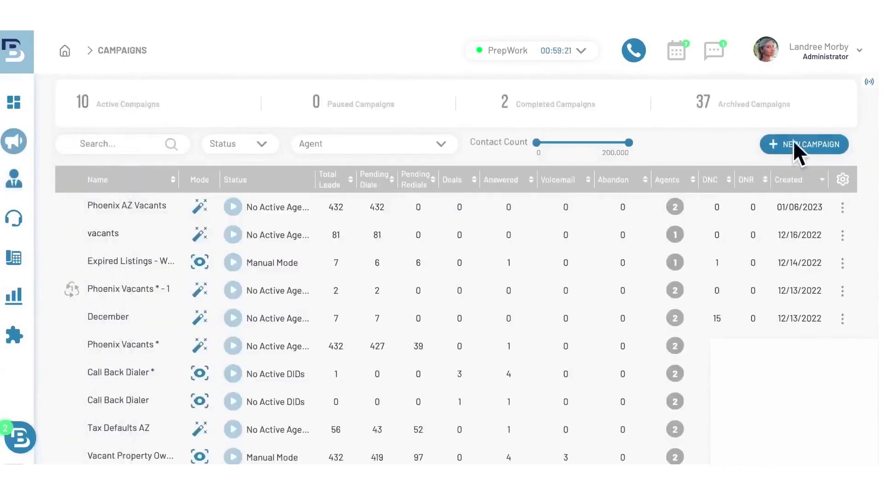
click(805, 145)
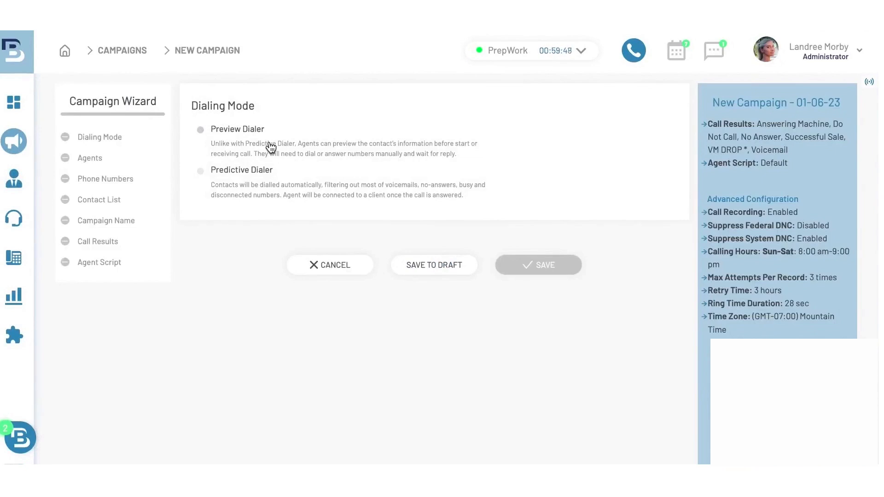
click(199, 169)
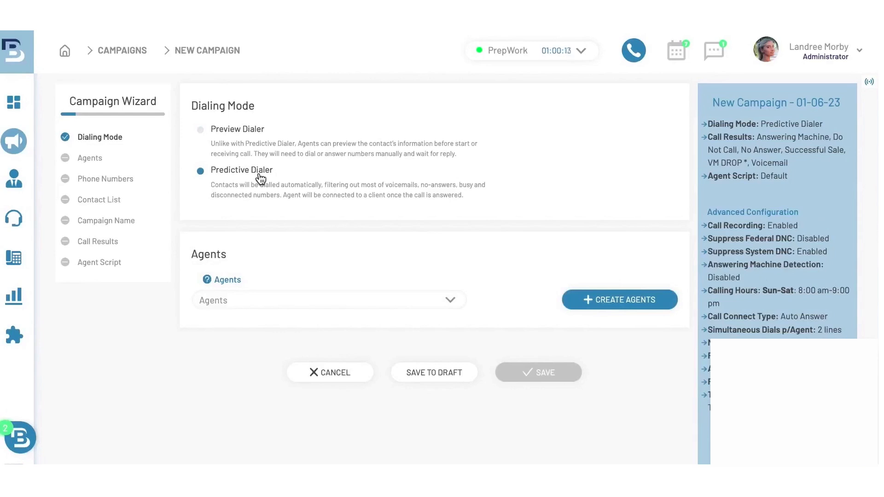
mouse_move(257, 247)
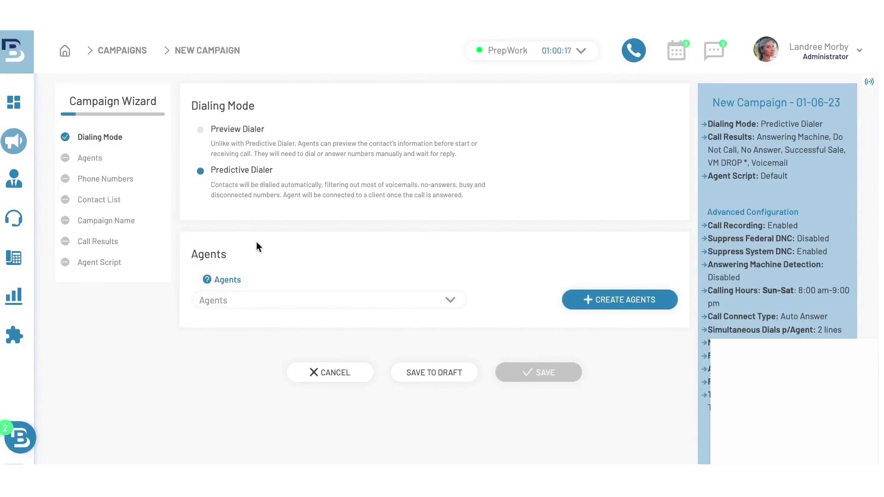
click(328, 299)
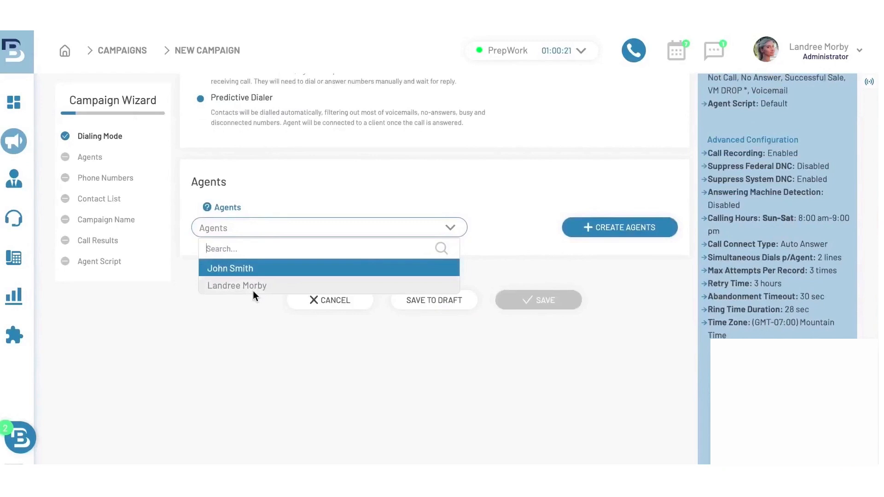
click(236, 285)
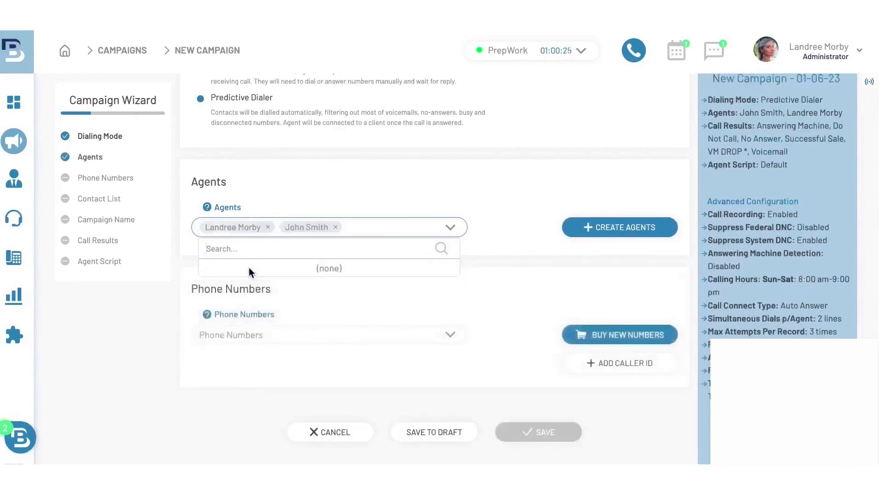
click(397, 248)
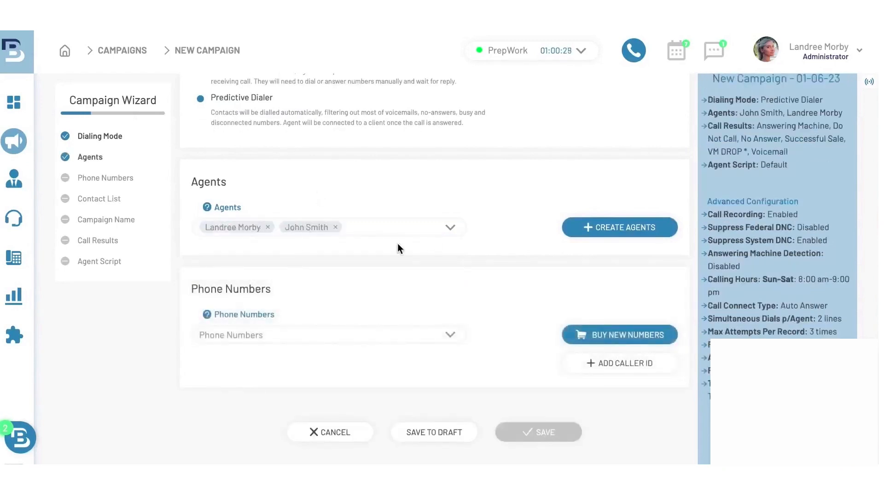
click(450, 335)
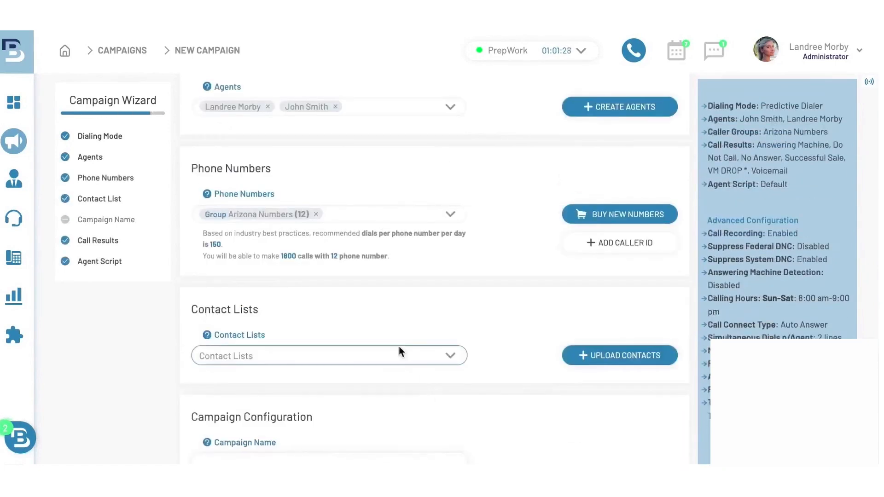
- Add the Phoenix Vacants contact list and name the campaign 'Tucson AZ'
click(329, 356)
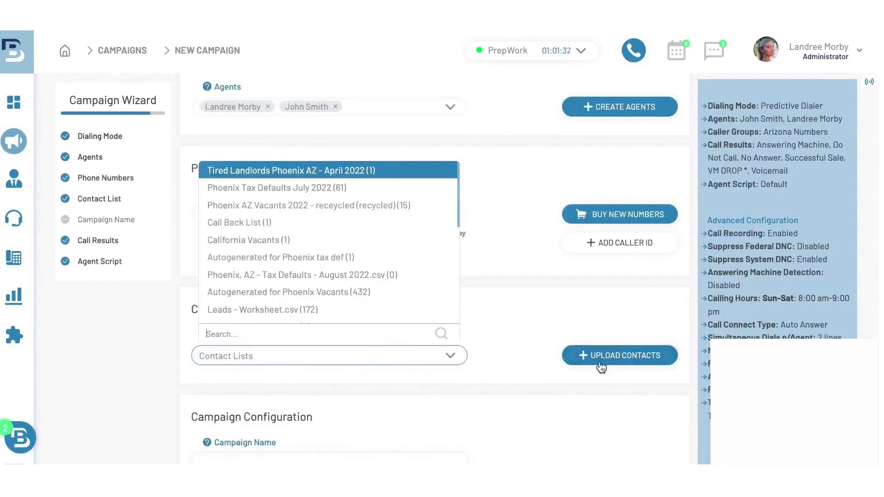
click(289, 292)
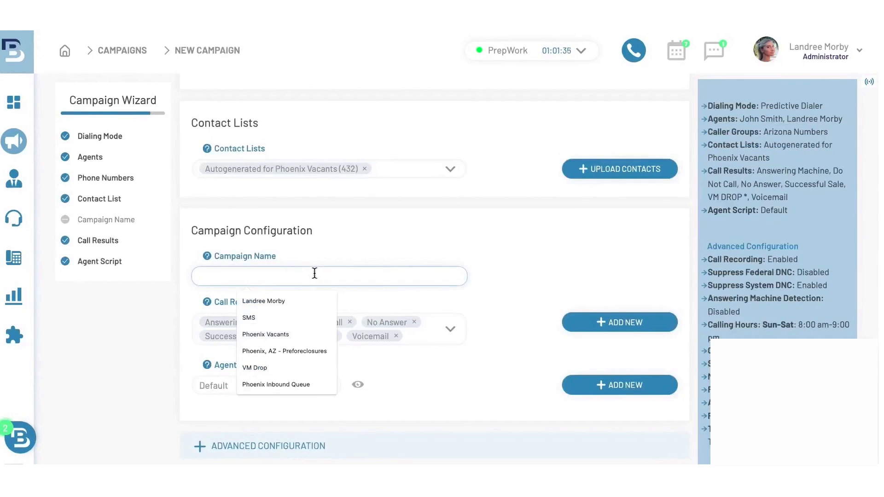
text(Tucson AZ)
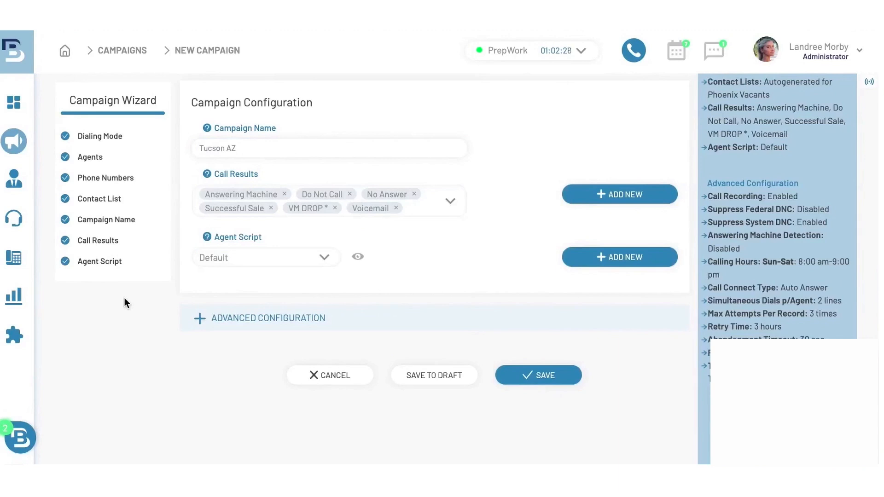
click(13, 257)
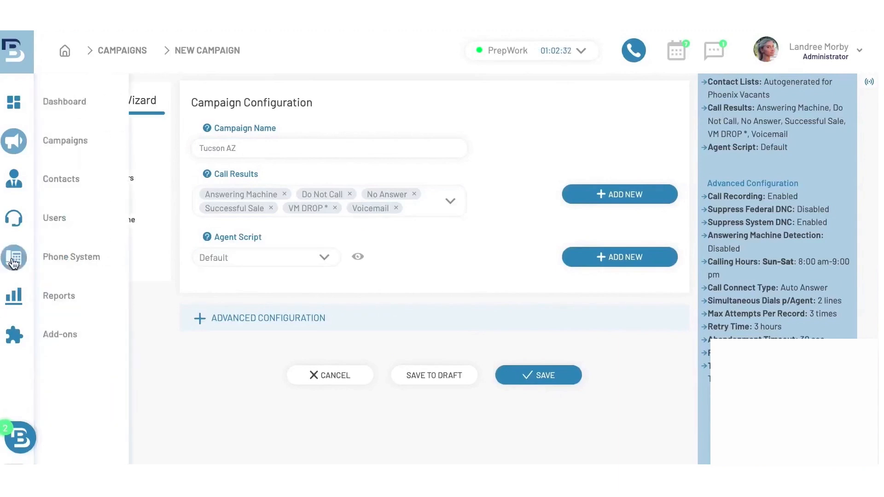
mouse_move(71, 256)
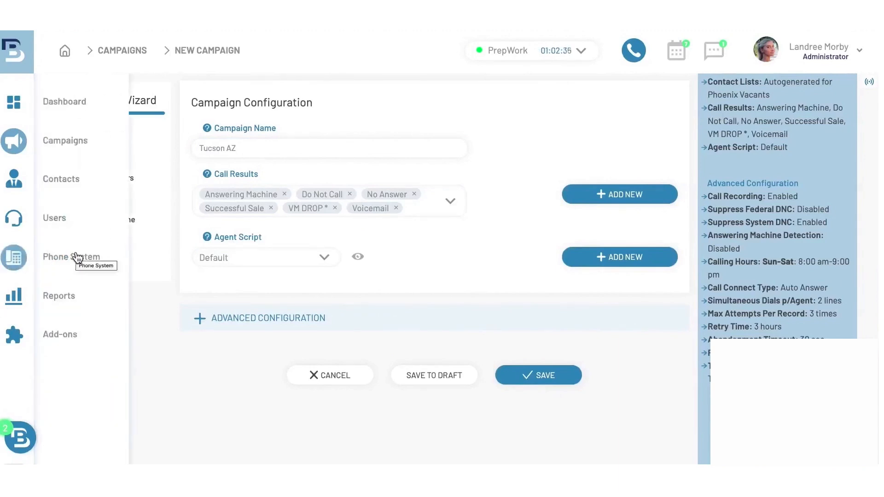
- Add the remaining call results (Abandoned, Busy, Call Back, Disconnected Number, Not Interested, Unknown)
click(450, 201)
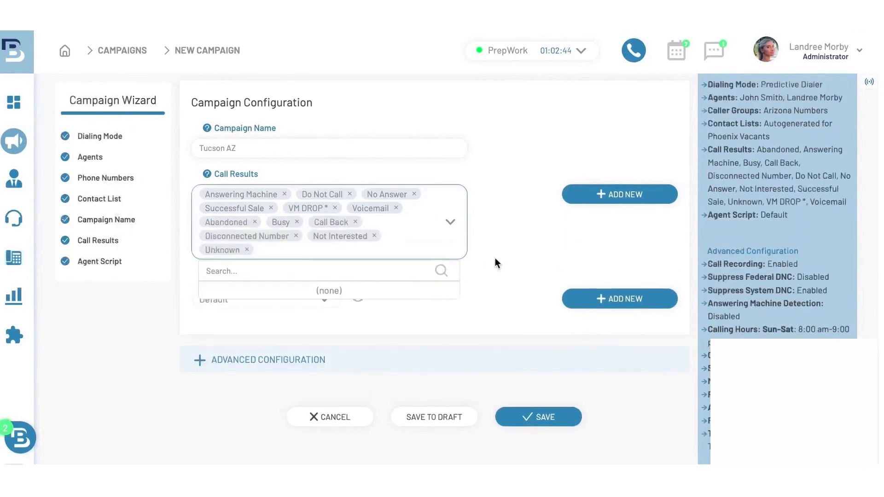
click(496, 262)
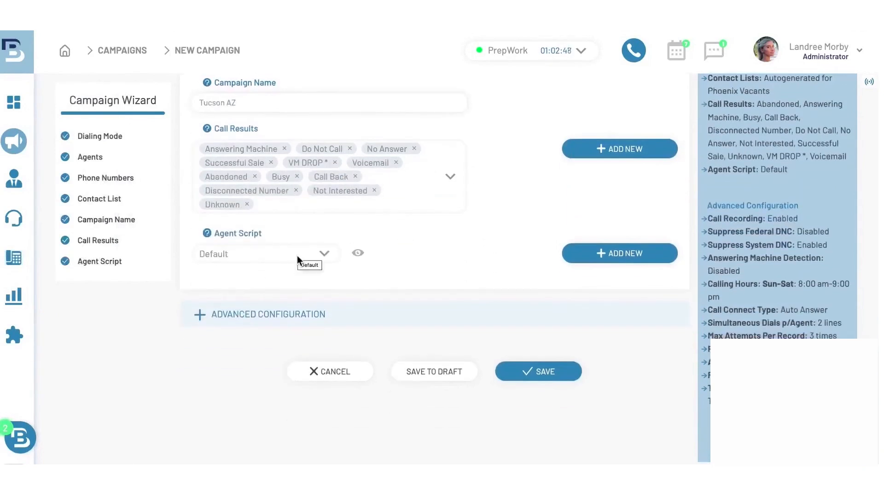
mouse_move(358, 255)
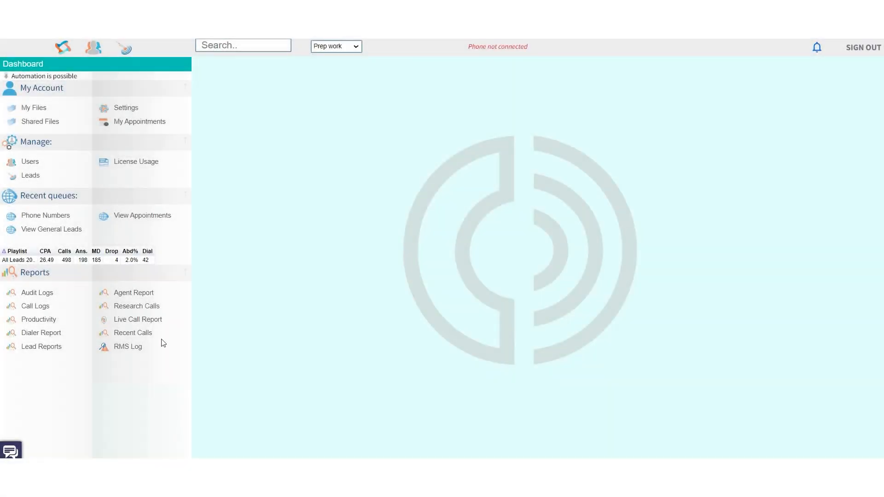
mouse_move(39, 320)
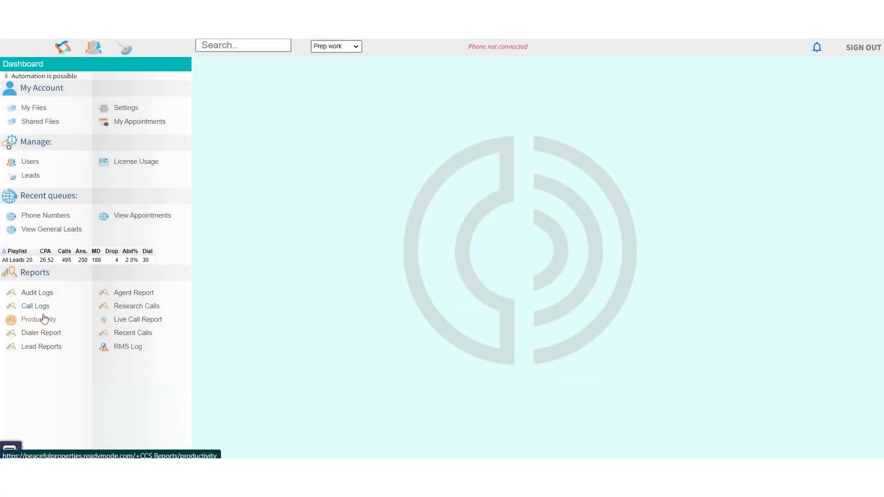
- Open the Call Logs report from the ReadyMode dashboard's Reports section
click(35, 306)
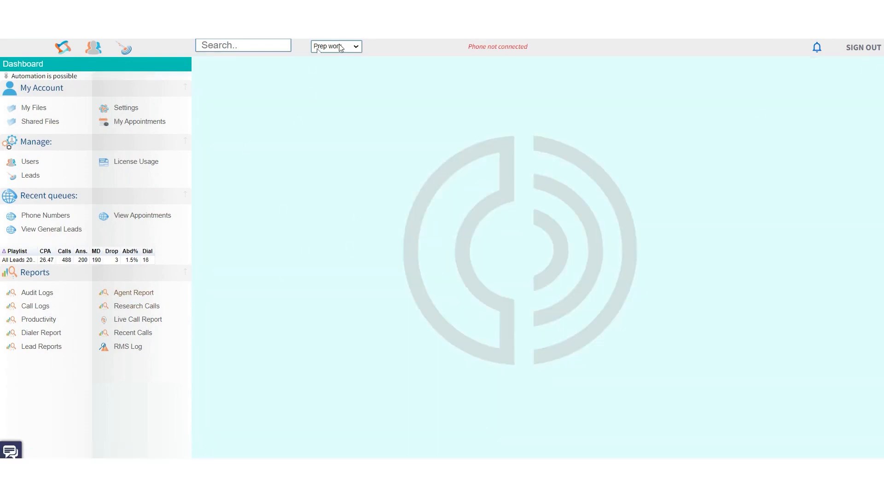
mouse_move(35, 305)
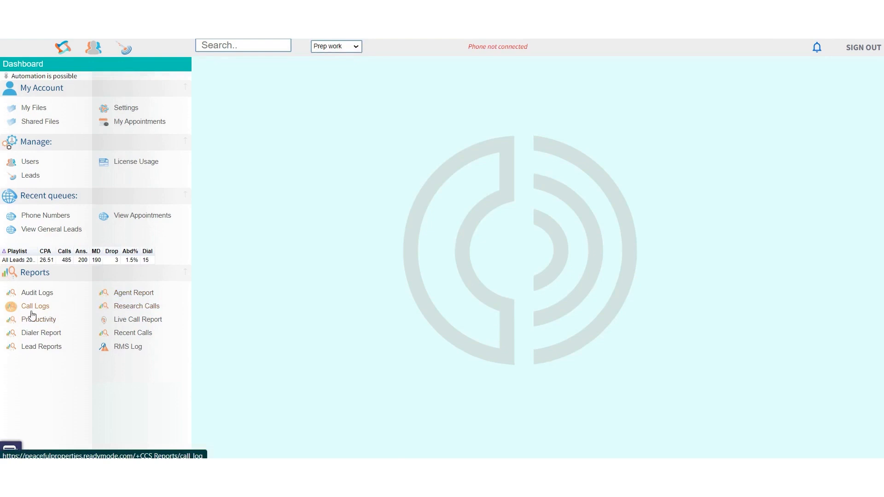
click(34, 306)
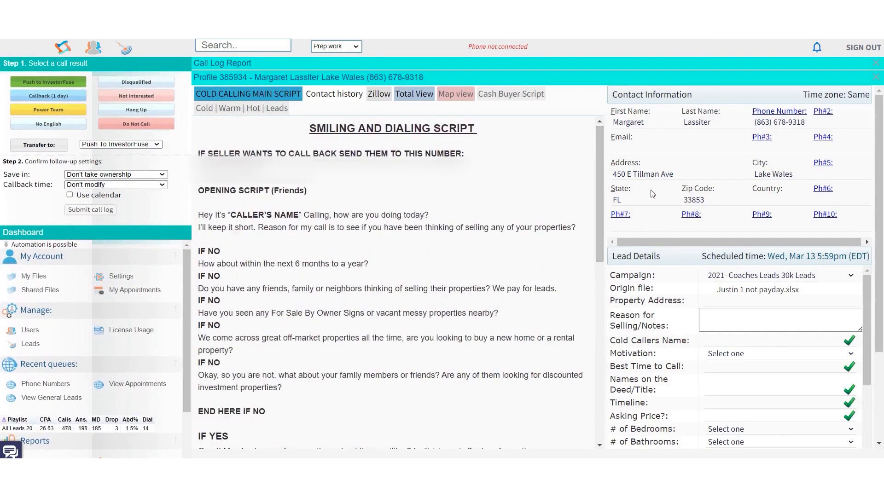
- Note '1. 2 bed 2 bath no garage, Hazel rates it a 6/10, not listed' in Reason for Selling/Notes
scroll(down, 3)
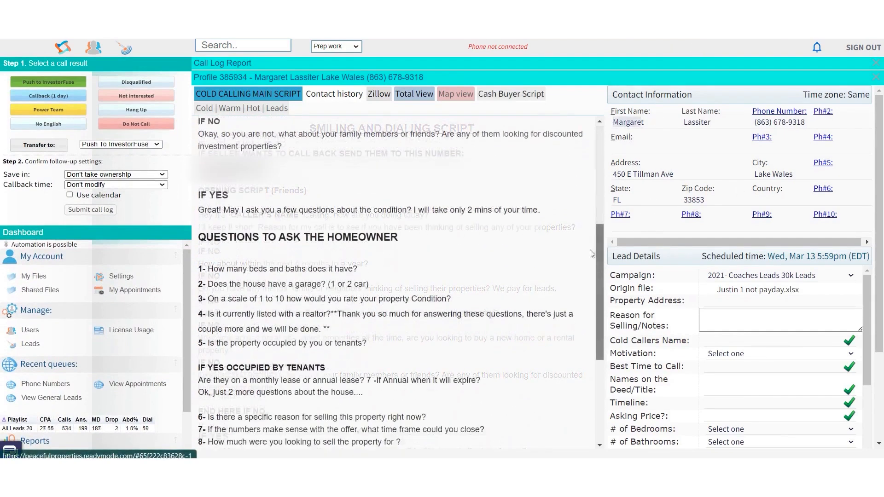
scroll(down, 3)
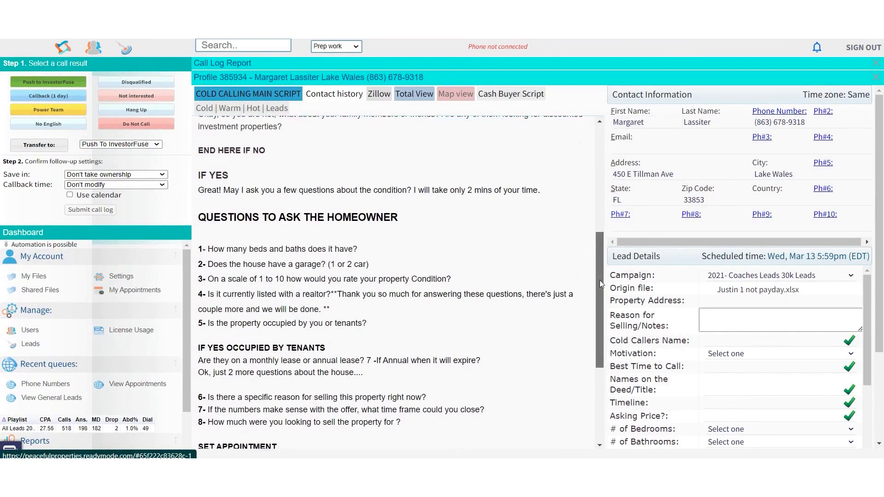
scroll(down, 3)
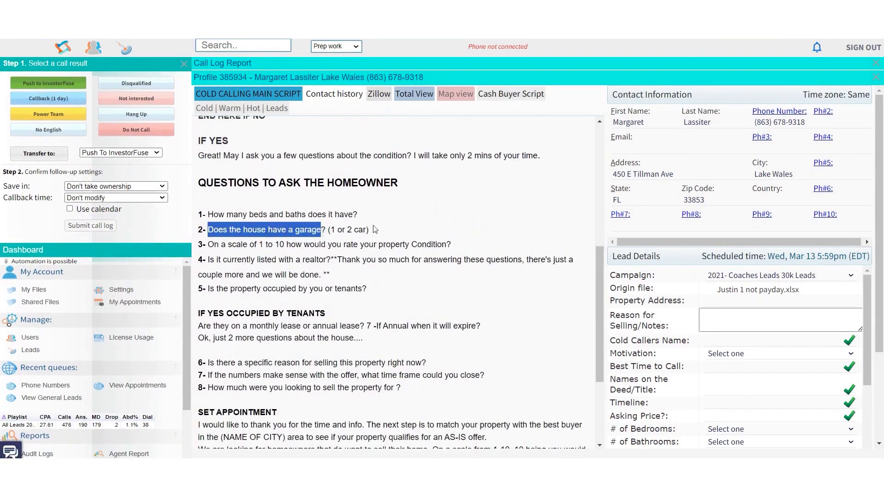
scroll(down, 3)
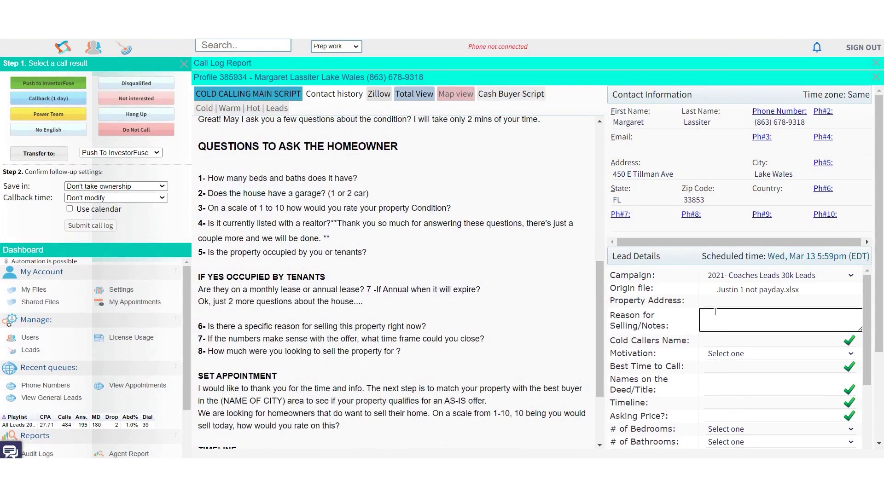
text(1.)
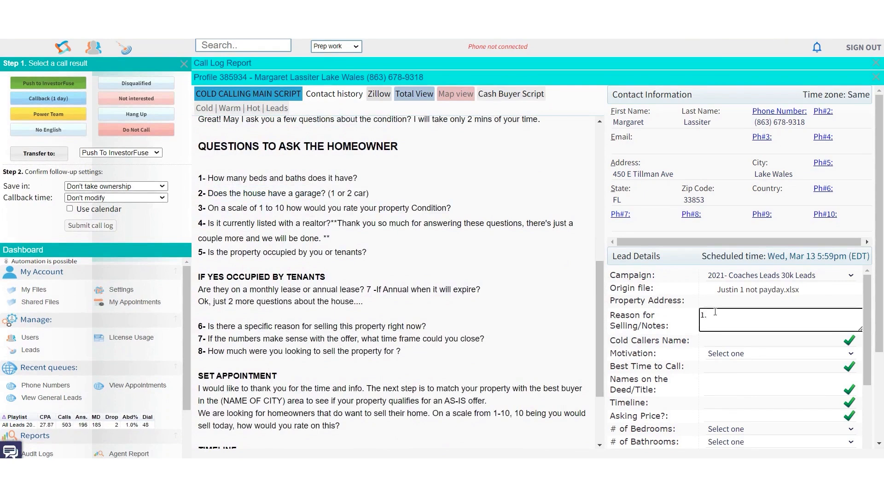
text(2 abd)
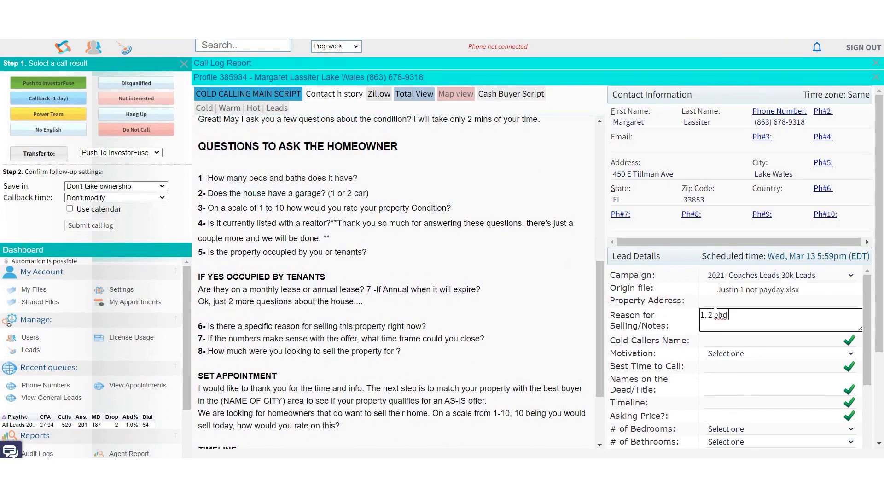
text(ed 2 bath)
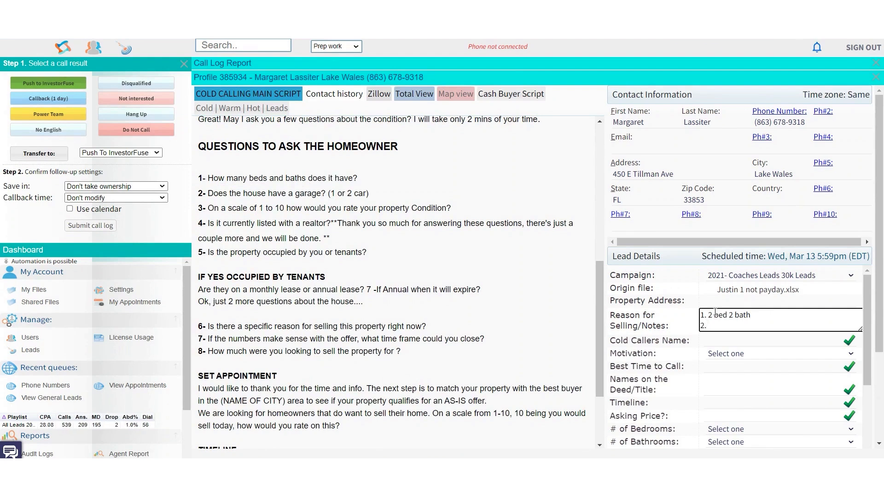
text(no garage)
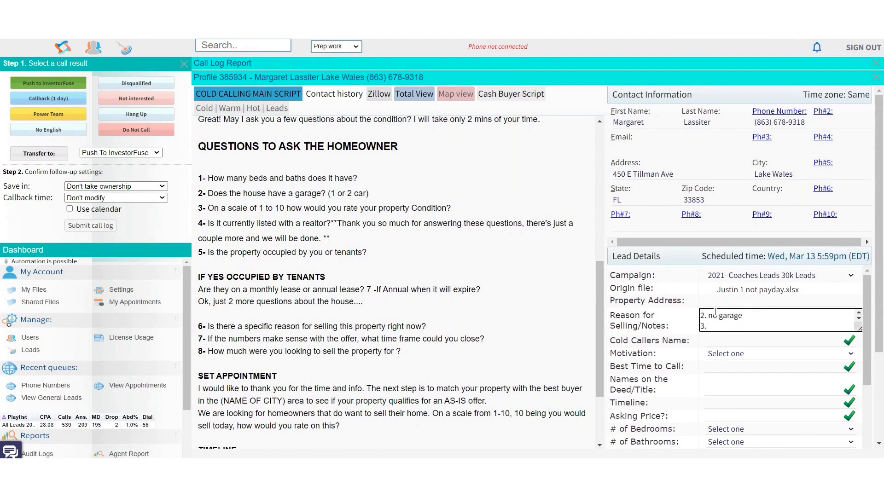
text(Ha)
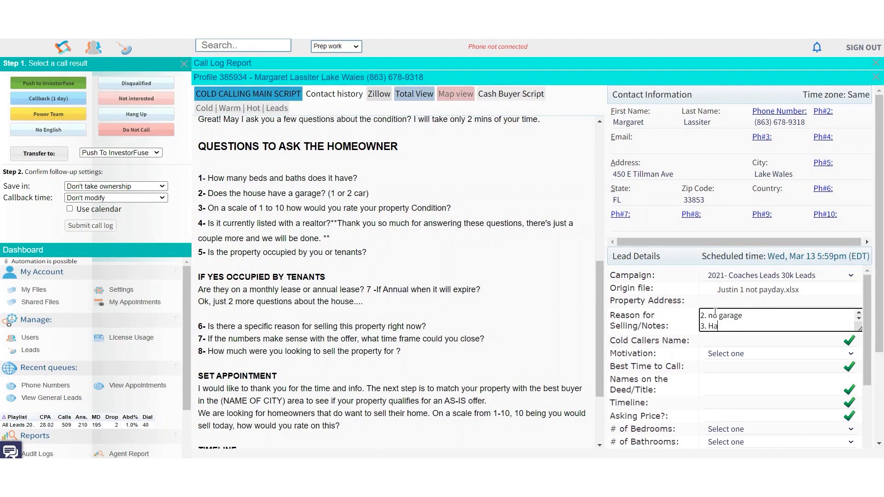
text(zel rates it a)
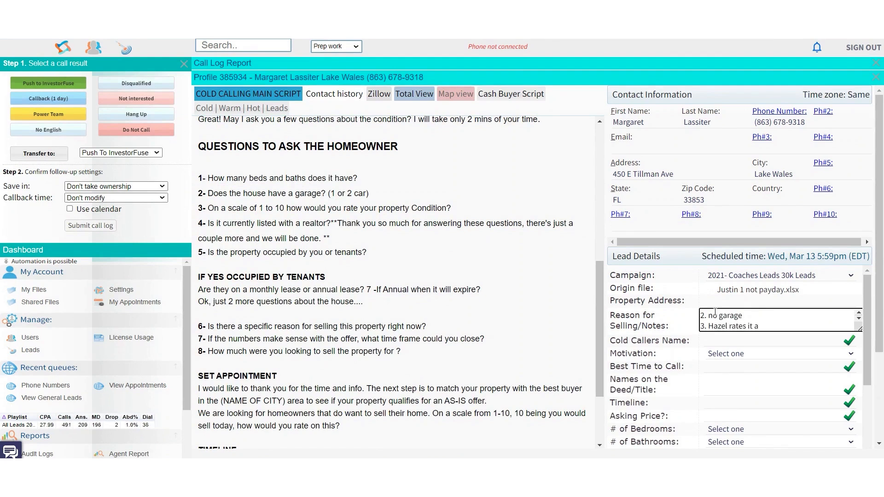
text(6/10)
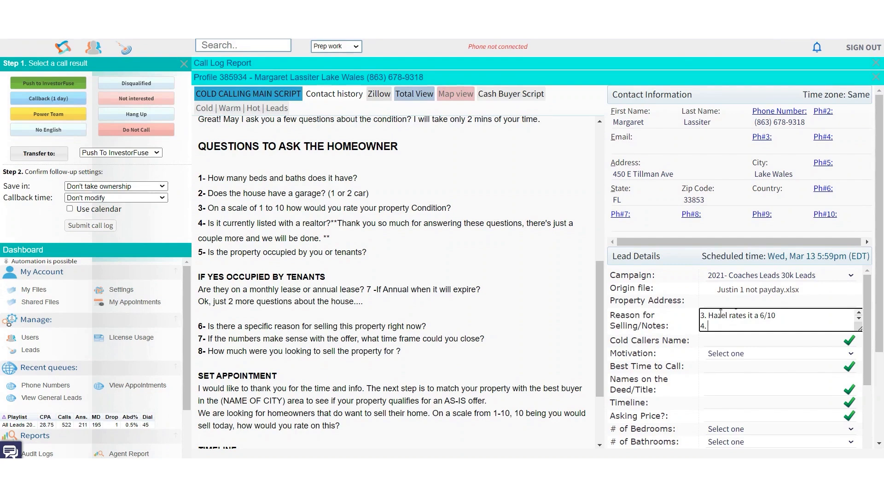
text(not listed)
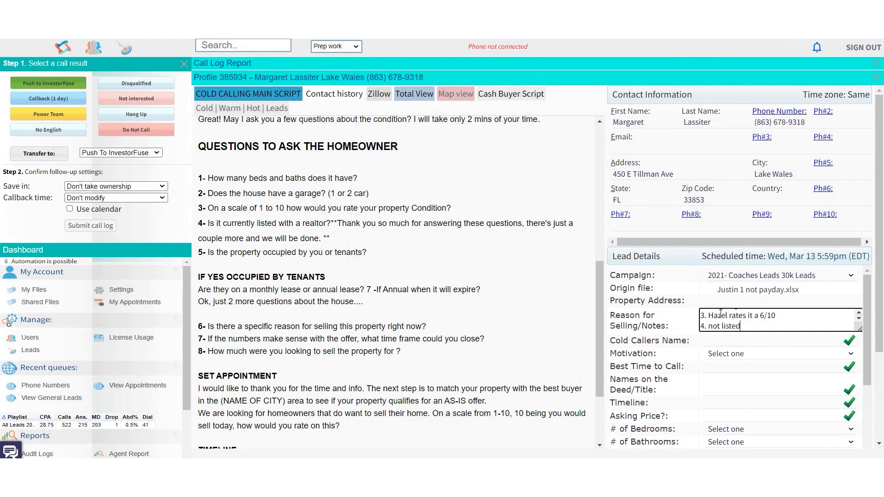
- Add a second line 'Currently vacant, Hazel is looking to downsize her house', then return to the call log list
key(enter)
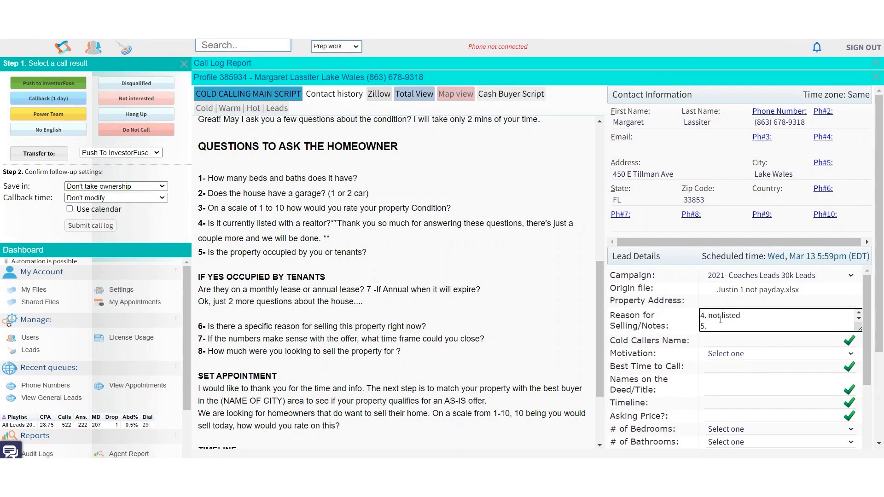
text(Currently vacatn)
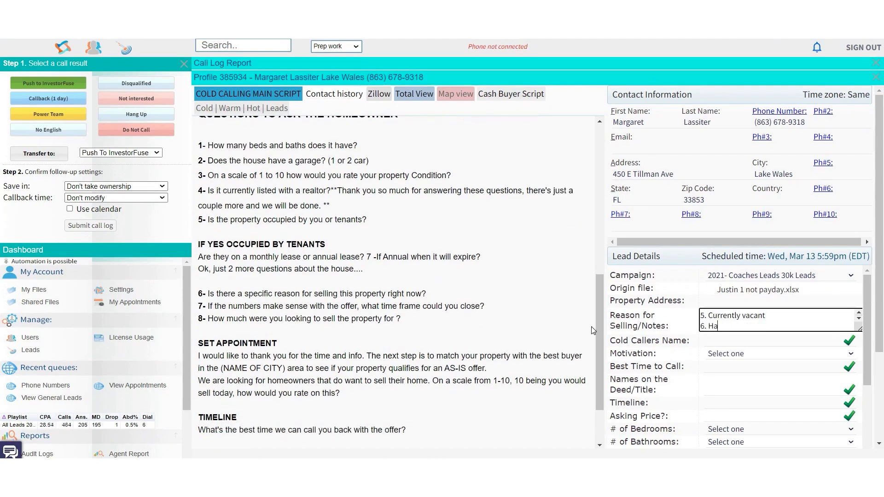
text(azel is looking to downsize h)
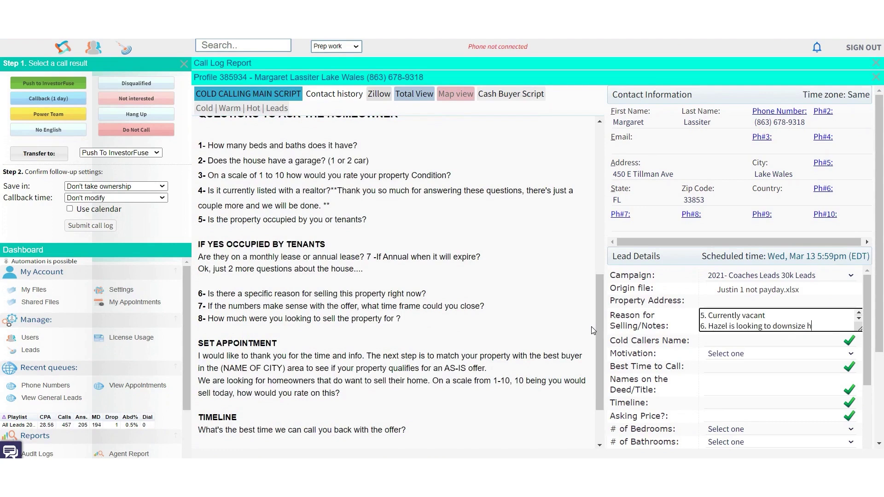
text(her house, tired of)
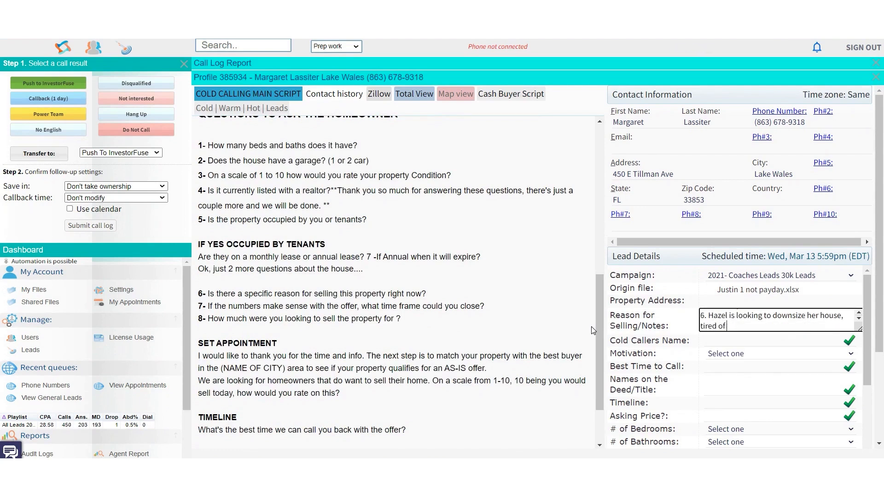
text(the loud)
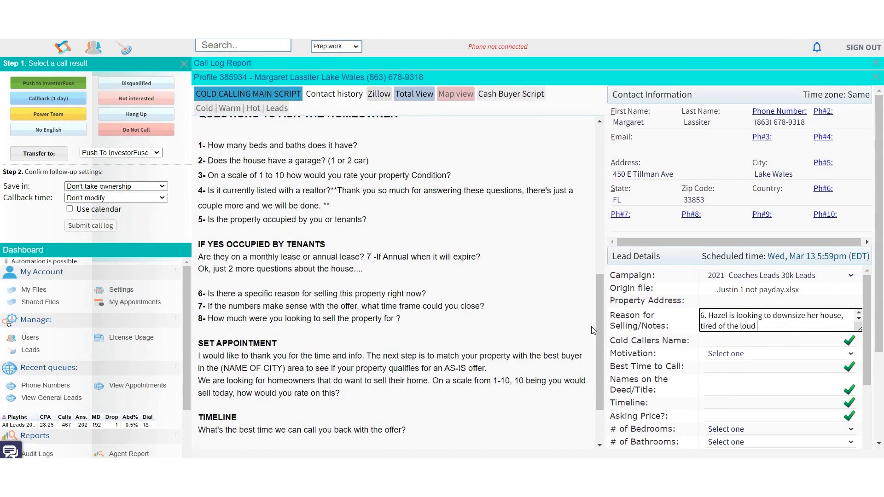
click(35, 305)
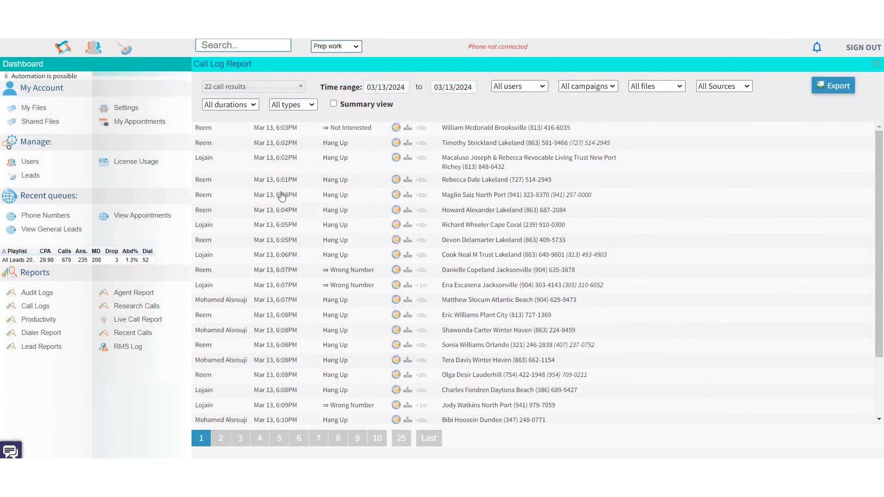
- Open another logged lead, its Zillow link, and the Cold | Warm | Hot Leads definitions script
click(482, 224)
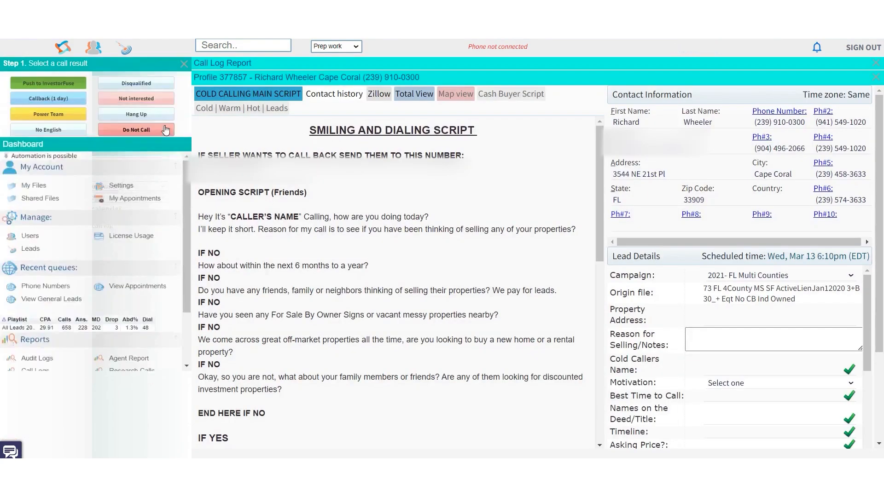
click(135, 129)
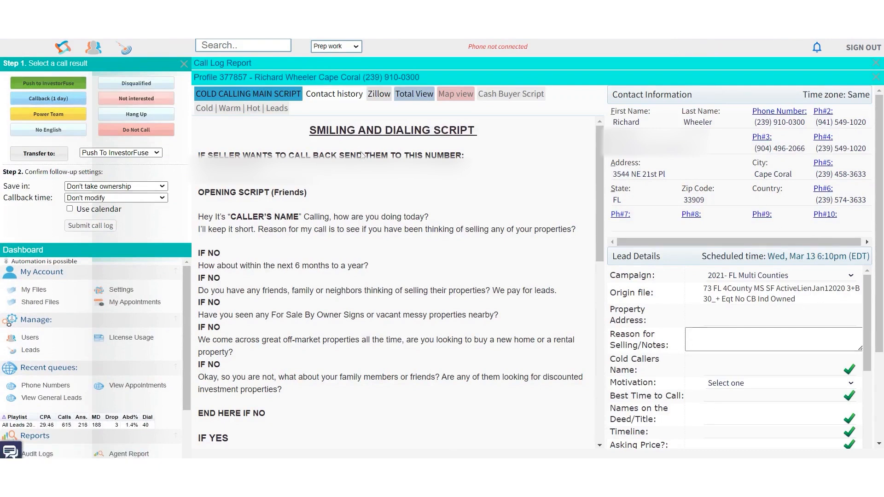
click(377, 94)
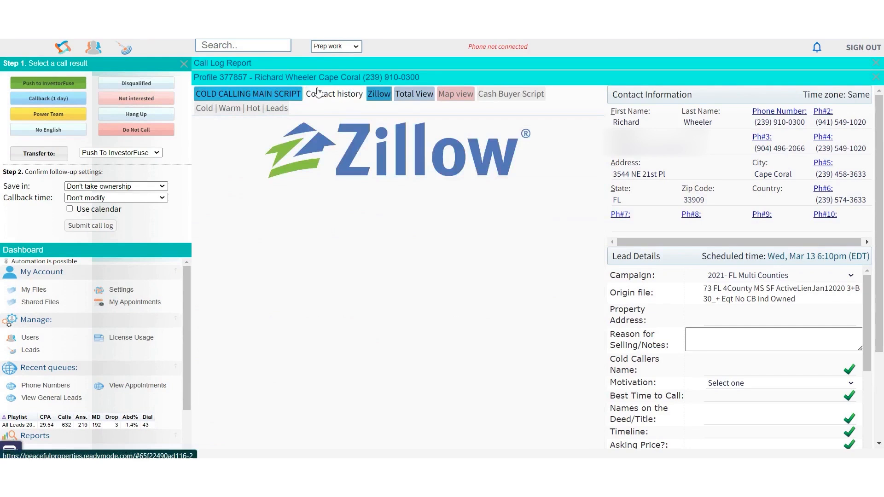
click(333, 94)
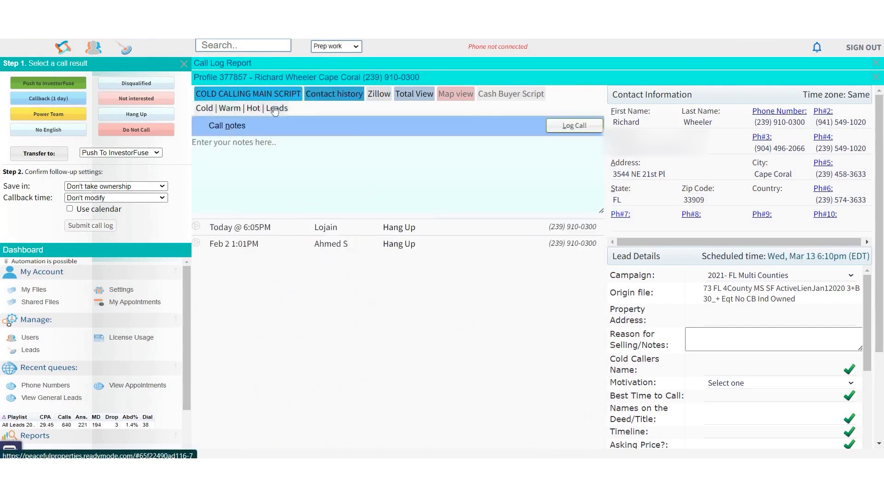
click(277, 108)
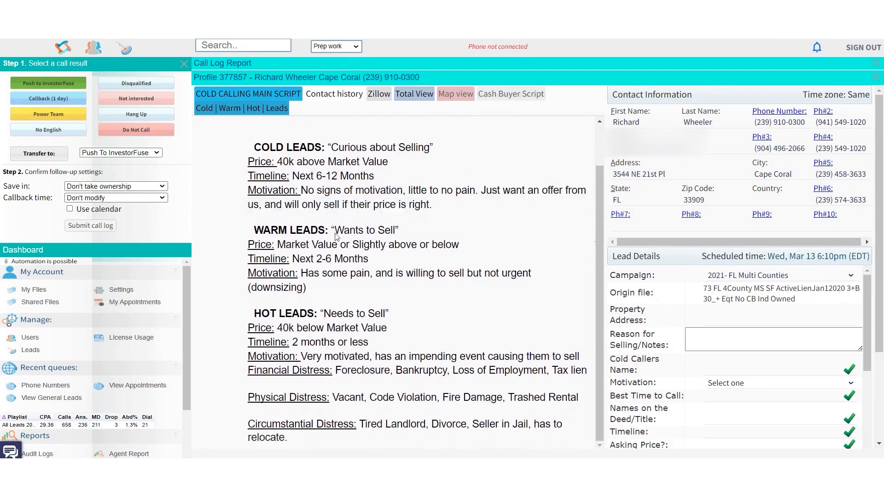
- Highlight the price, timeline and Motivation criteria in the lead temperature definitions
double_click(365, 230)
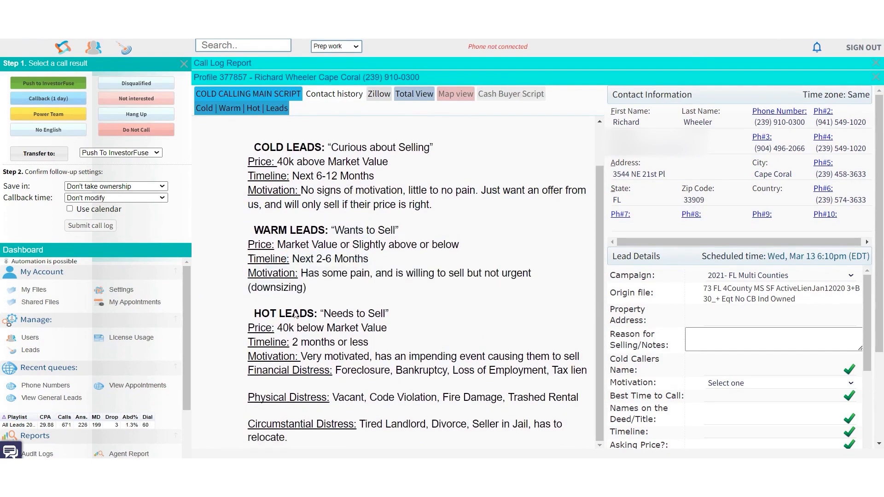
double_click(334, 313)
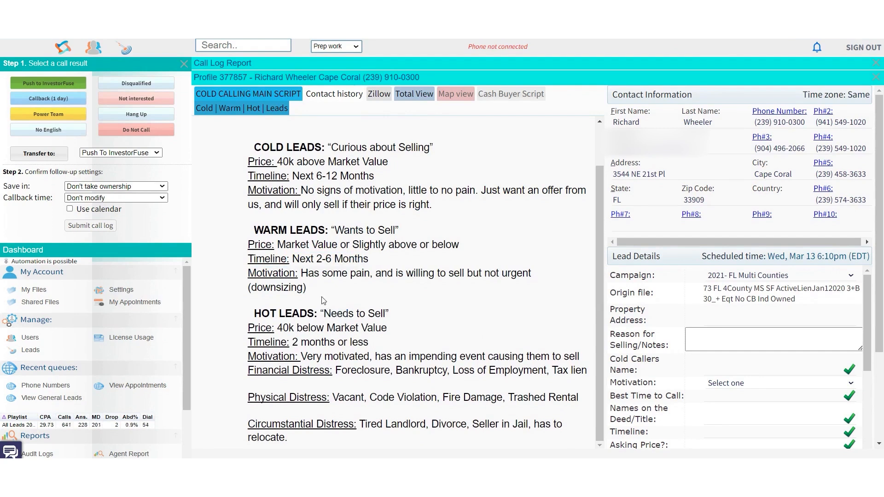
double_click(272, 355)
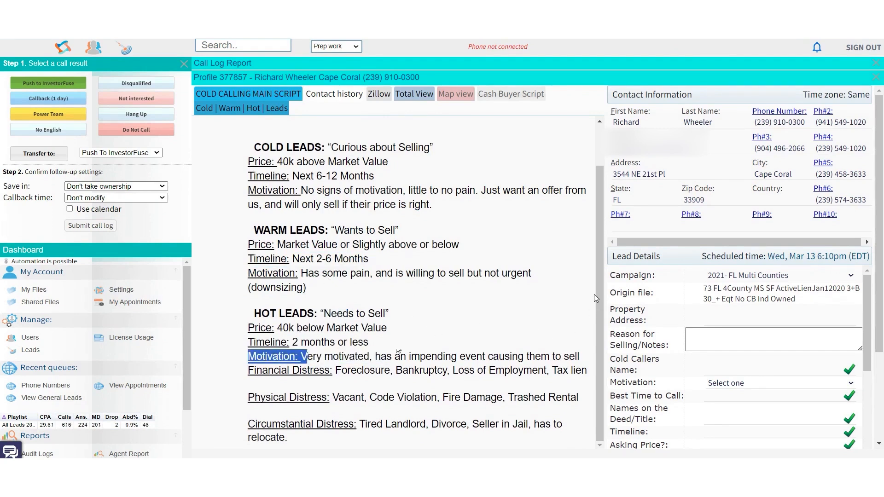
double_click(360, 370)
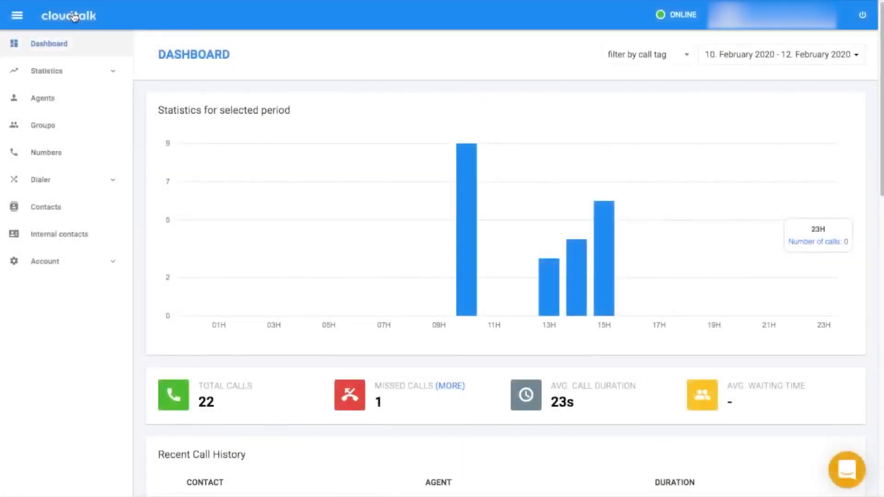
mouse_move(90, 133)
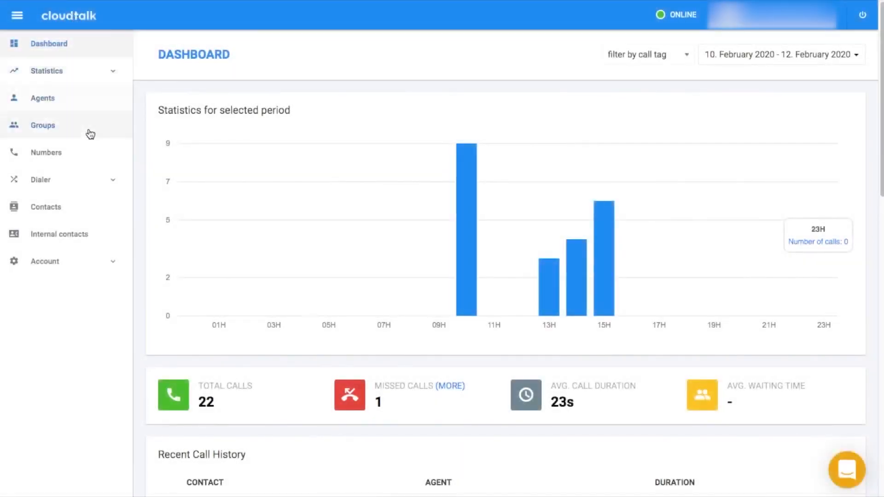
- Review the active Zendesk Sell integration's settings under Account > Integrations and return to the list
click(44, 261)
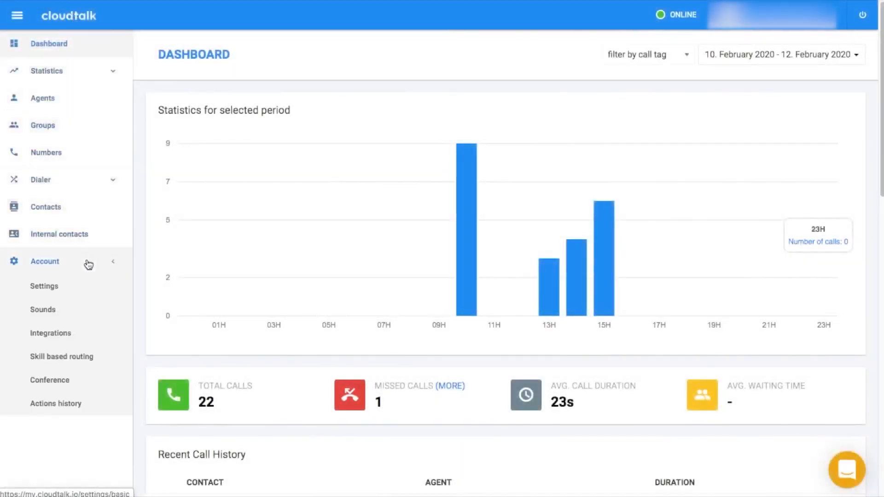
click(50, 333)
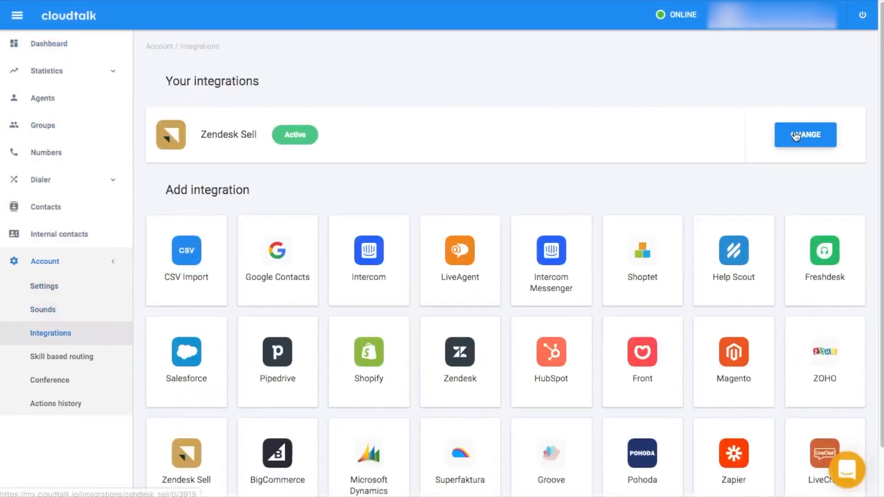
click(804, 134)
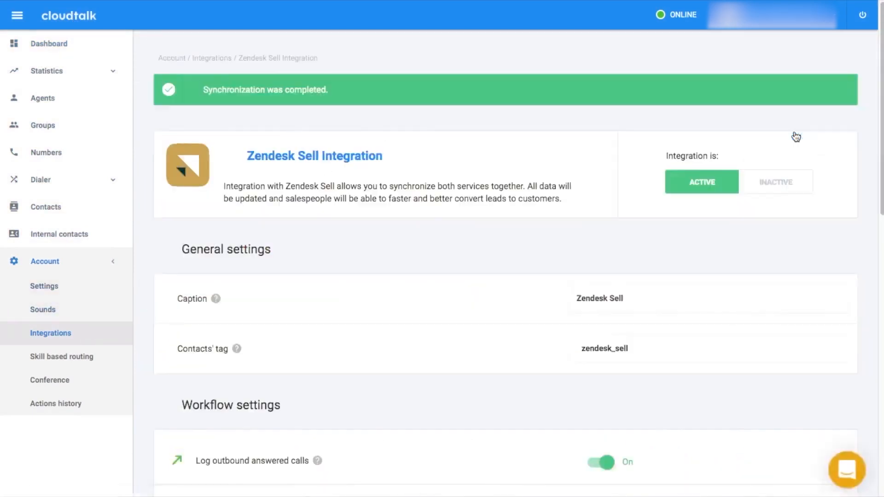
mouse_move(678, 209)
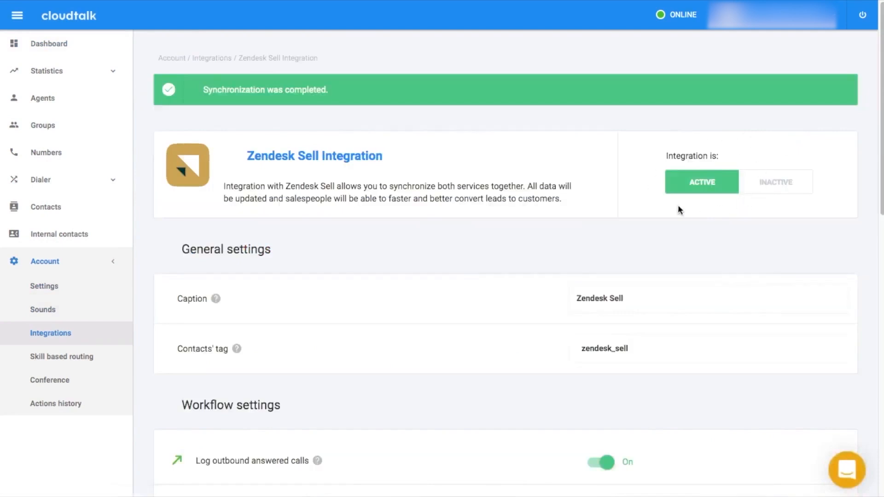
mouse_move(579, 348)
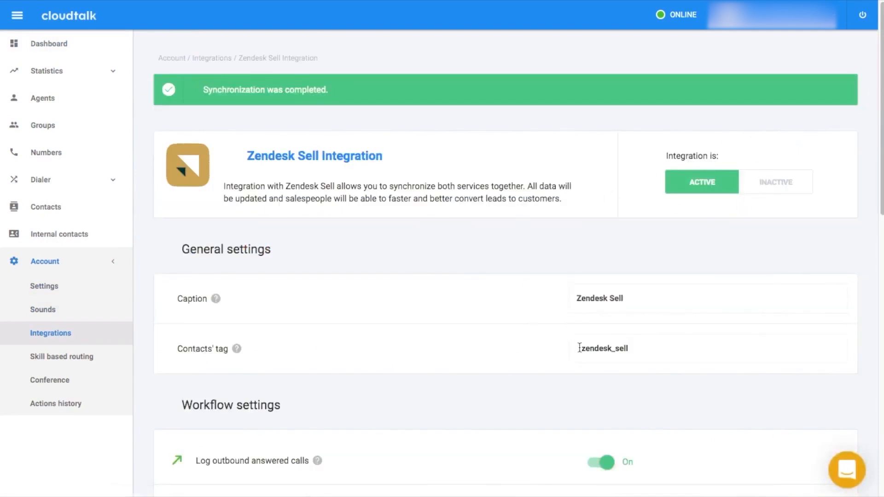
click(620, 348)
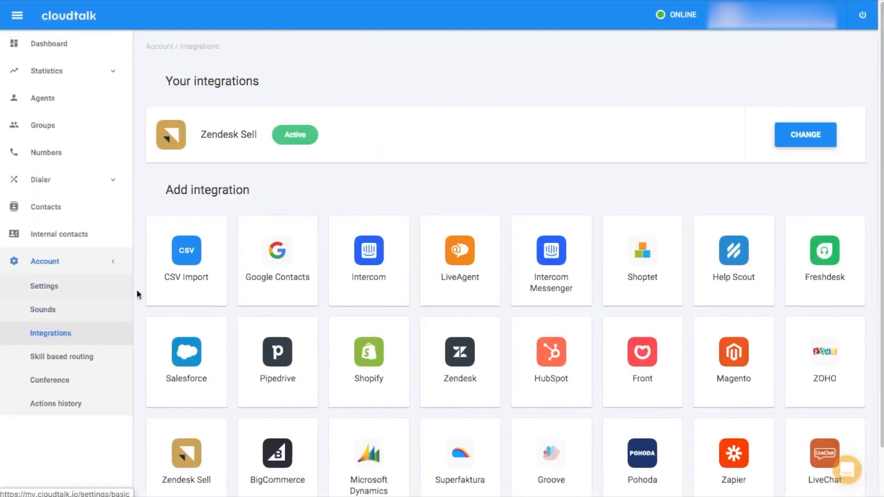
- Import contacts_campaign.csv with the contacts' tag testpowerdialer and submit it
click(186, 260)
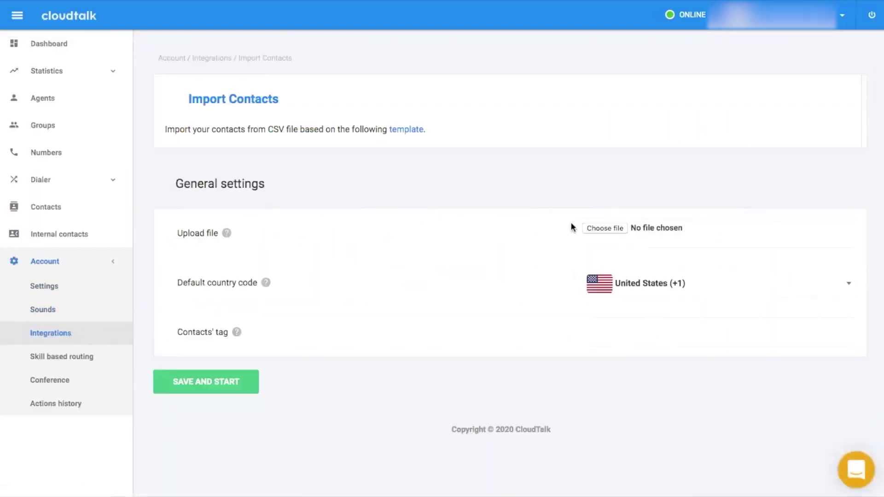
click(604, 227)
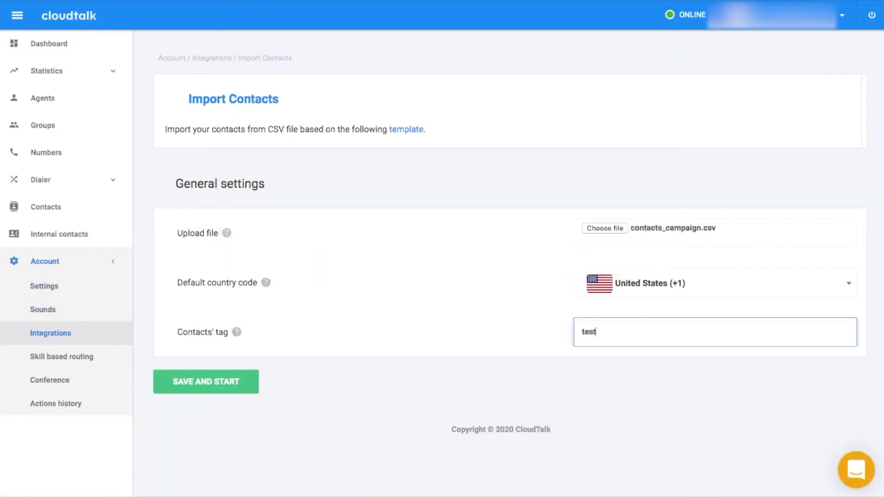
text(powerdialer)
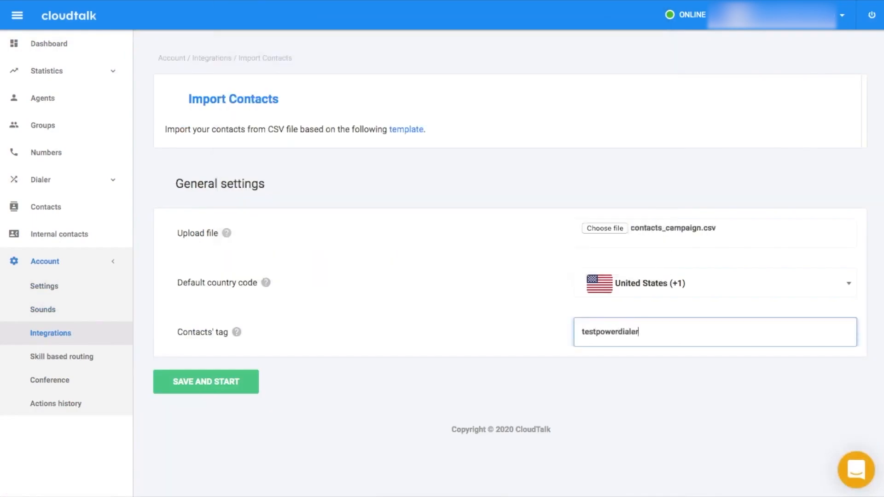
click(48, 251)
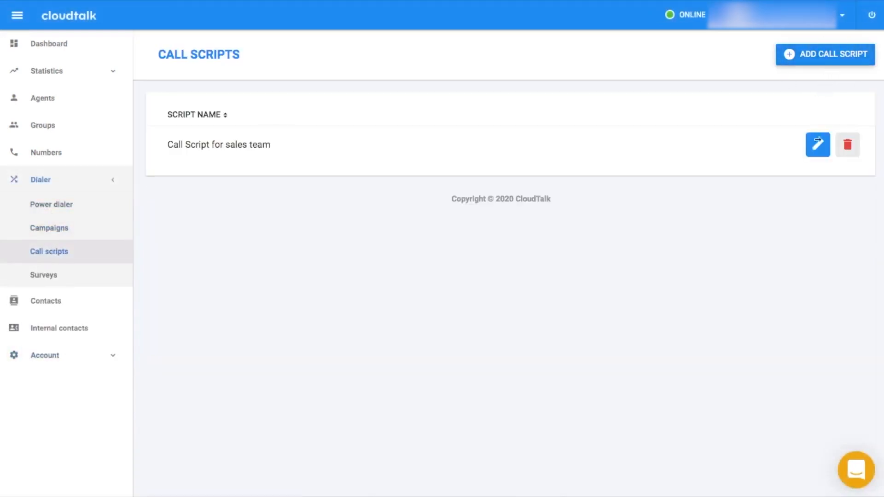
- Review the sales team call script and the VIP customers survey questions, then show Dialer > Campaigns
click(817, 145)
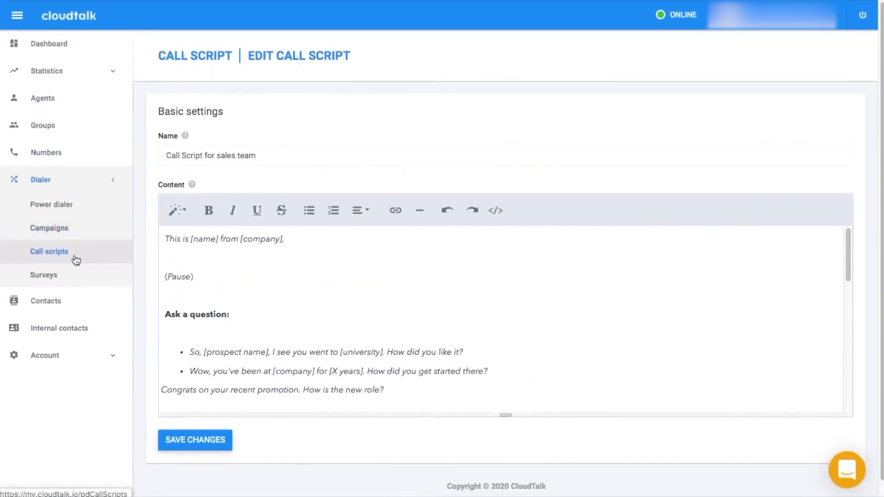
click(44, 275)
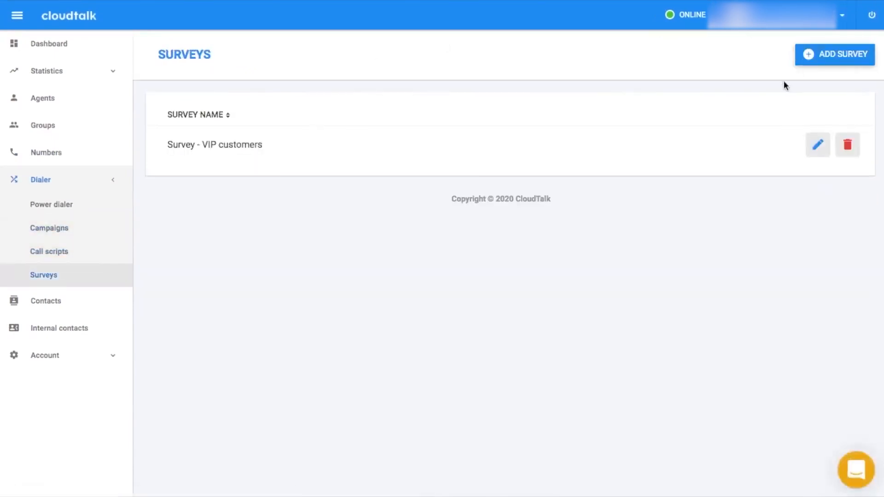
mouse_move(762, 85)
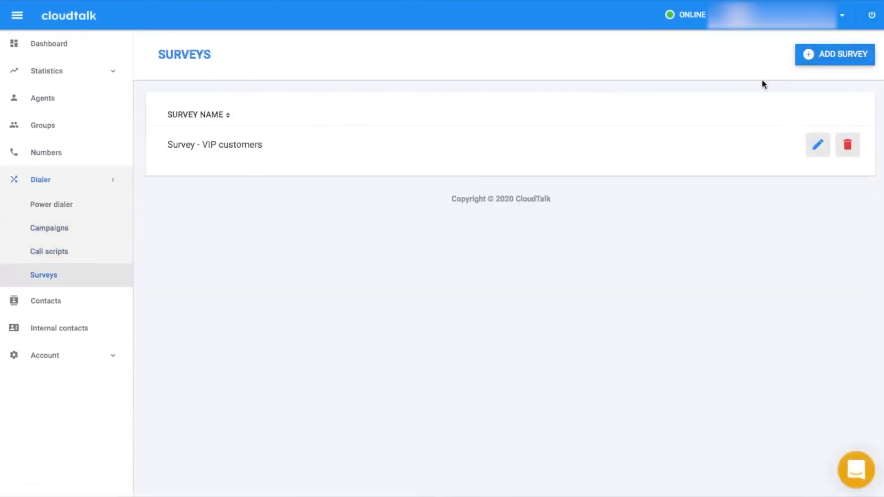
click(816, 145)
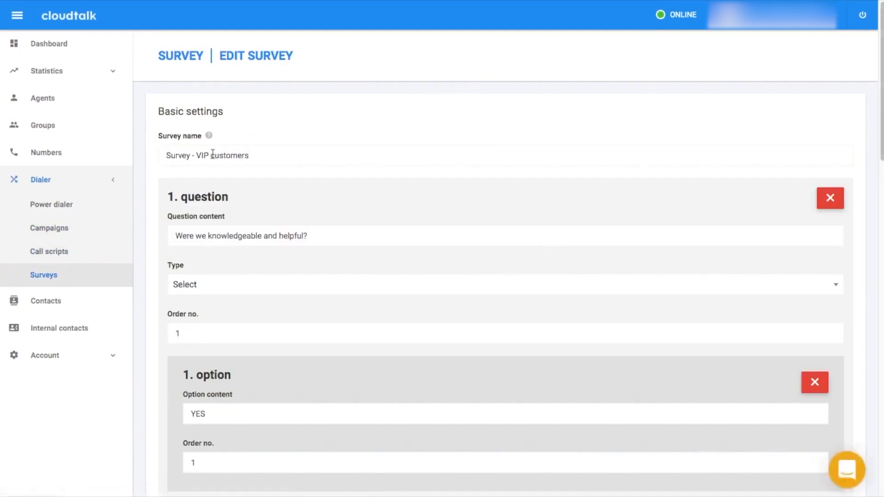
scroll(down, 3)
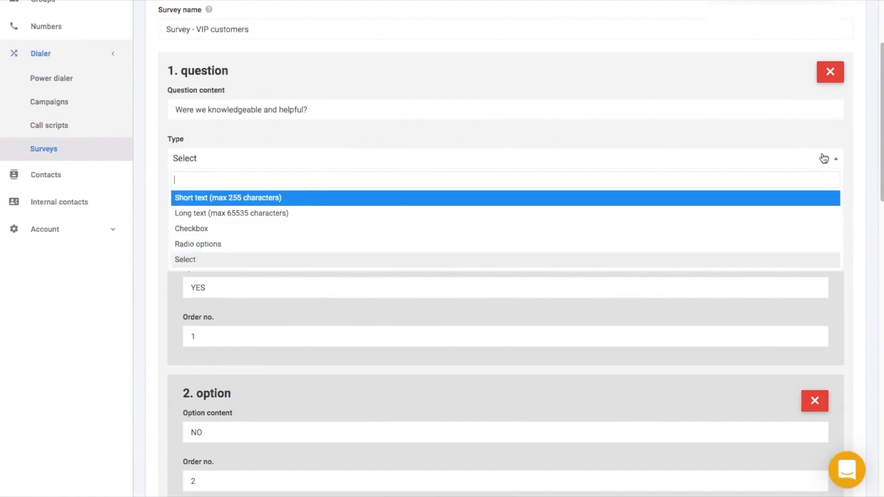
scroll(down, 3)
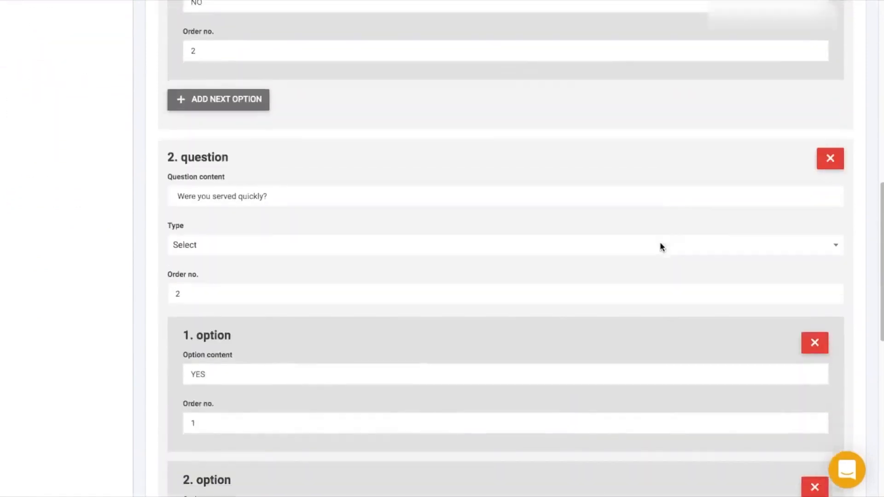
click(49, 227)
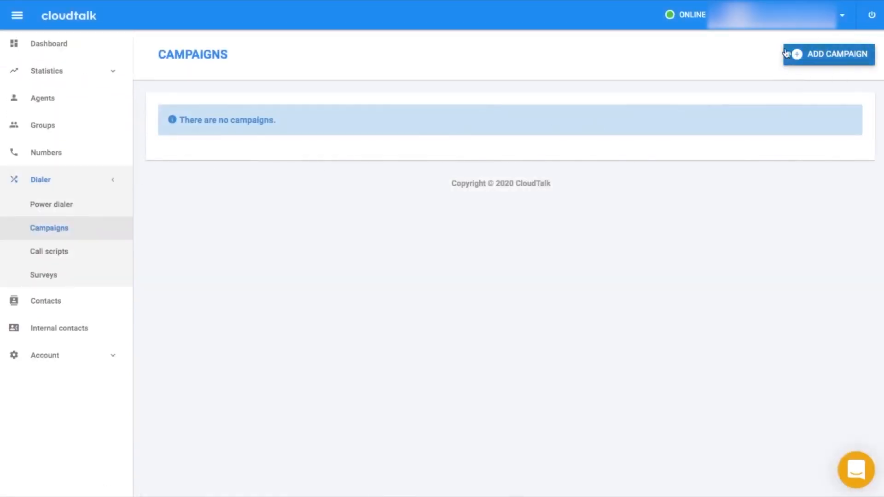
- Create a new campaign targeting contacts tagged test_power_dialer with a 30-second answer wait time
click(828, 54)
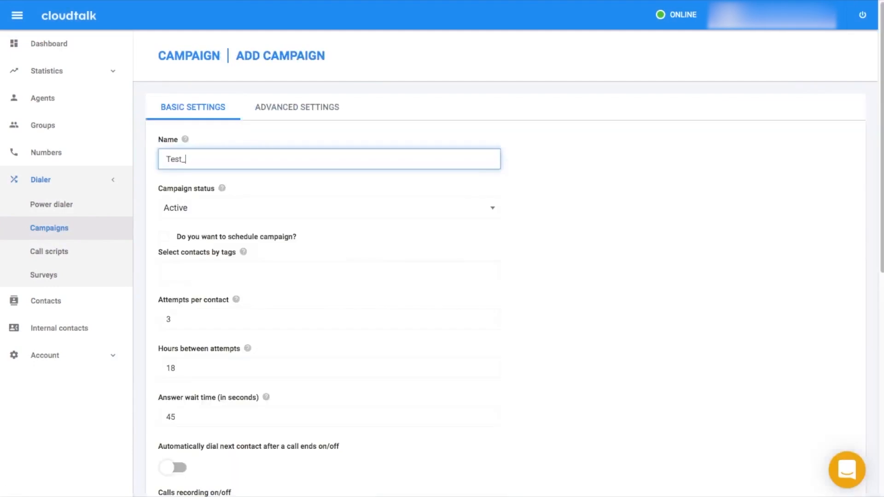
text(campaign)
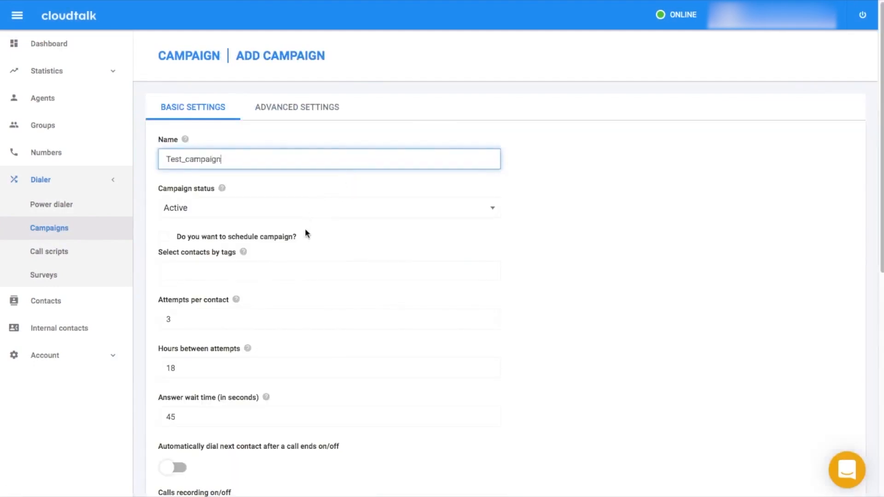
click(328, 271)
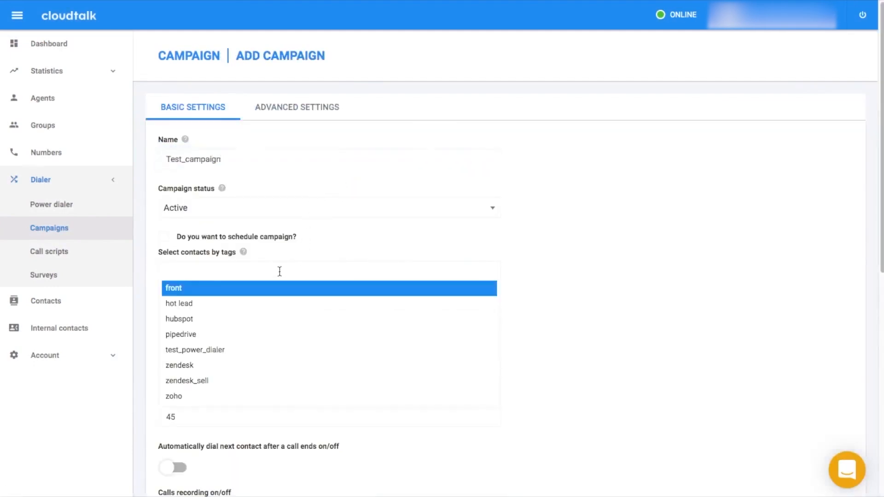
click(267, 335)
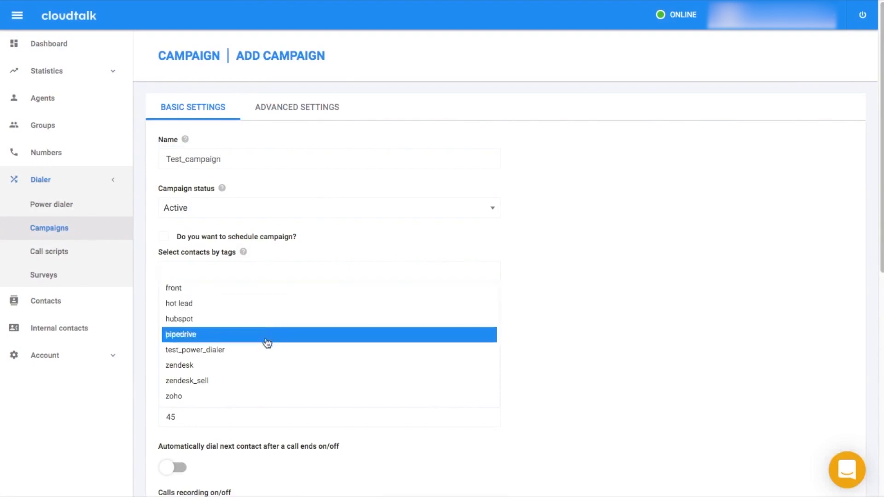
click(195, 350)
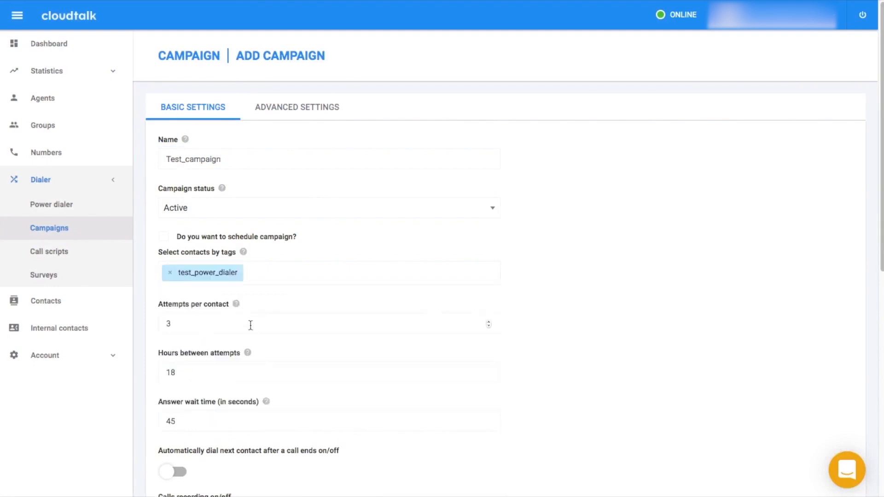
click(329, 372)
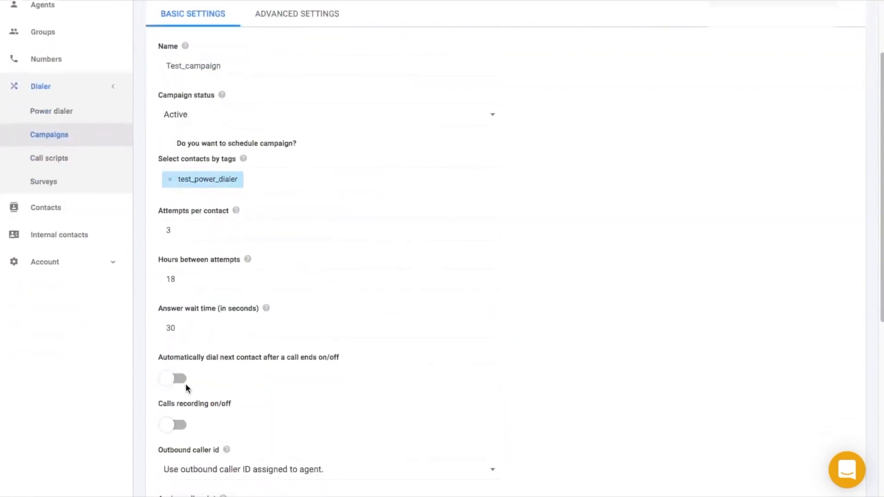
click(172, 378)
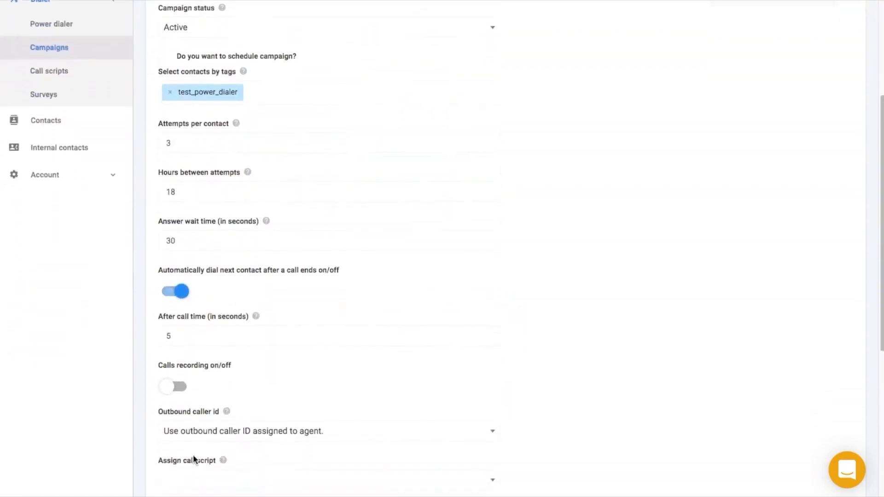
click(210, 335)
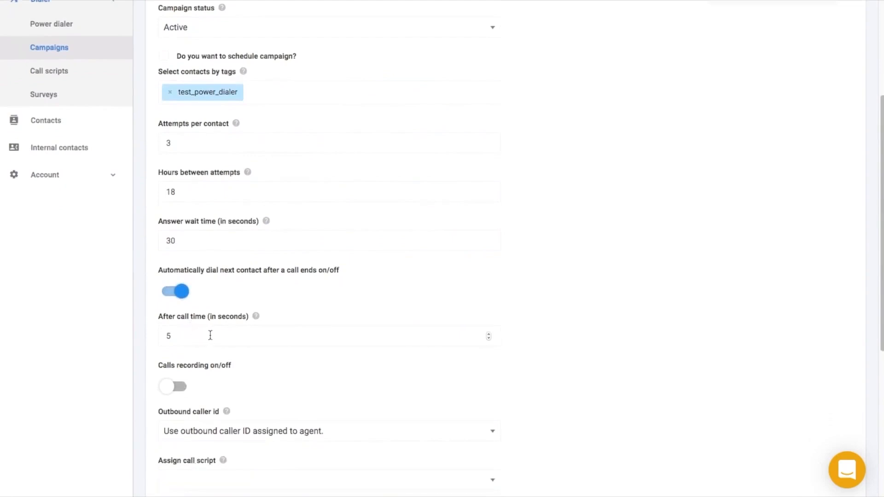
- Turn on call recording, assign the sales team script and VIP customers survey, and add the campaign
click(175, 386)
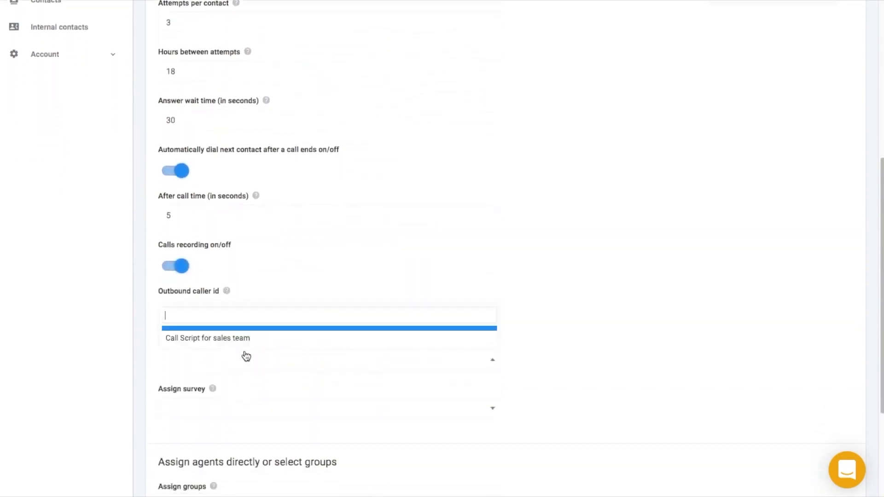
click(207, 338)
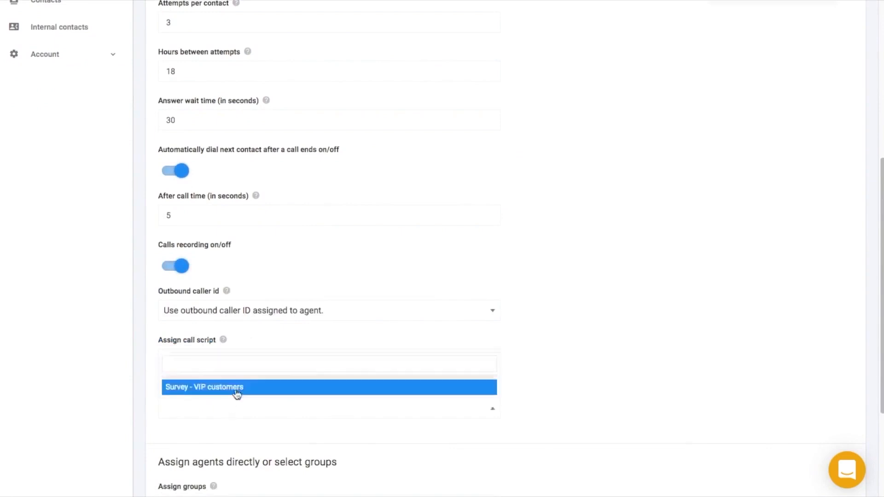
click(237, 387)
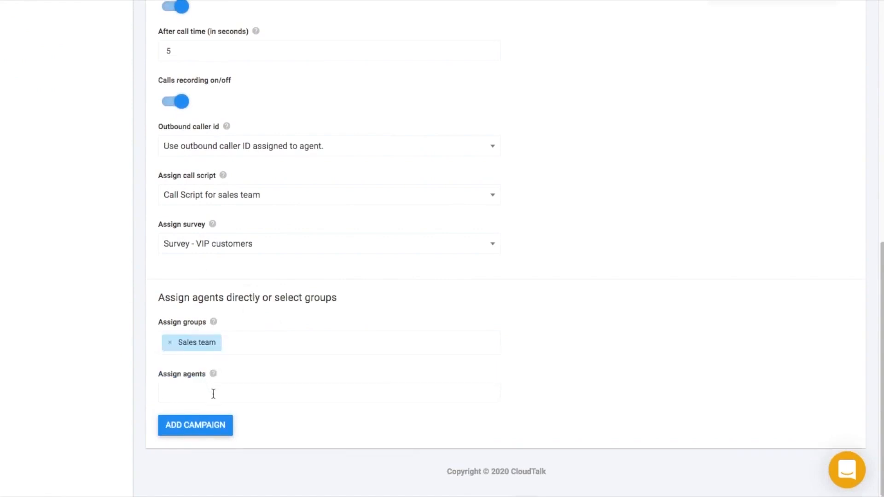
click(195, 425)
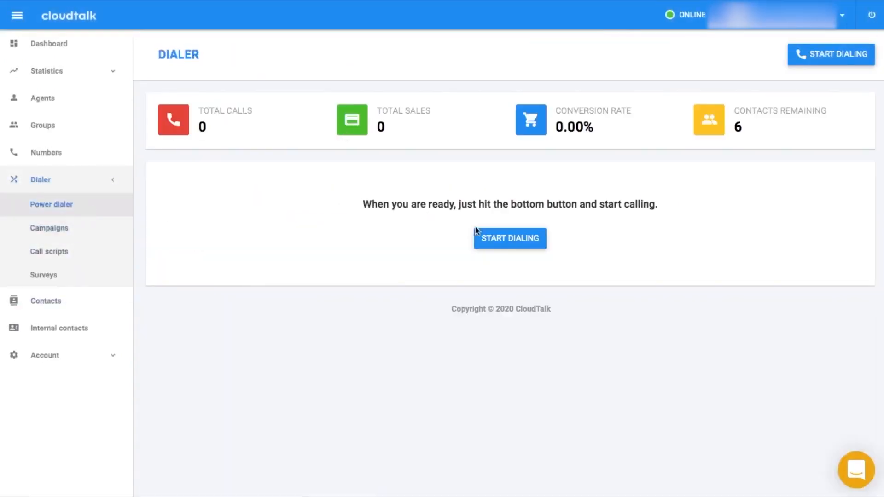
- Start dialing, answer the campaign call, fill the survey's other-suggestions answer 'No' and hang up
click(509, 238)
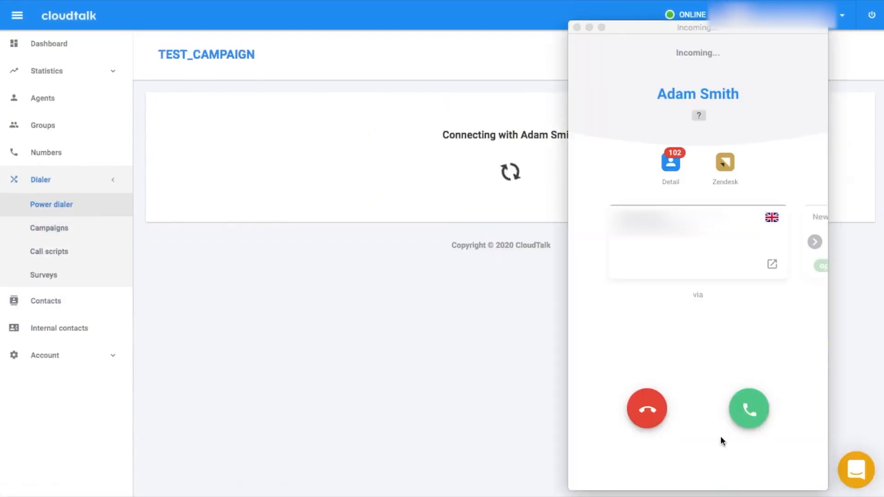
mouse_move(748, 408)
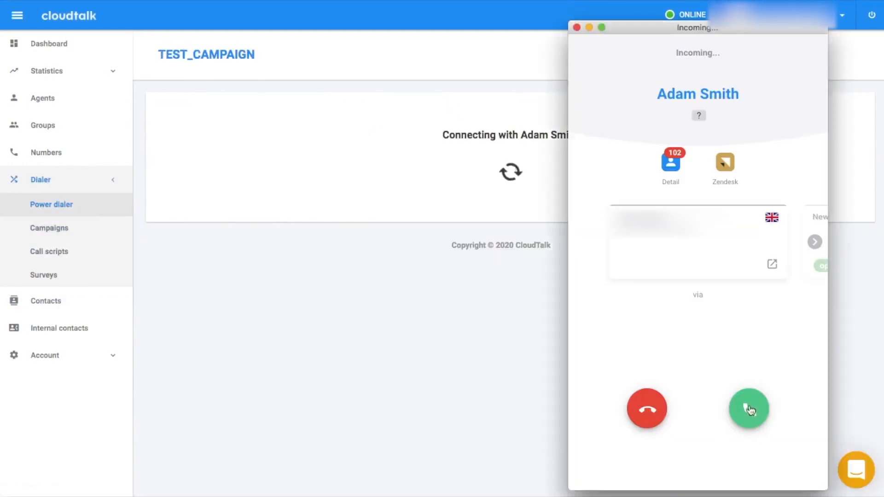
click(748, 408)
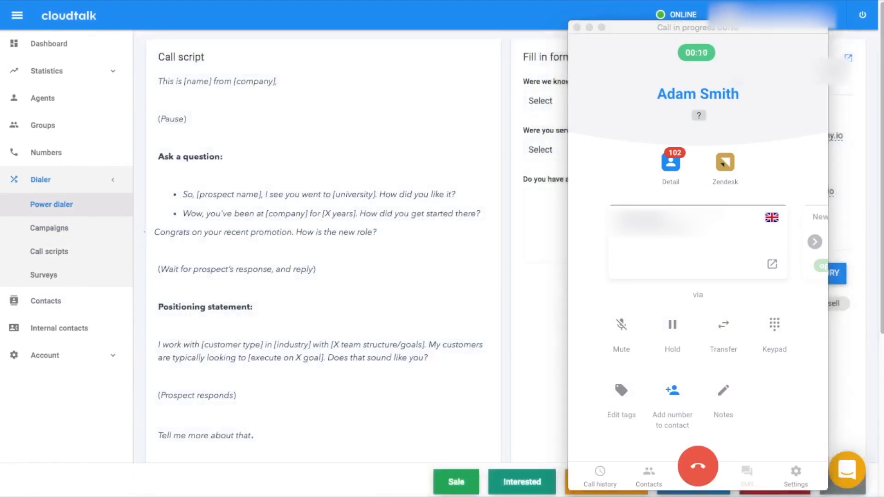
click(697, 466)
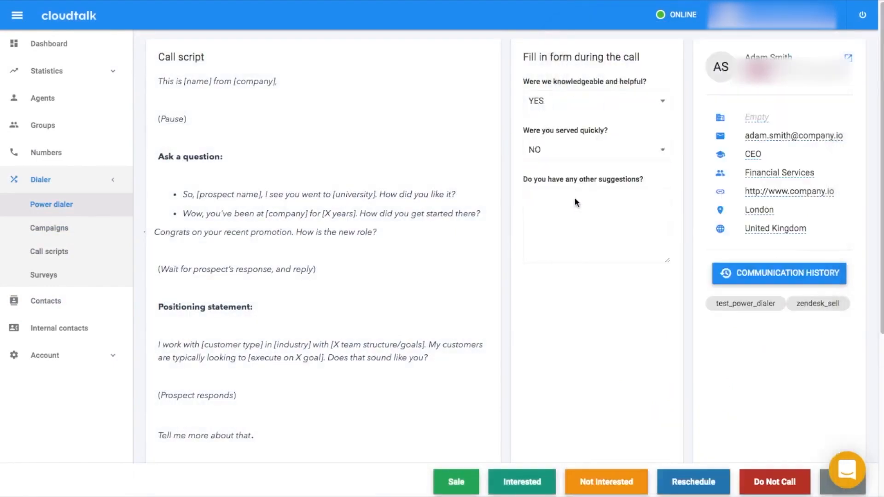
text(No)
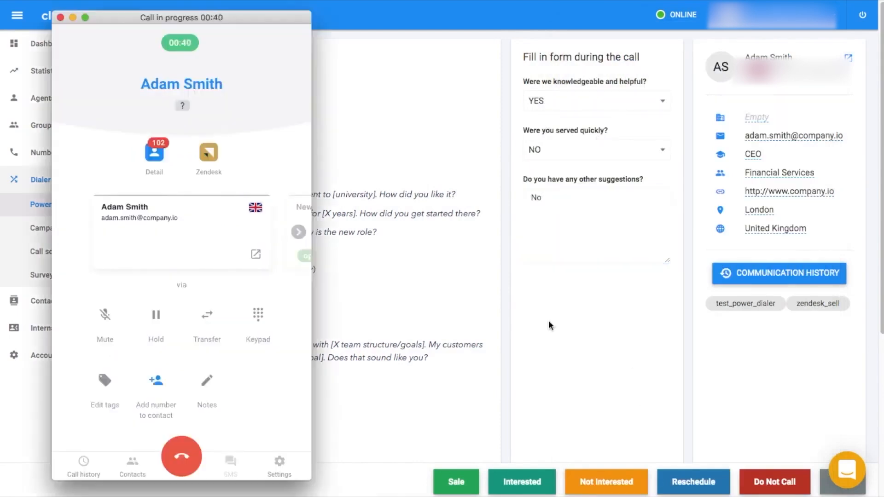
click(181, 456)
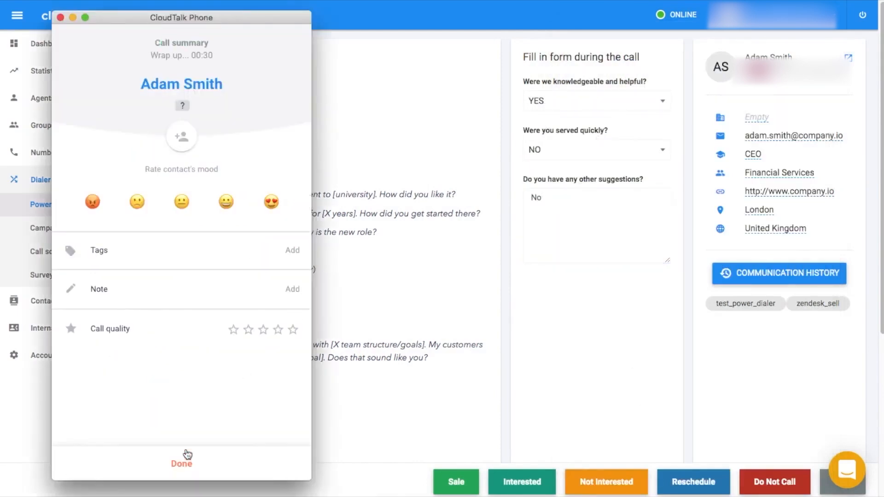
- Tag the finished call Lead and Interested, add the note 'interested' and finish wrap-up
click(292, 249)
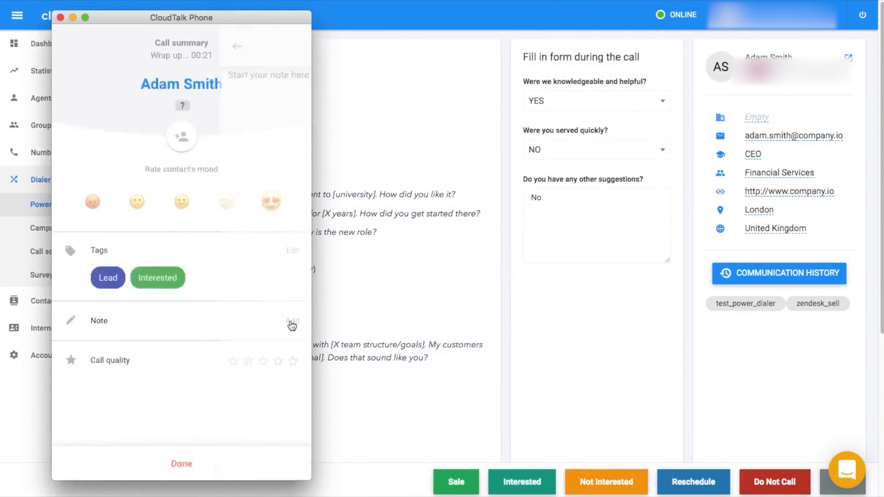
click(292, 324)
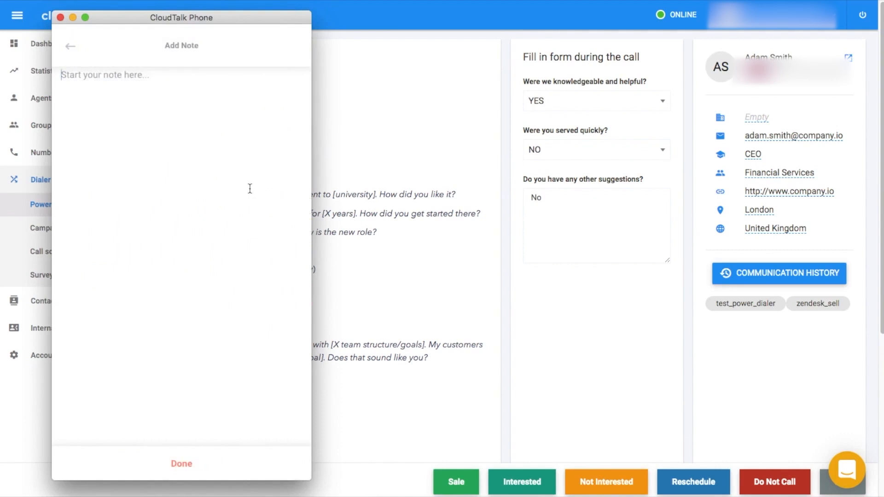
text(interested)
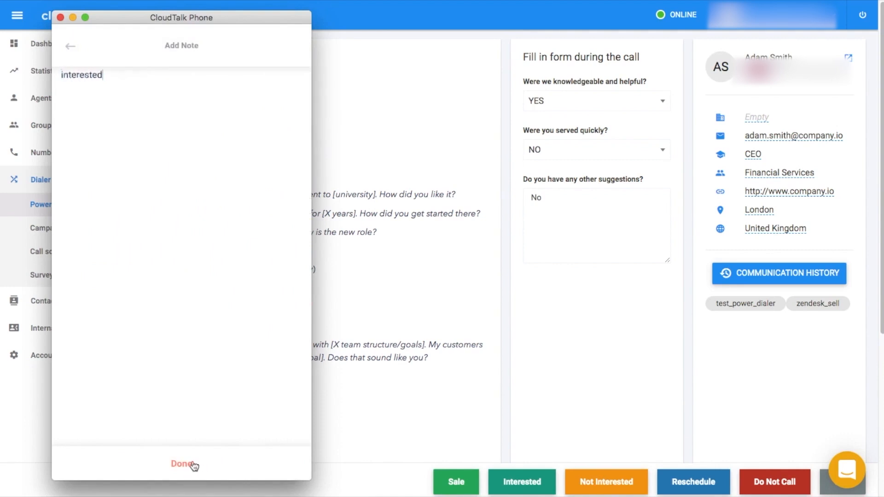
click(181, 463)
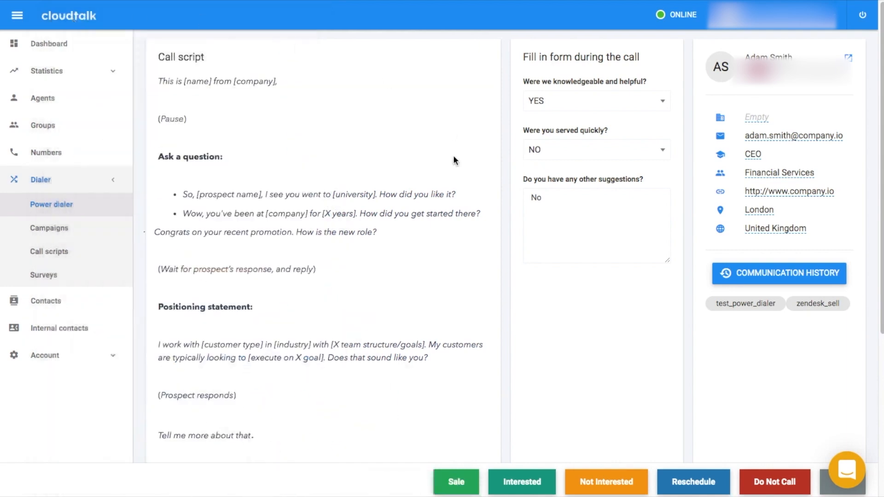
click(596, 225)
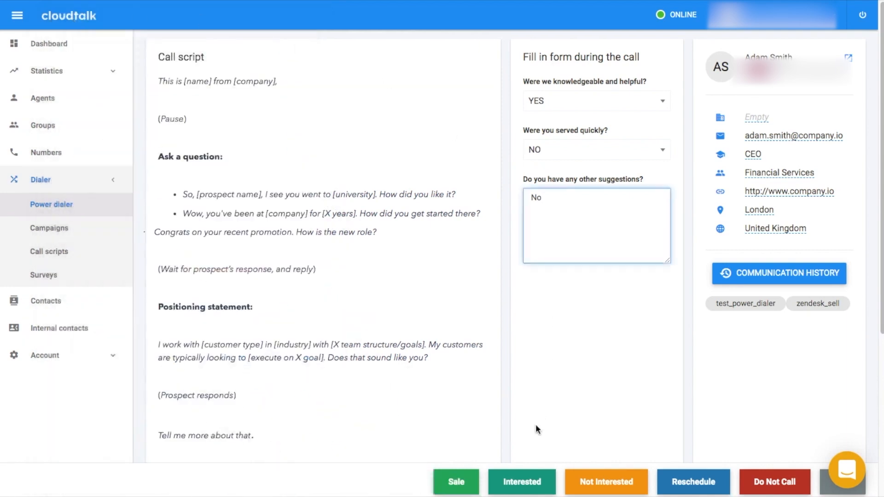
click(521, 482)
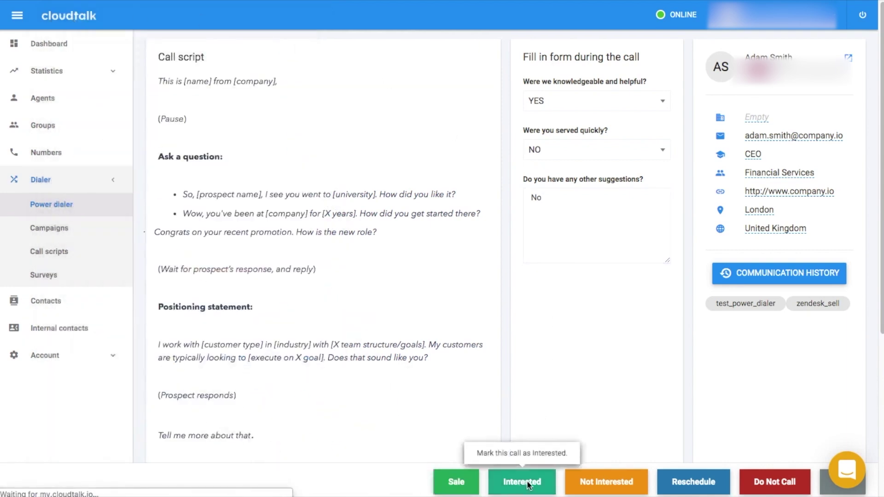
- Mark the call Interested, then review the campaign's survey answers, recording and call detail
click(521, 482)
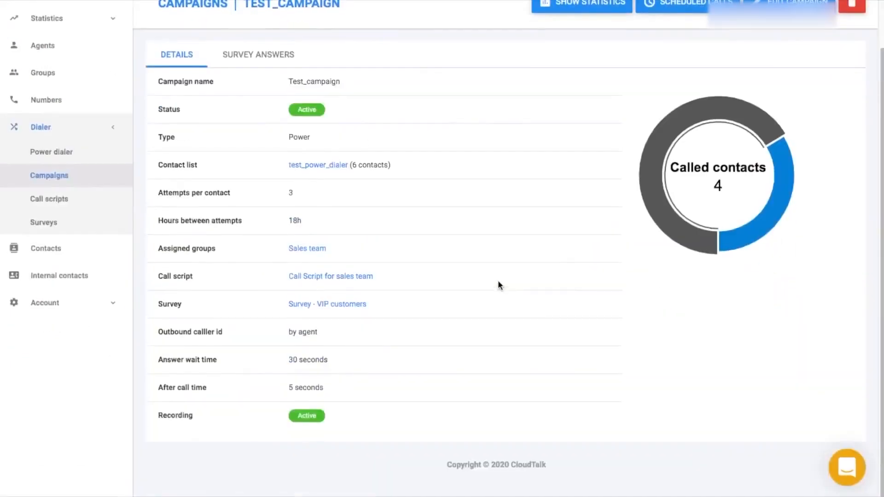
click(258, 55)
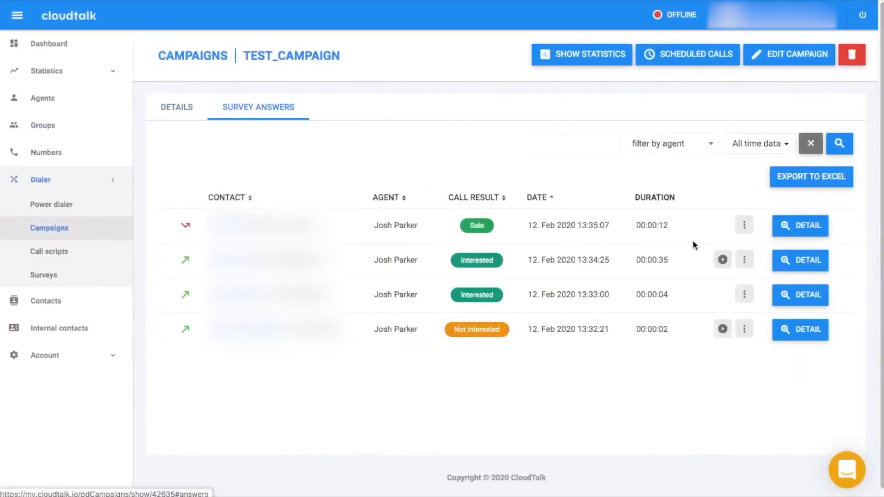
click(721, 260)
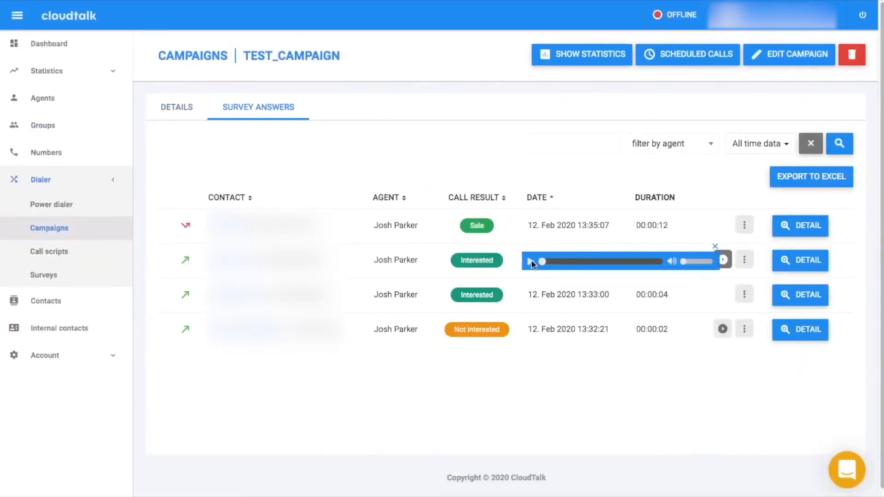
click(799, 260)
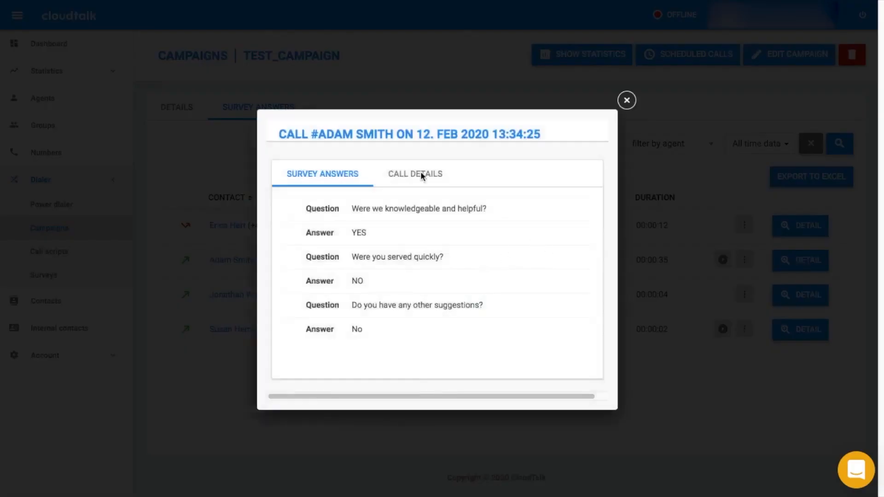
click(626, 100)
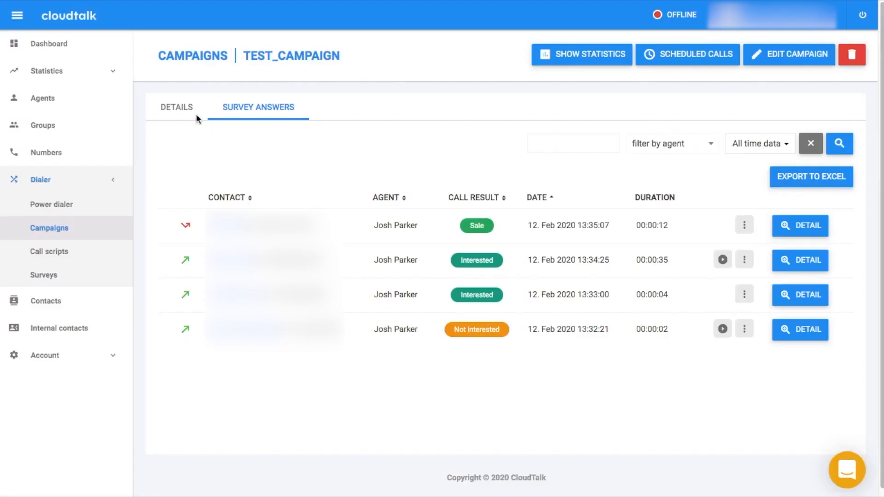
click(176, 106)
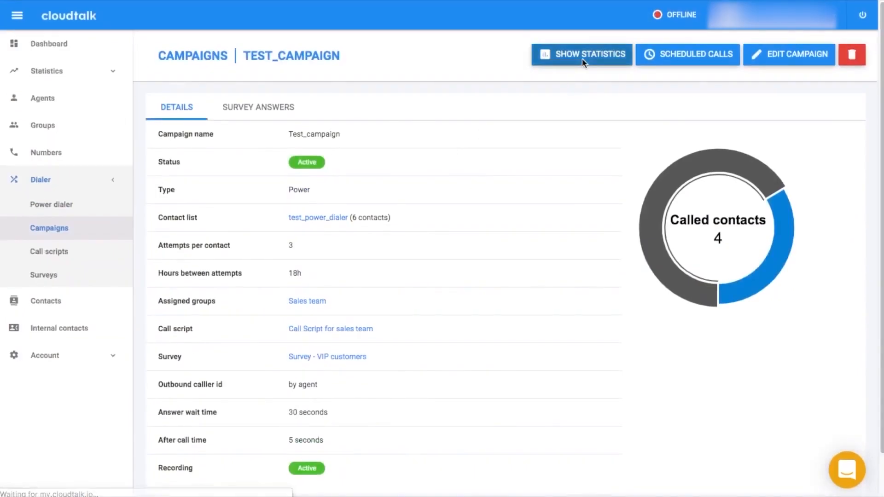
- Show Test_campaign statistics: 1 sale, 2 interested, 1 not interested
click(581, 54)
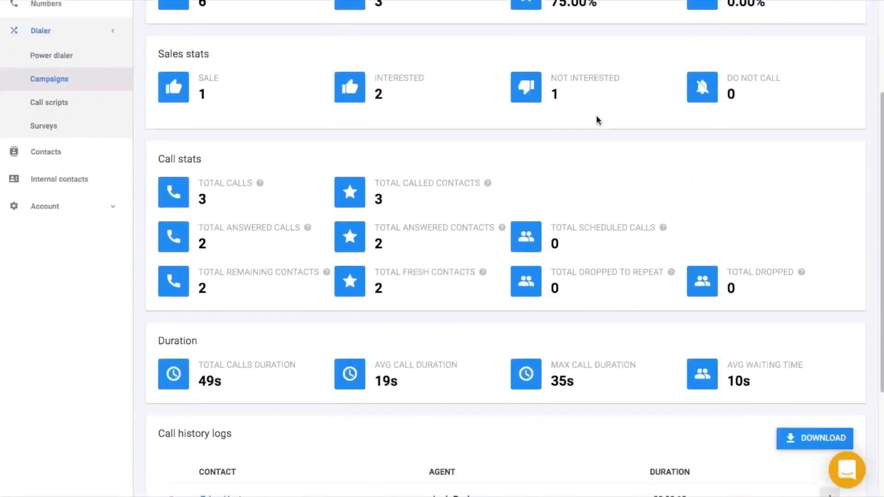
scroll(down, 3)
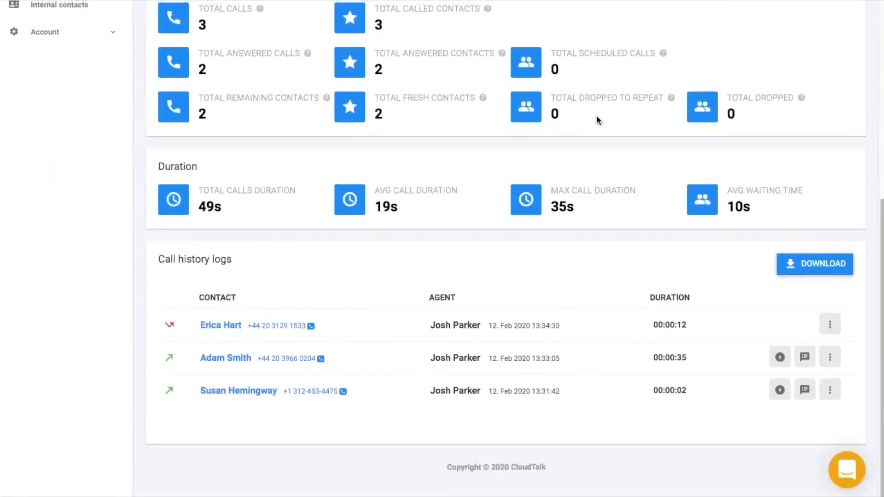
scroll(up, 3)
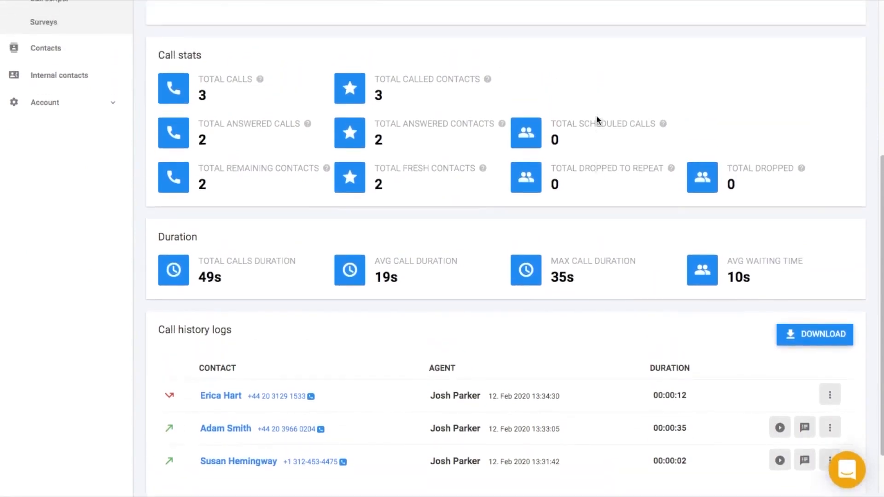
scroll(up, 3)
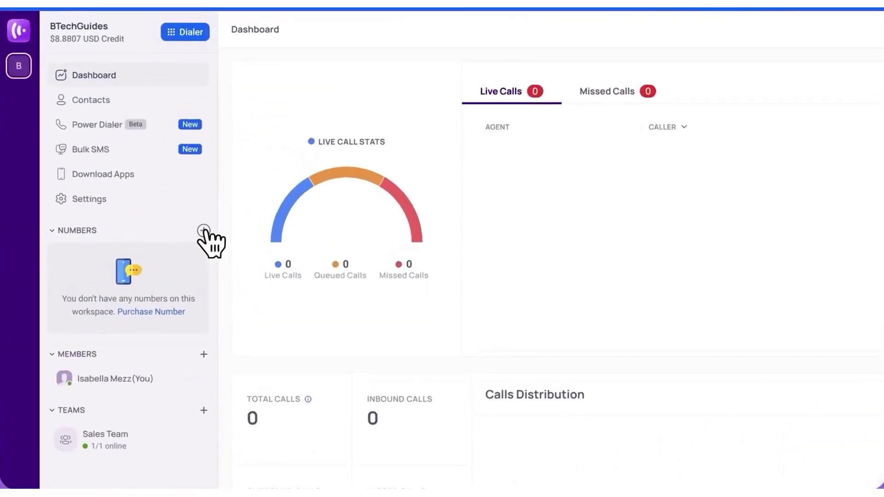
- Add a local US number and a +351 Portugal mobile number with voice and SMS to the cart, $17.50 total
click(151, 312)
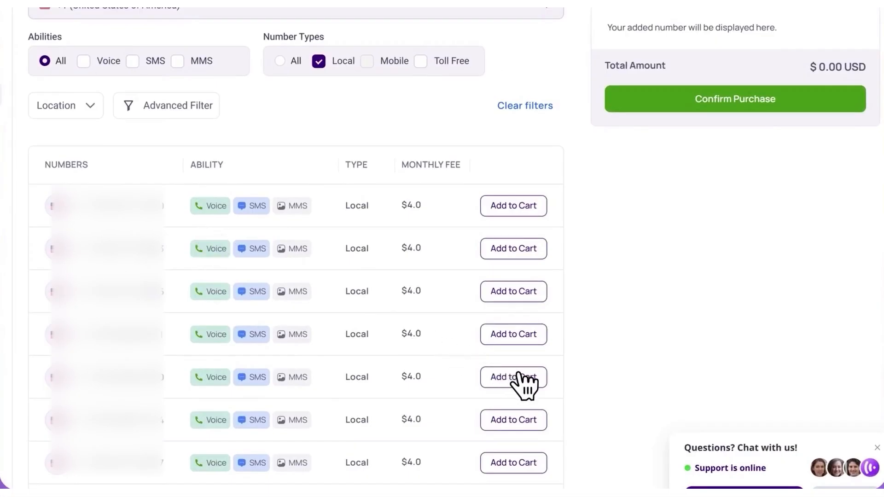
click(513, 377)
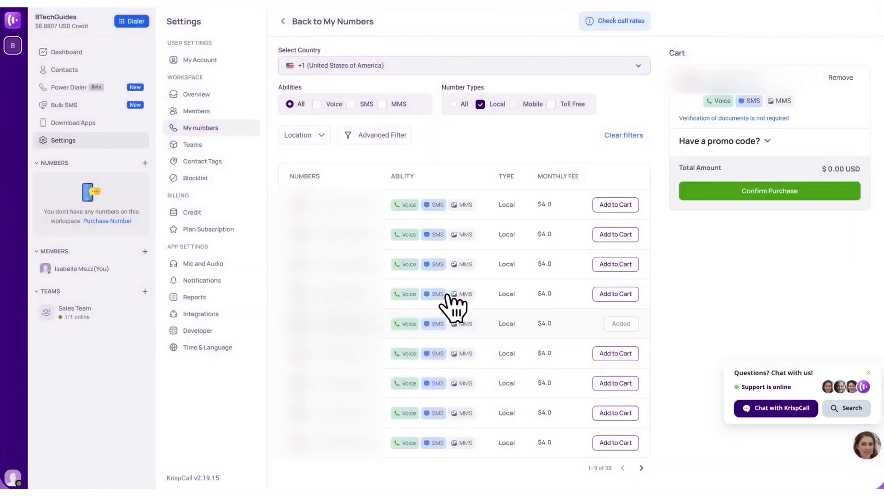
click(458, 65)
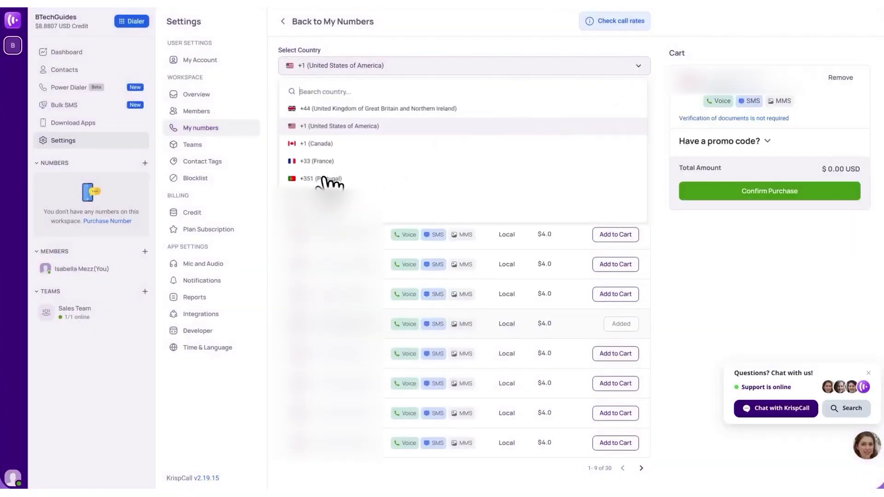
click(321, 178)
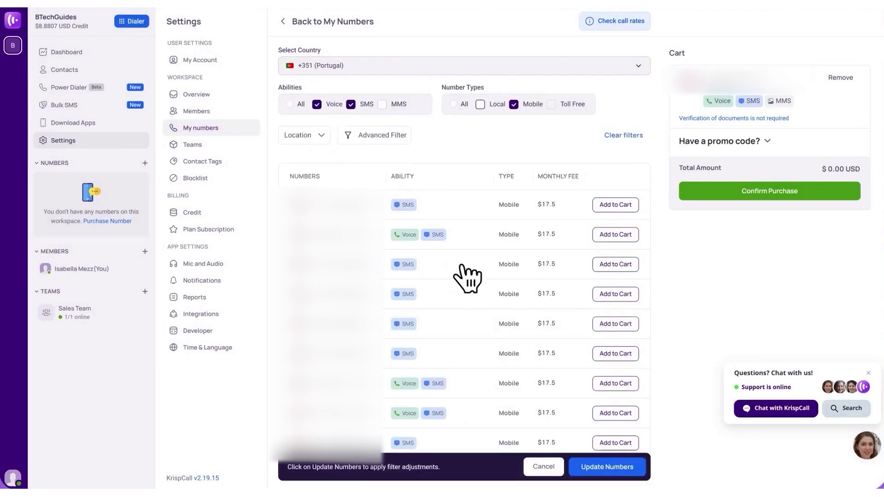
click(607, 467)
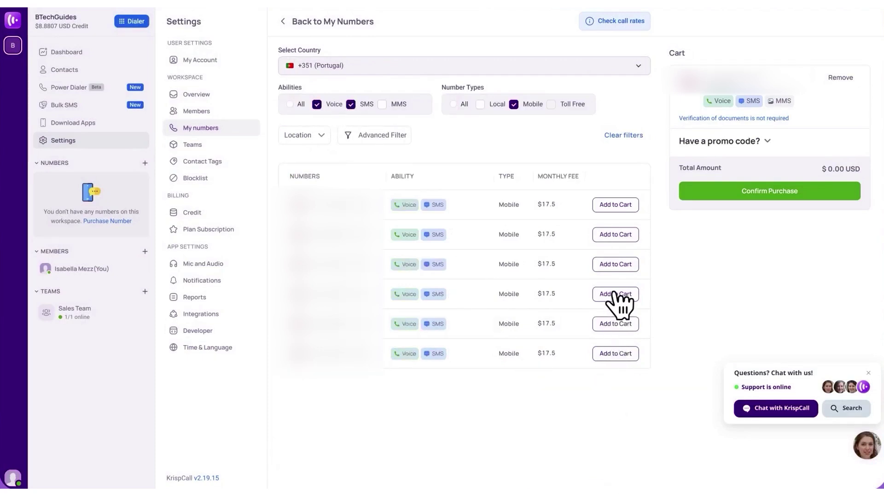
click(614, 294)
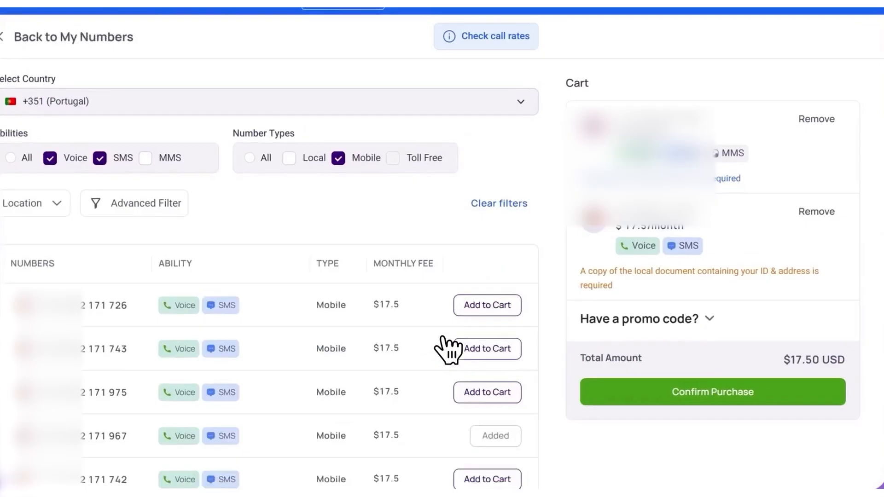
scroll(down, 3)
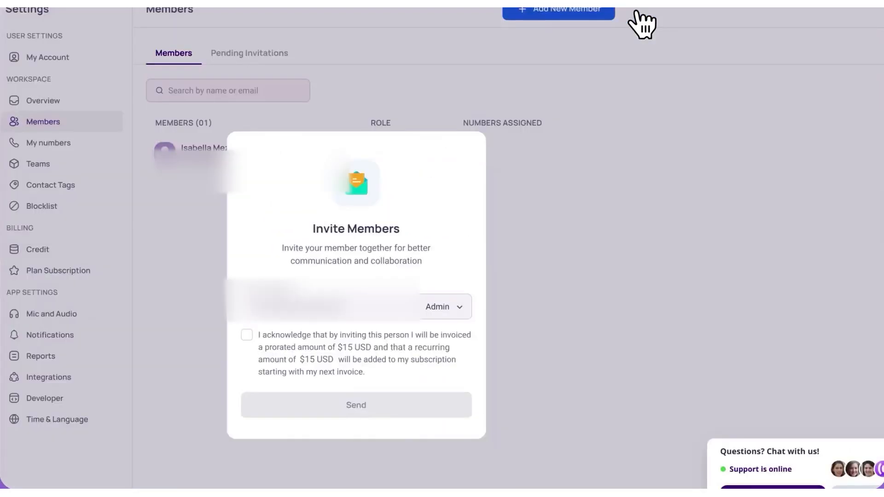
- Send the workspace invitation with the Member role and dismiss the confirmation
click(443, 306)
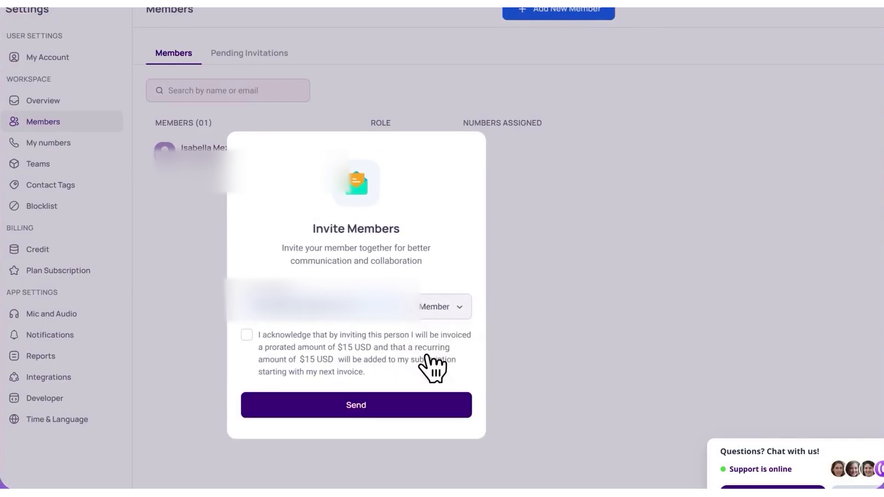
click(355, 405)
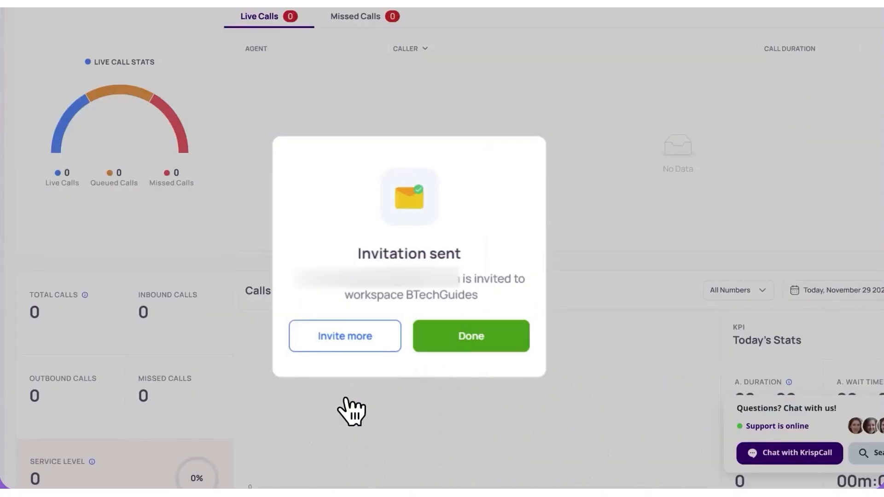
click(470, 336)
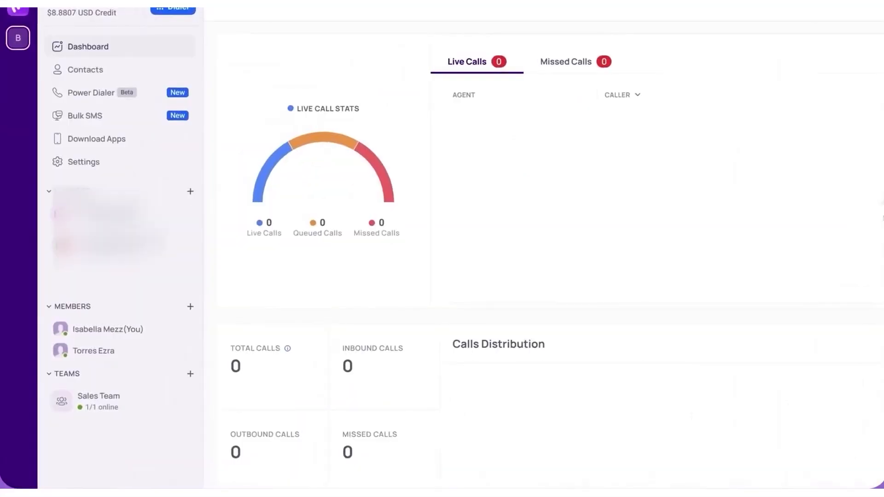
- Share a number's access with another member from Settings, then go to the Conversations inbox
click(83, 162)
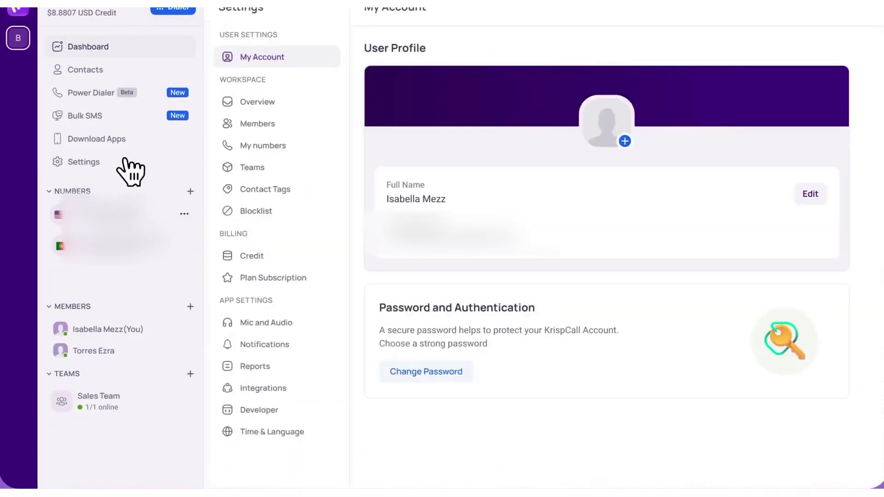
click(262, 144)
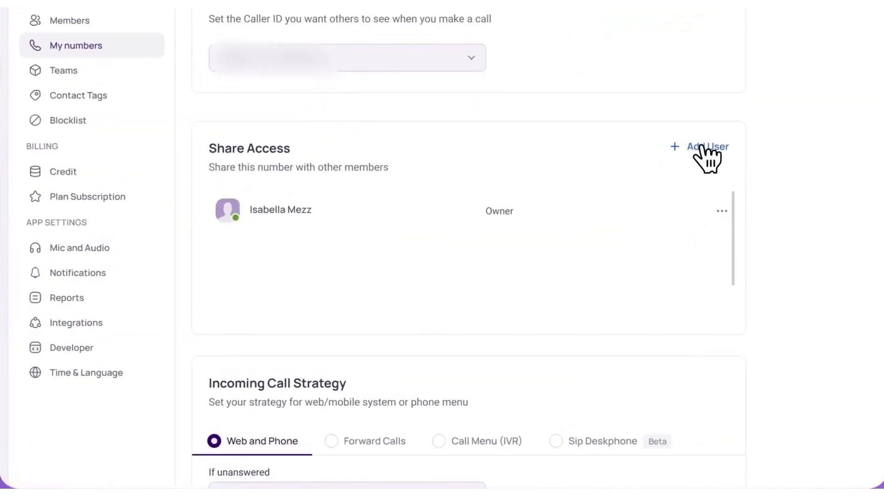
click(721, 252)
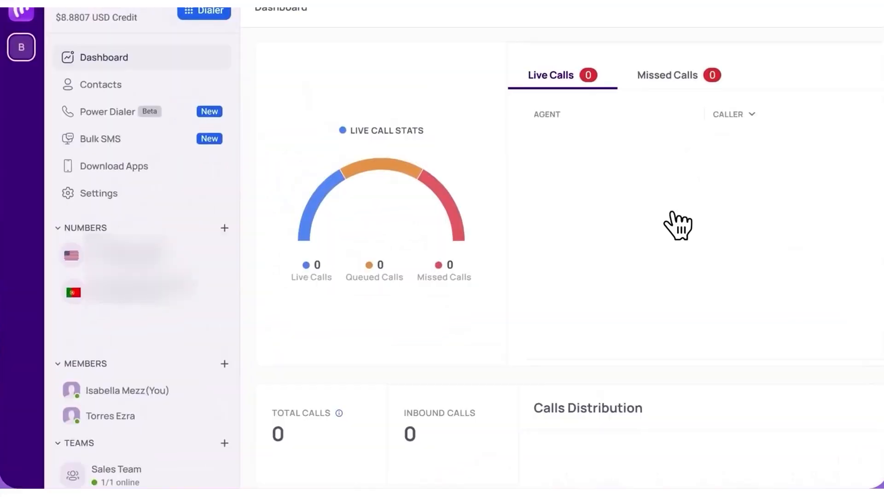
click(203, 11)
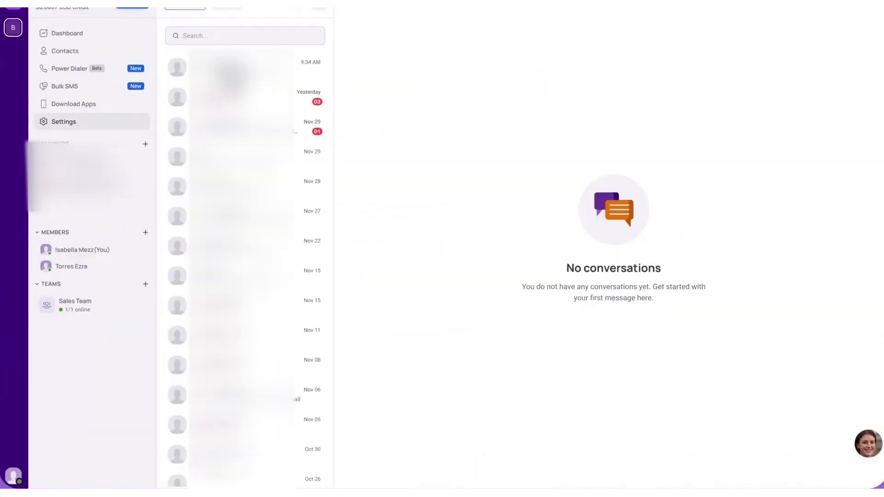
click(245, 66)
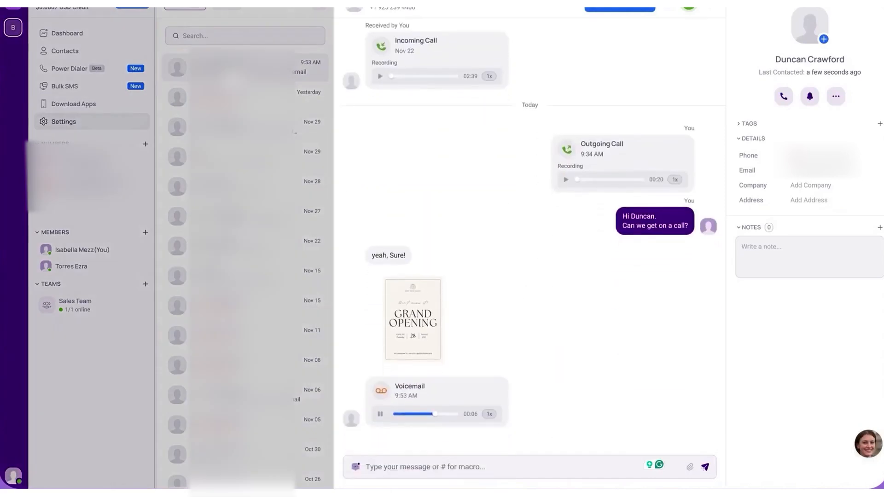
mouse_move(527, 93)
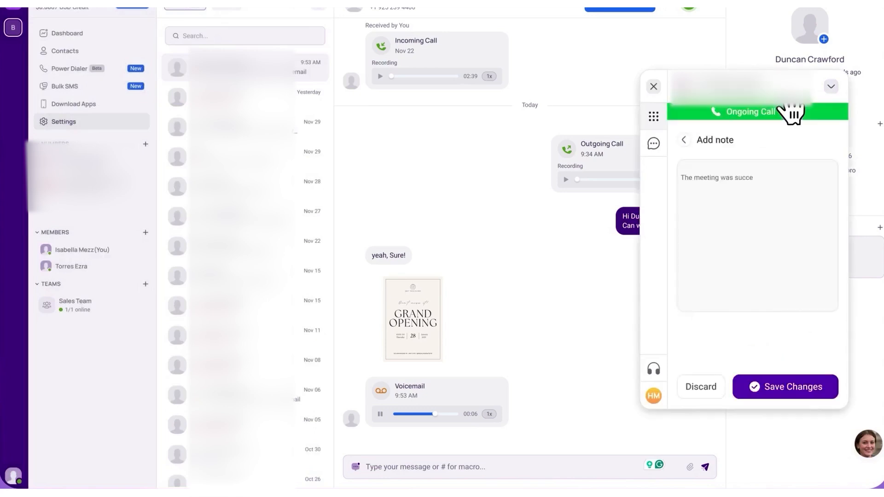
click(784, 387)
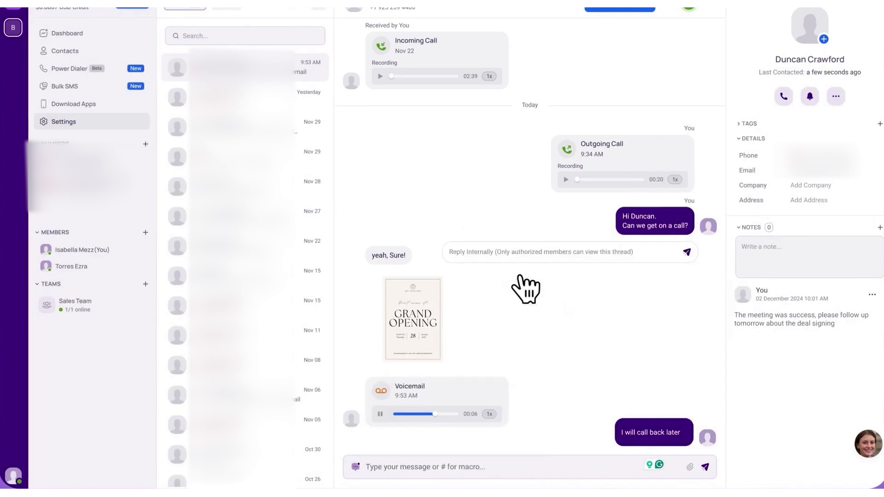
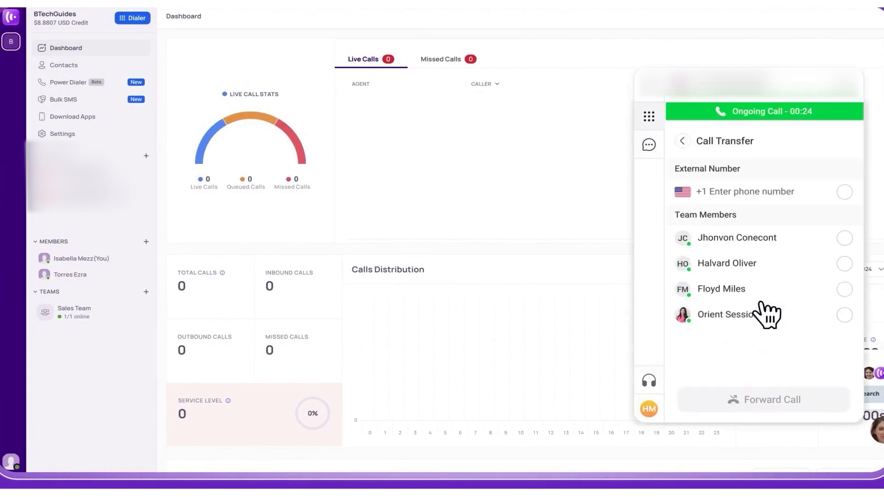
- Forward the call to Floyd Miles, then coach, just listen and barge into a live call before showing Power Dialer
click(845, 289)
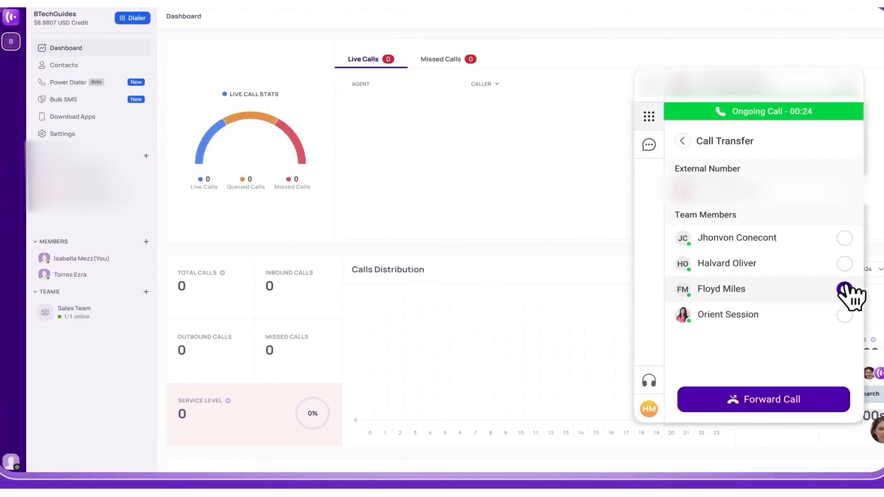
click(844, 289)
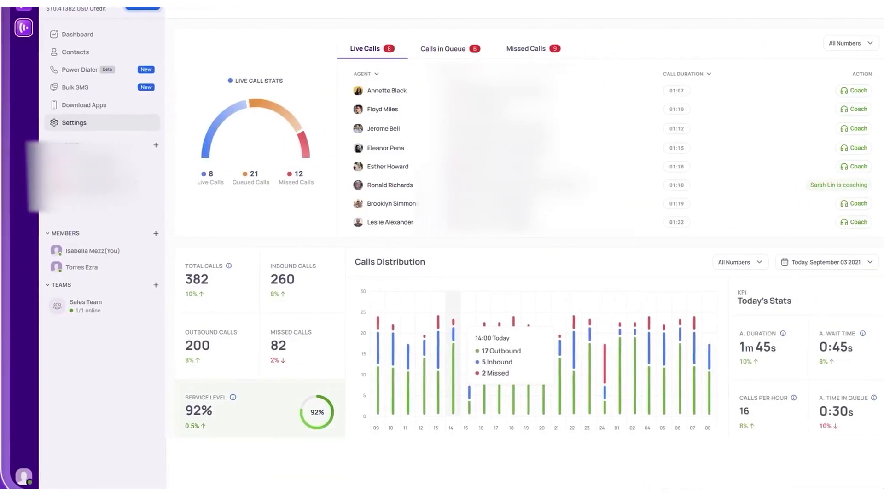
click(853, 129)
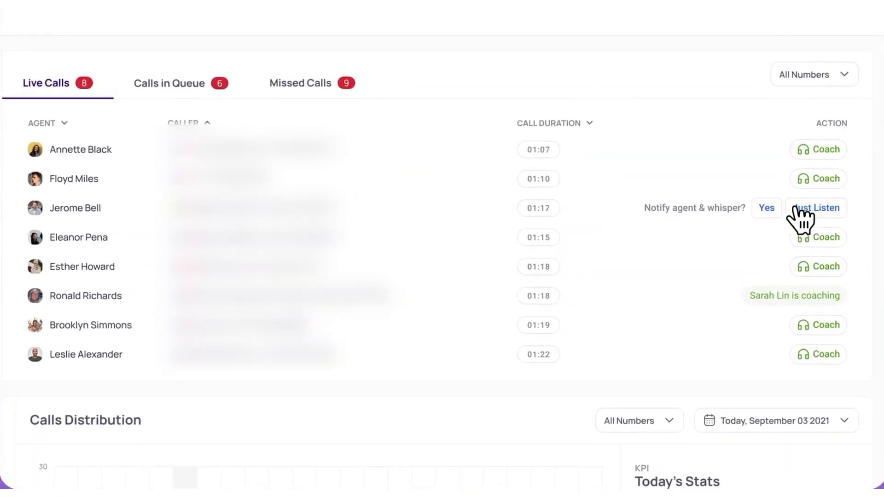
click(765, 207)
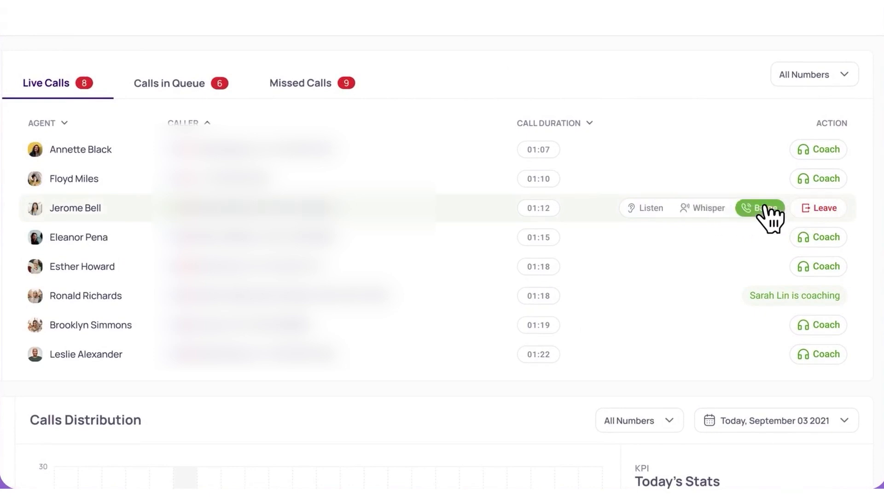
click(757, 208)
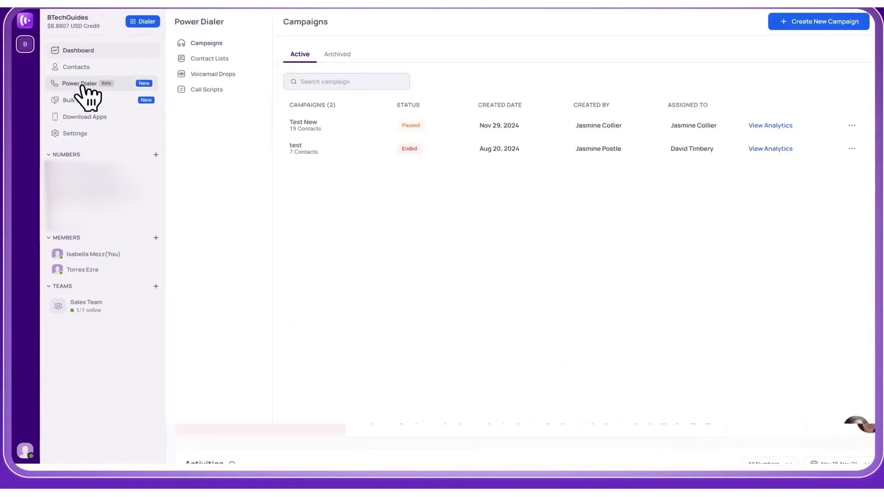
click(73, 99)
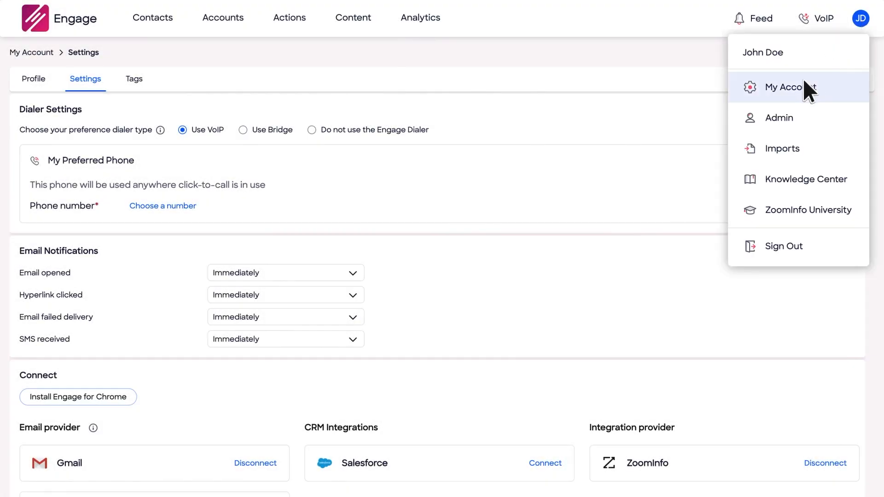
- Assign a VoIP number from area code 360 (WA) as the preferred phone and update
click(181, 166)
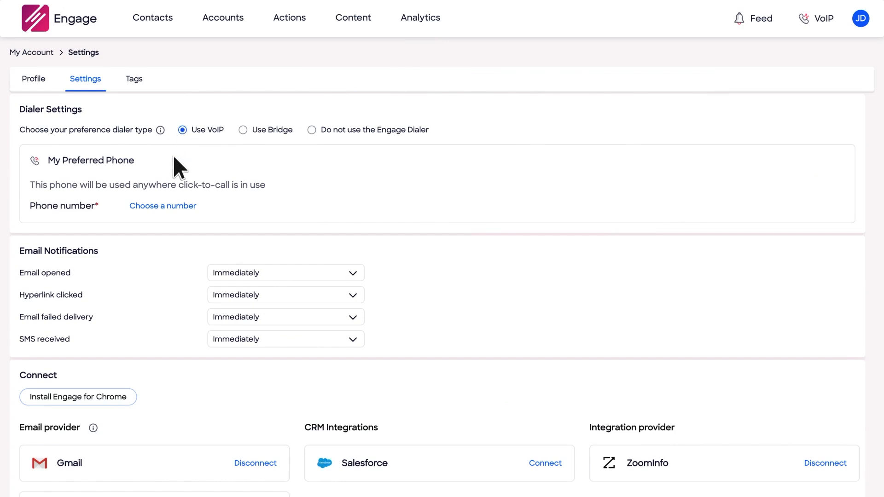
text(360)
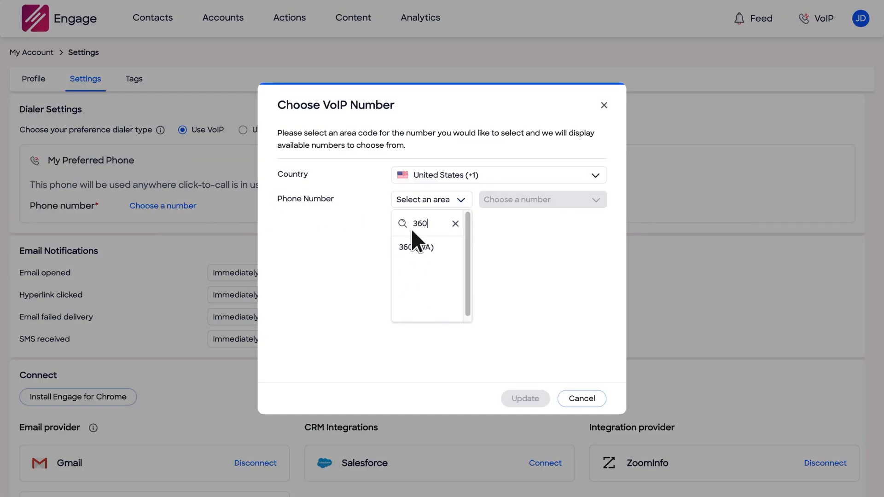
click(415, 247)
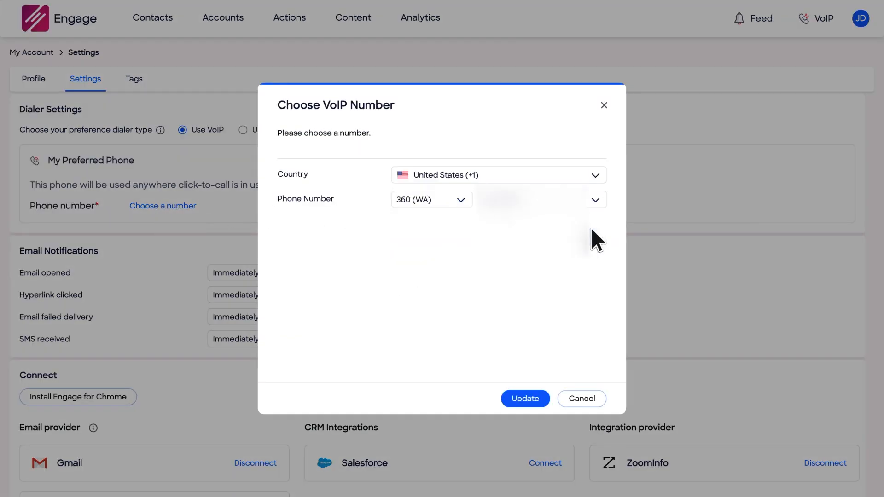
click(523, 399)
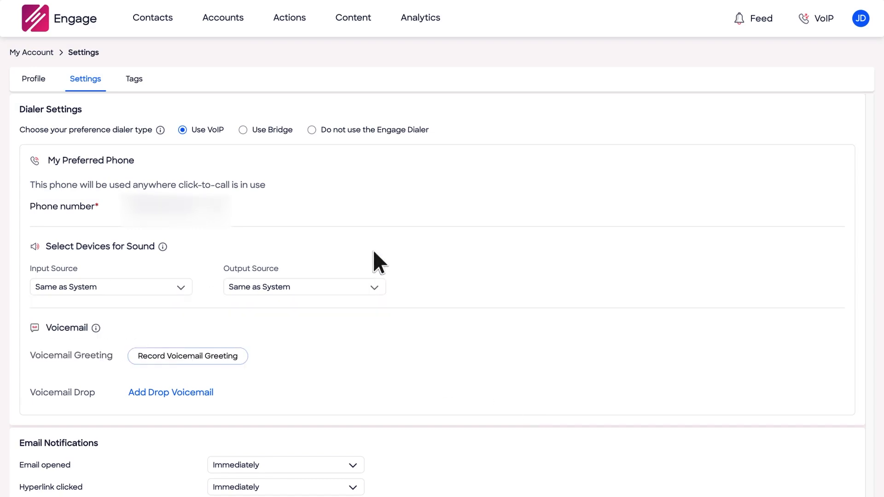
mouse_move(29, 405)
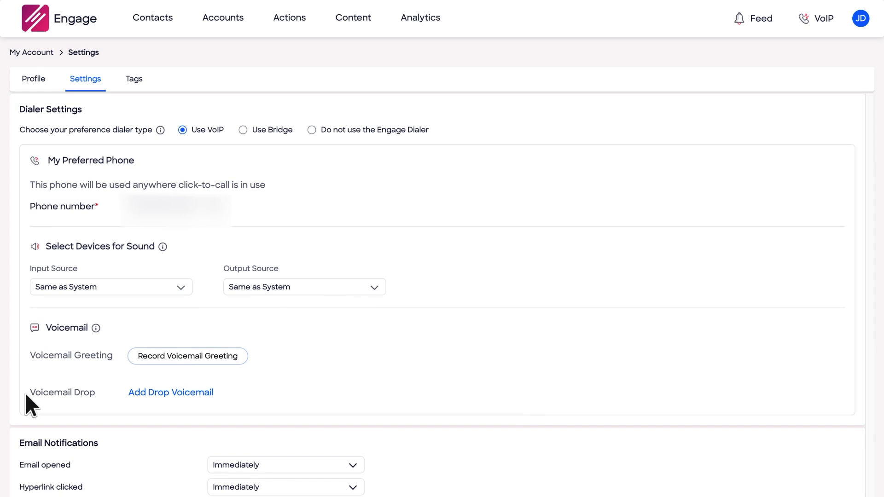
mouse_move(220, 172)
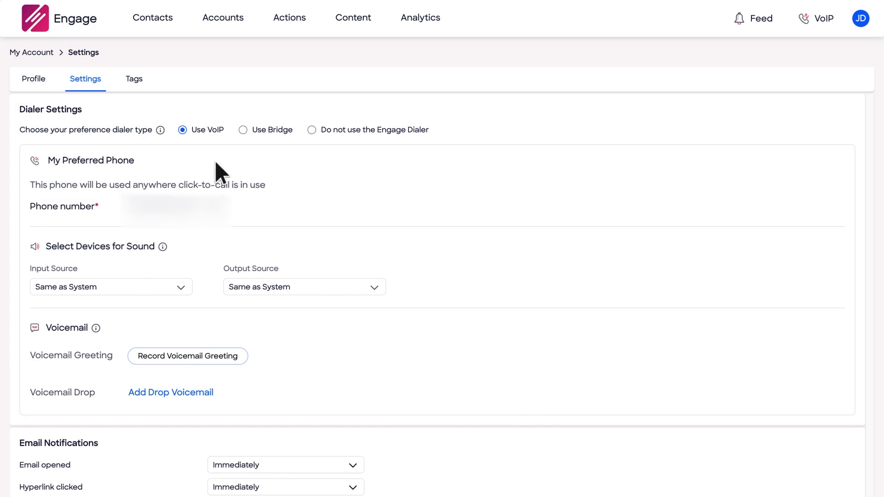
- Switch the dialer to Bridge and complete phone number verification
click(243, 130)
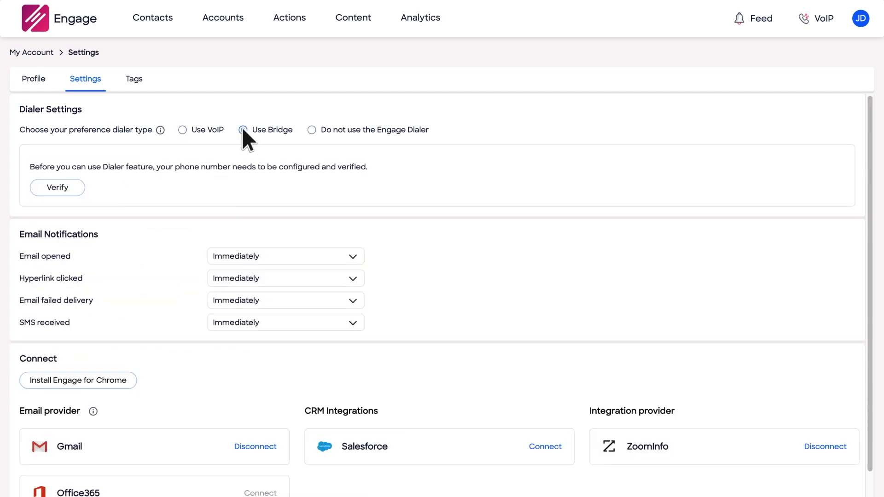
click(57, 187)
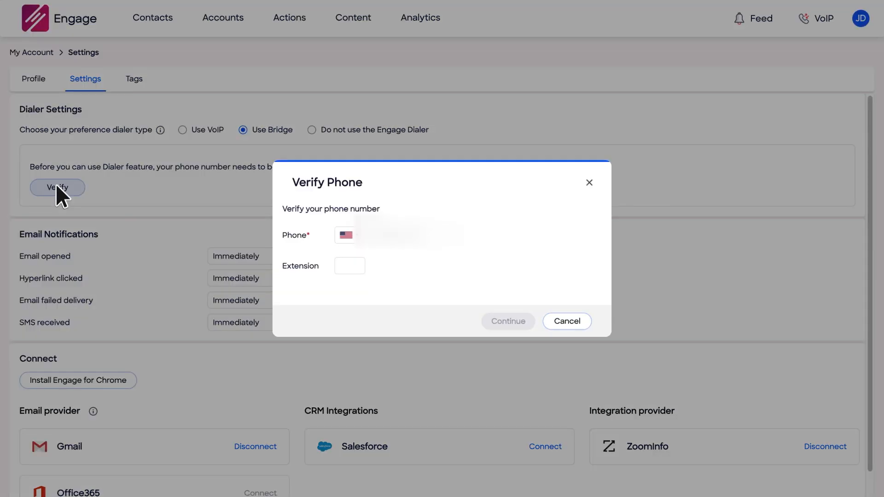
click(506, 321)
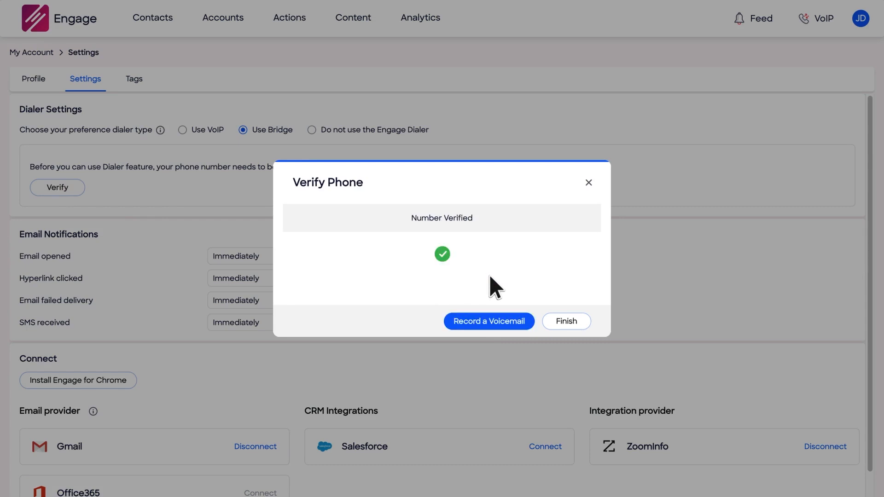
click(566, 321)
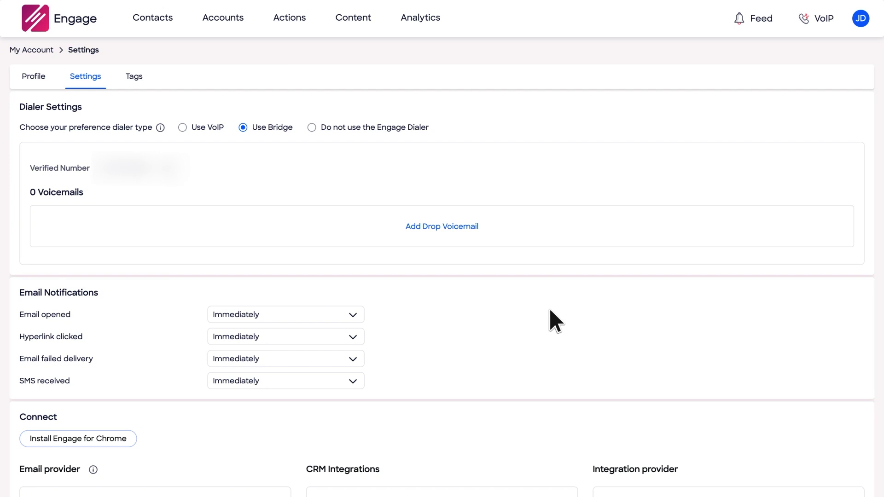
- Record a named drop voicemail and confirm the recording success
click(441, 227)
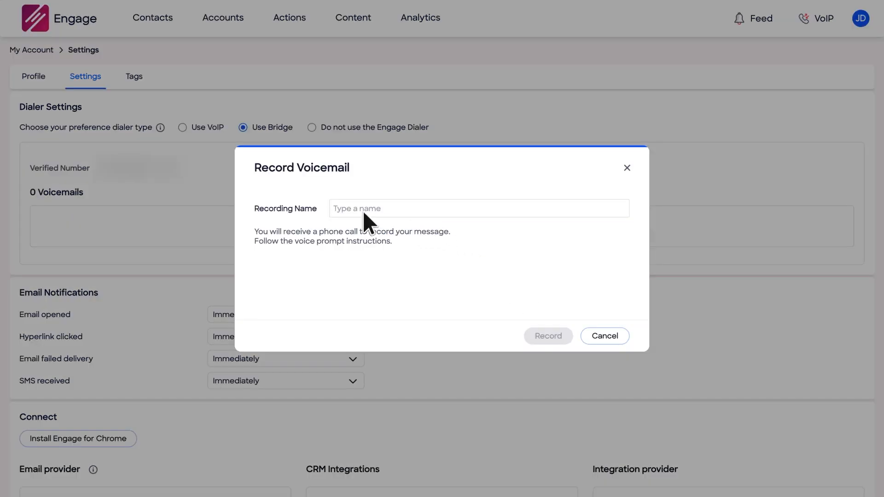
click(547, 335)
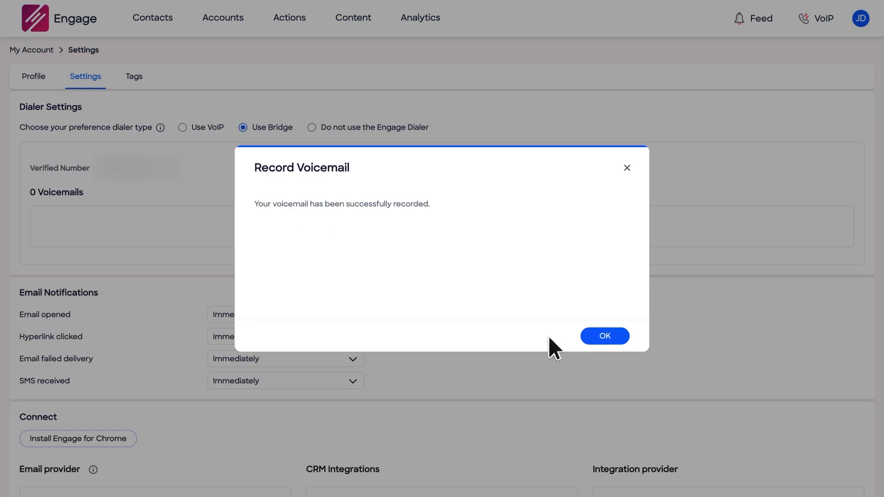
click(604, 335)
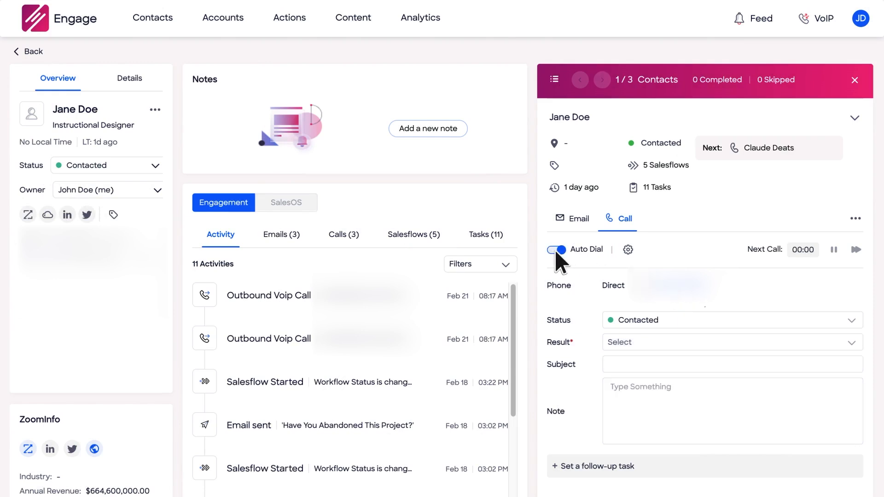
- Set the auto-dial interval to 15 seconds and run a call to the contact
click(627, 249)
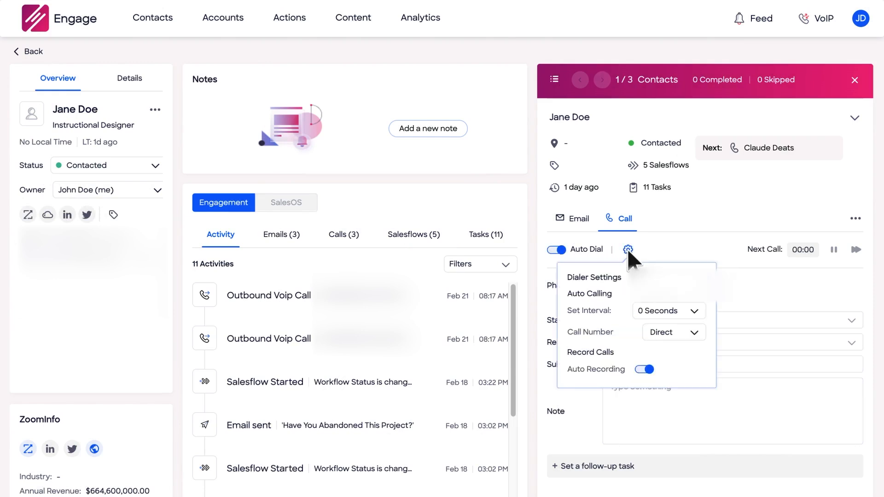
click(668, 311)
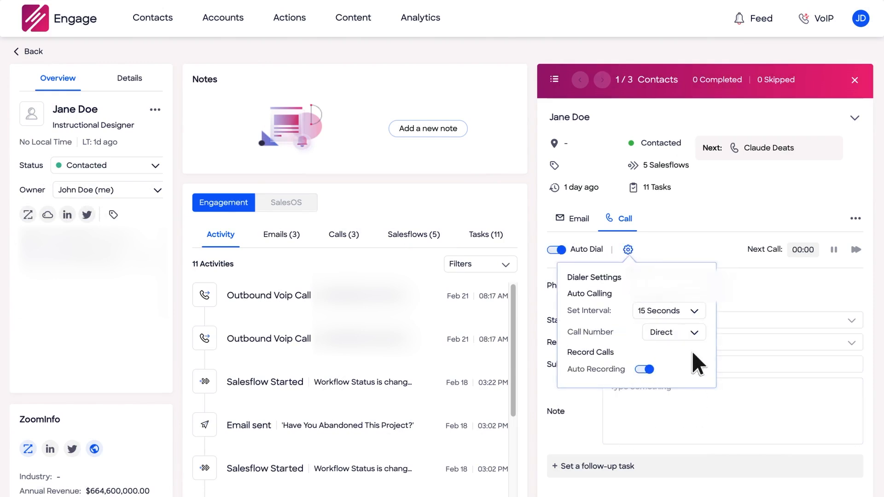
click(643, 369)
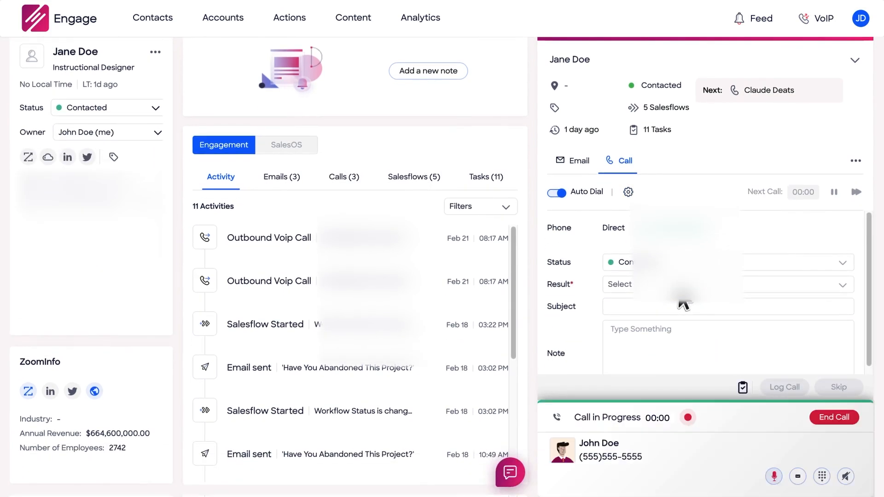
click(727, 308)
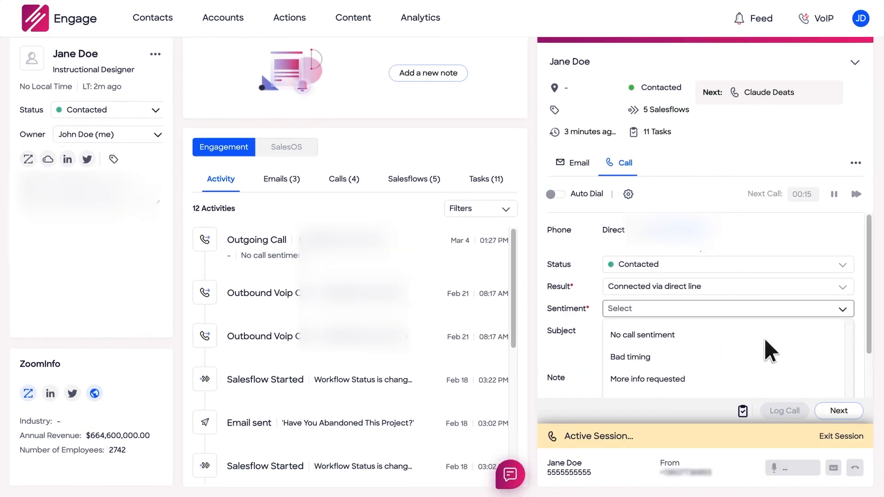
- Log the call with a sentiment, answer the incoming call and close the Call Log
click(838, 411)
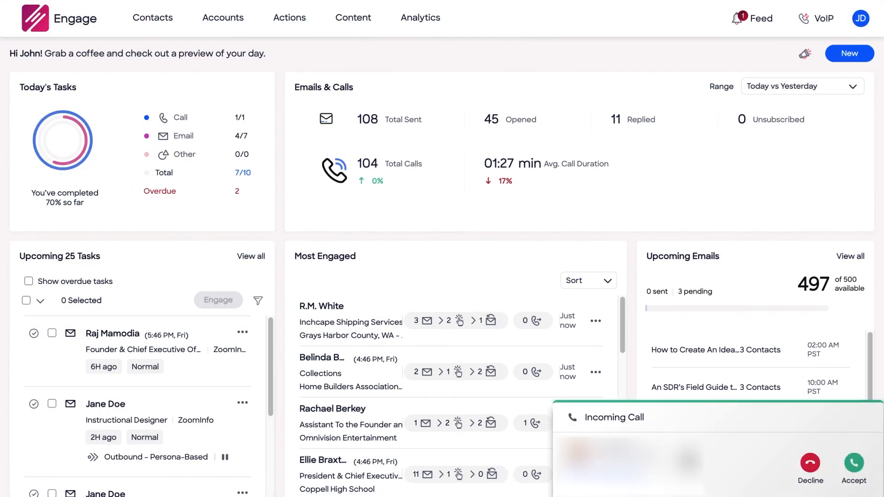
click(852, 463)
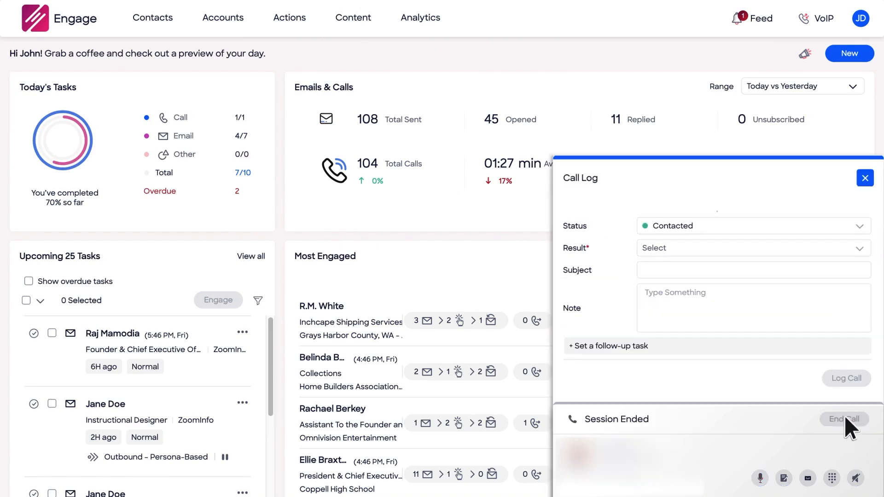
mouse_move(571, 366)
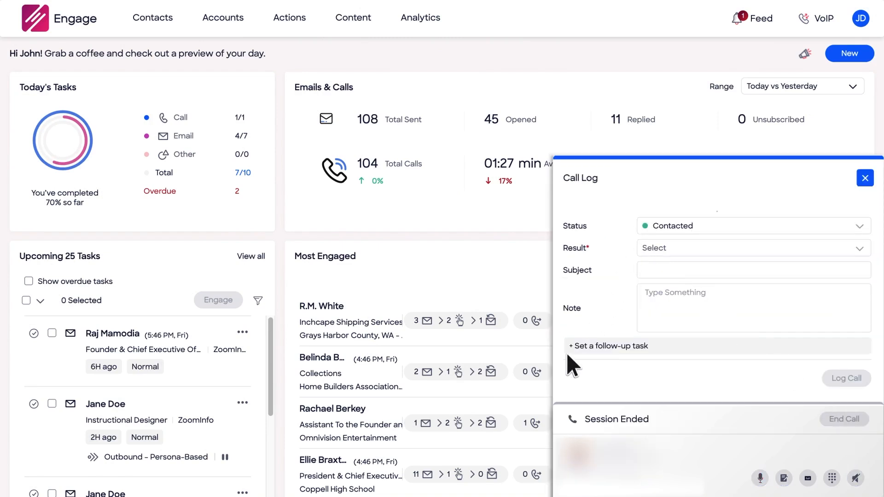
click(864, 177)
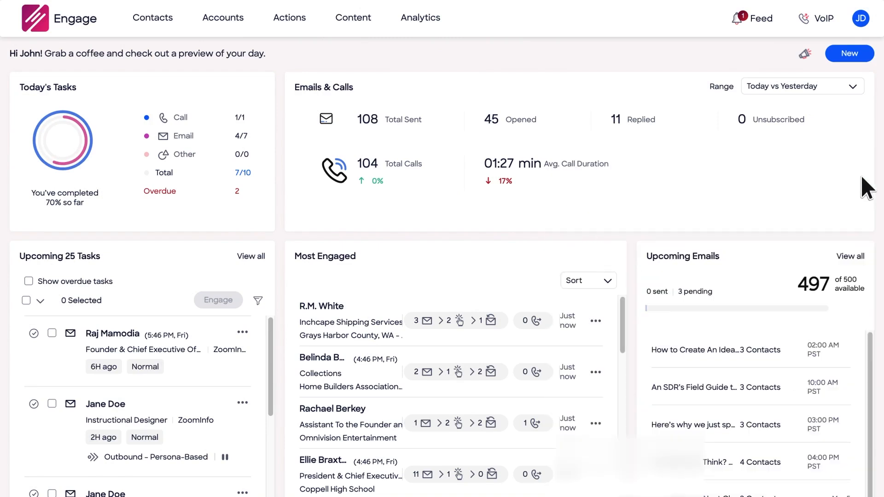
click(821, 18)
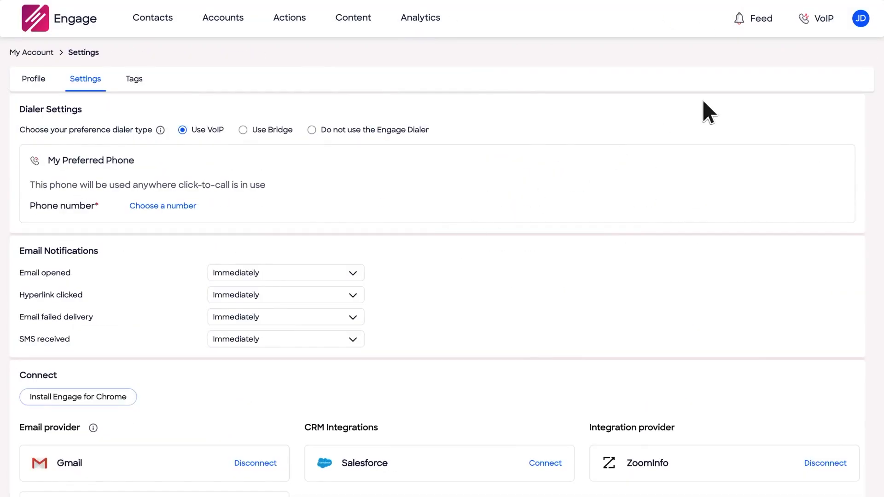
mouse_move(441, 118)
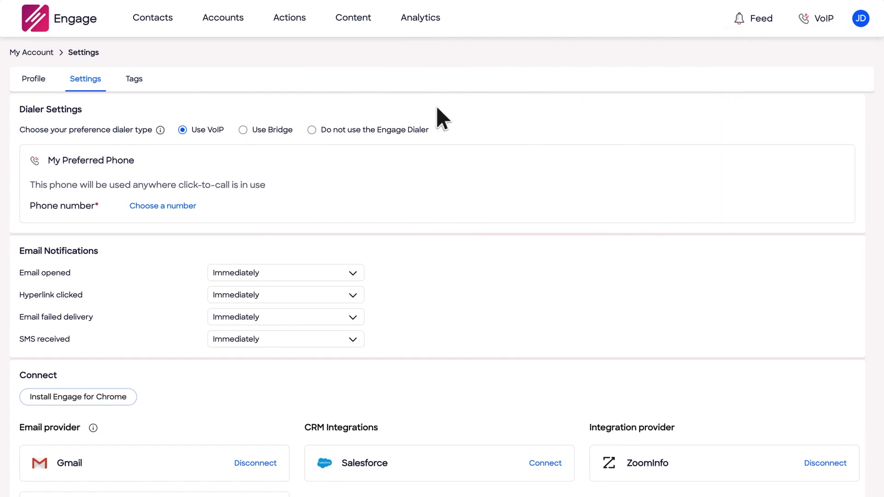
- Pick an available VoIP number so voicemail options become available
click(162, 205)
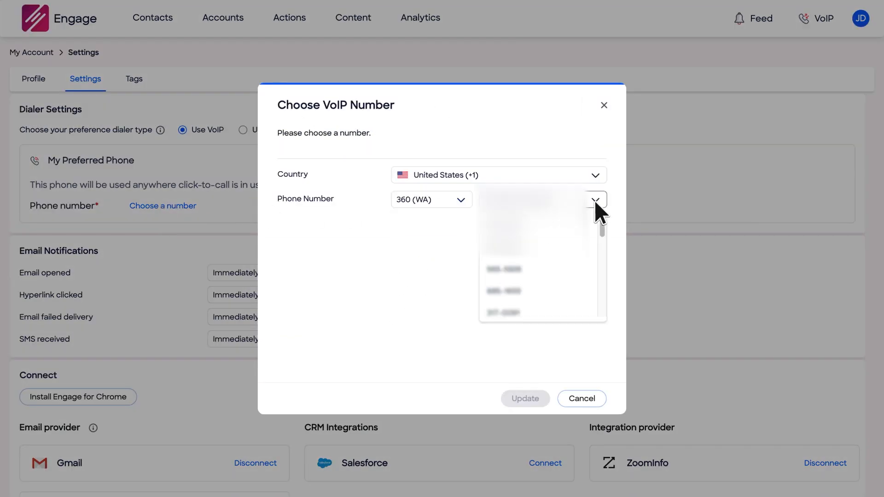
click(524, 399)
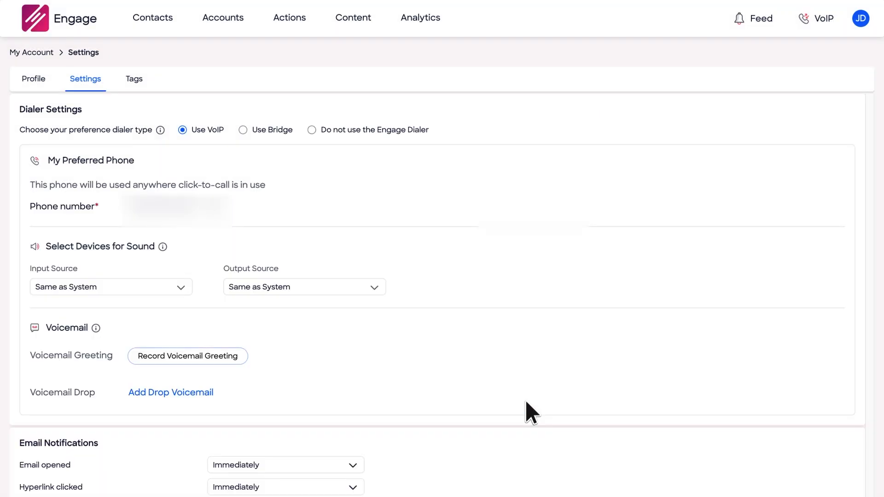
click(111, 286)
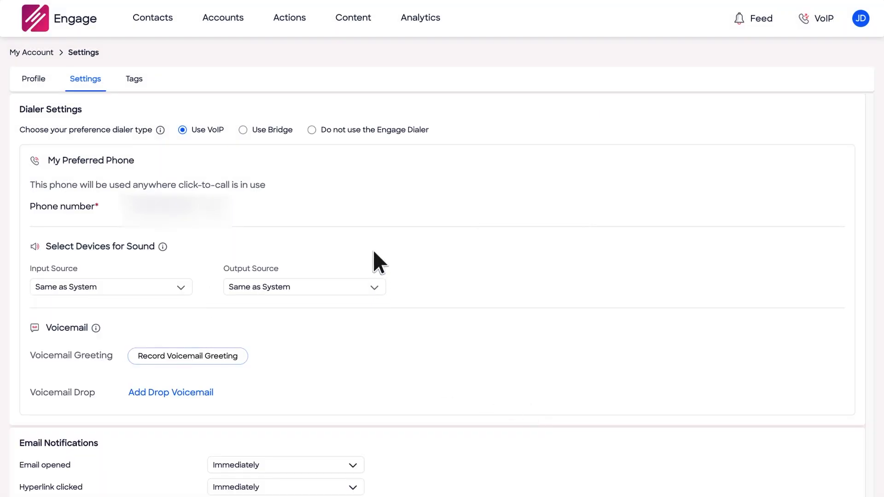
mouse_move(30, 364)
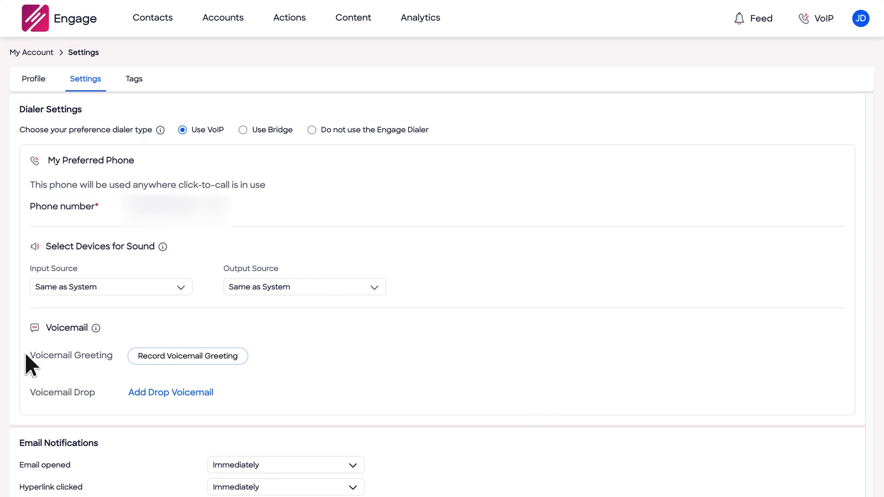
mouse_move(31, 403)
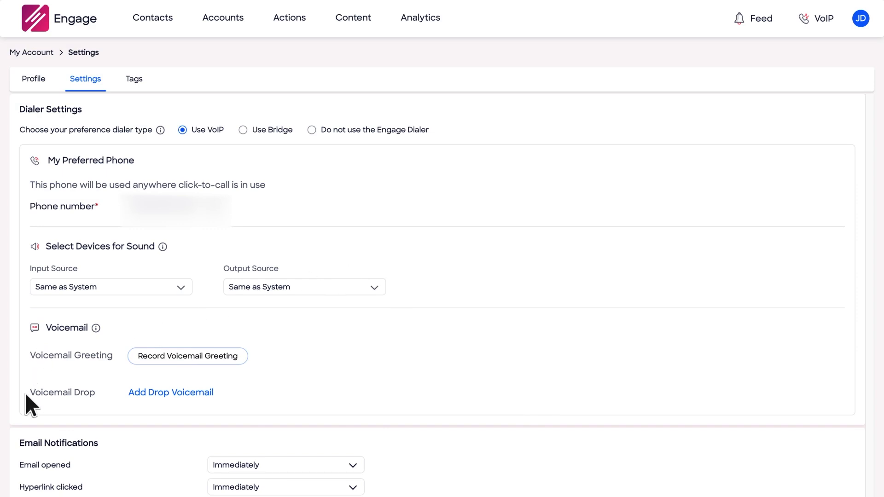
- Switch the dialer type to Bridge and submit the phone number for verification
click(242, 130)
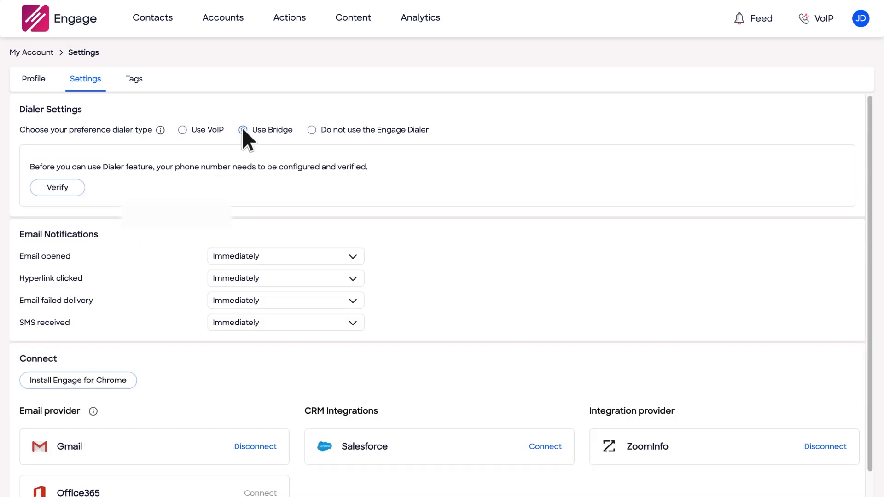
click(243, 129)
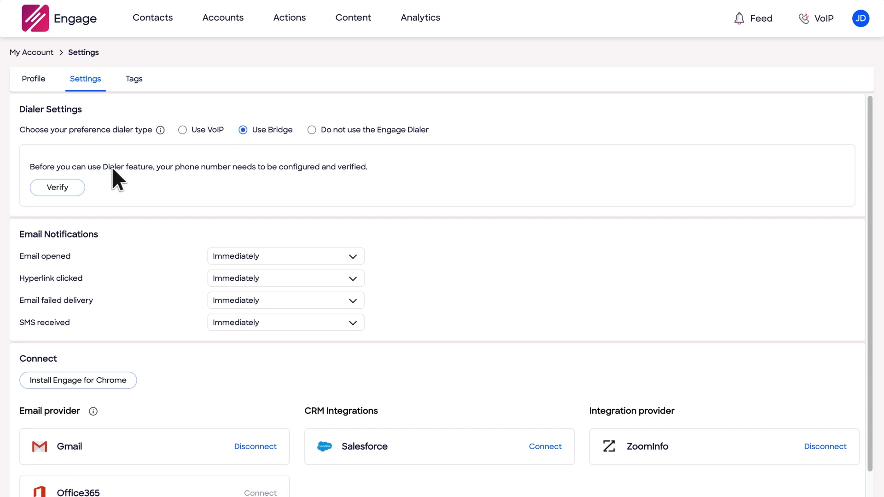
click(57, 187)
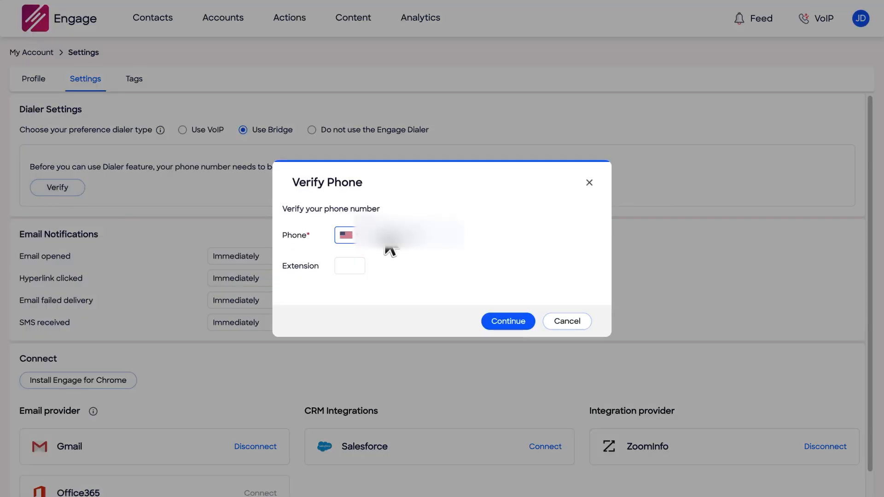
click(506, 320)
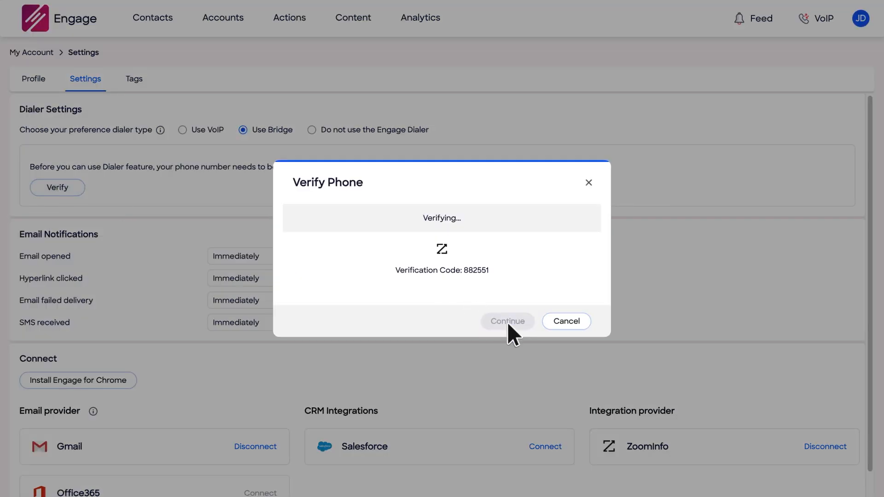
mouse_move(493, 286)
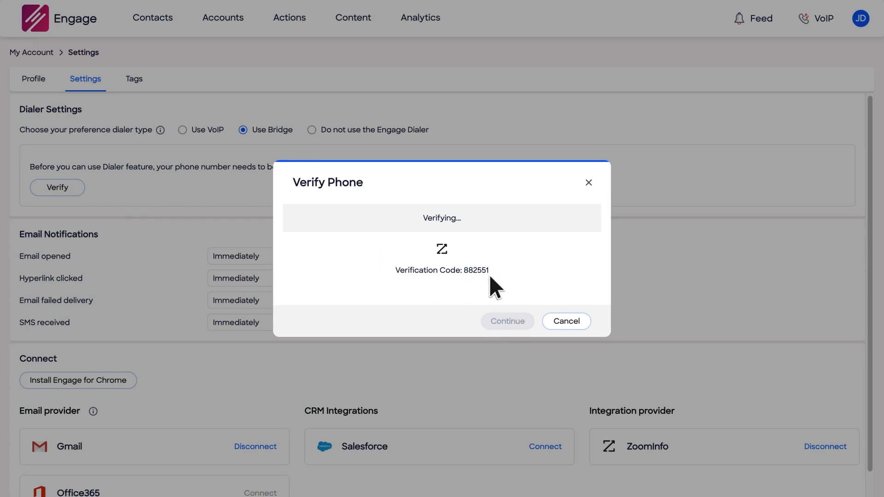